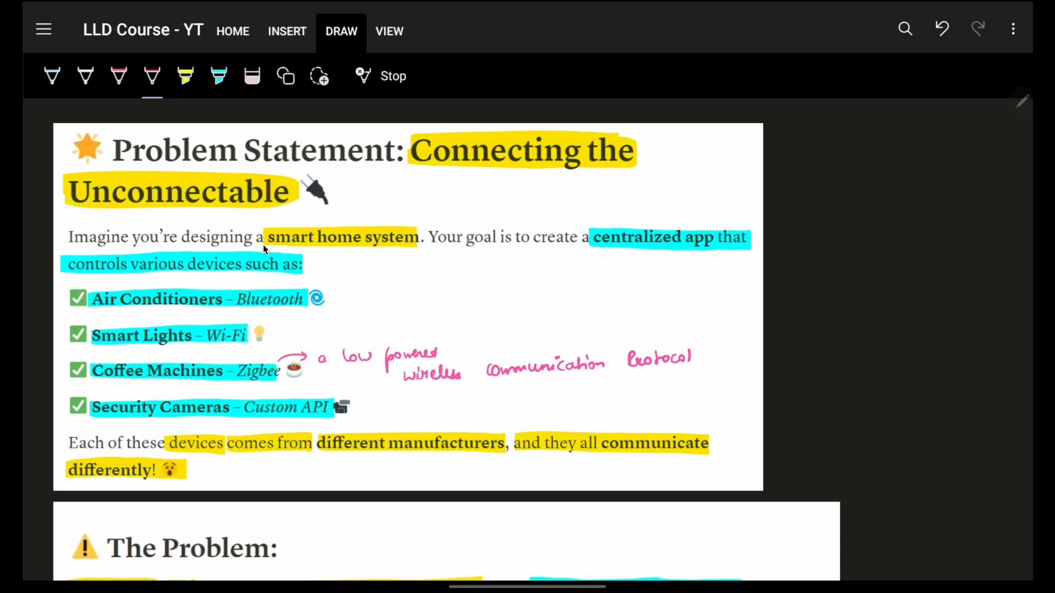
- Ink 'Adapter' in the margin and circle 'Connecting the' and 'smart home system', linking them to it
left_click_drag(855, 191, 904, 191)
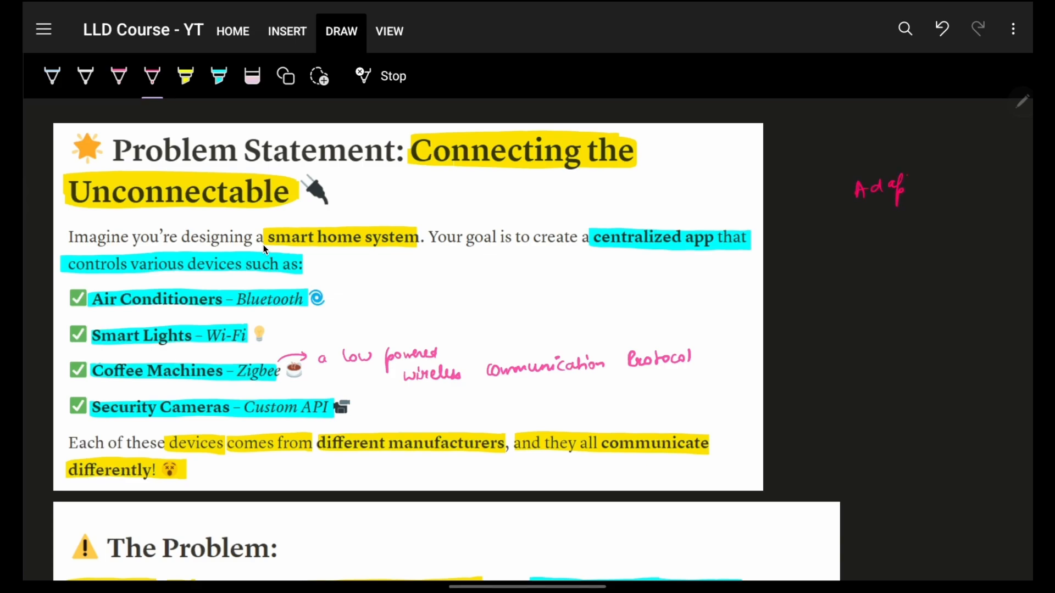
left_click_drag(909, 161, 700, 145)
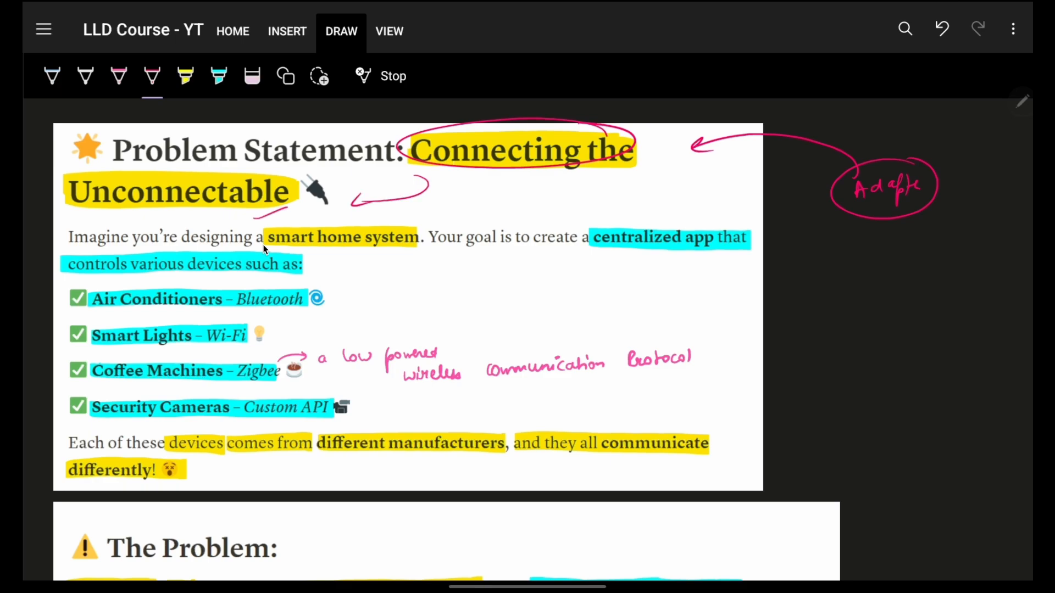
scroll("down", 3)
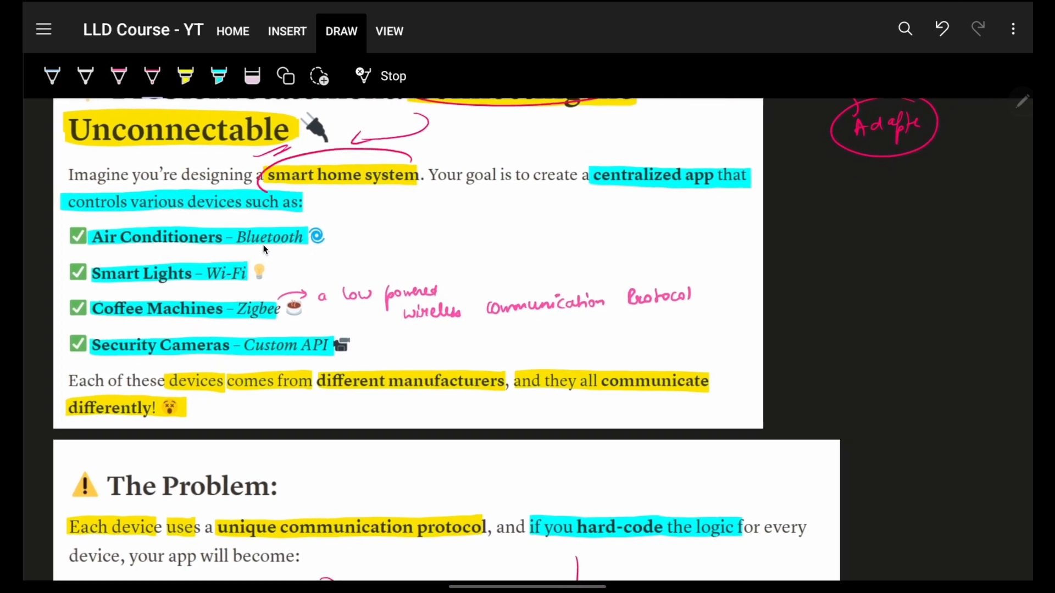
left_click_drag(862, 216, 935, 296)
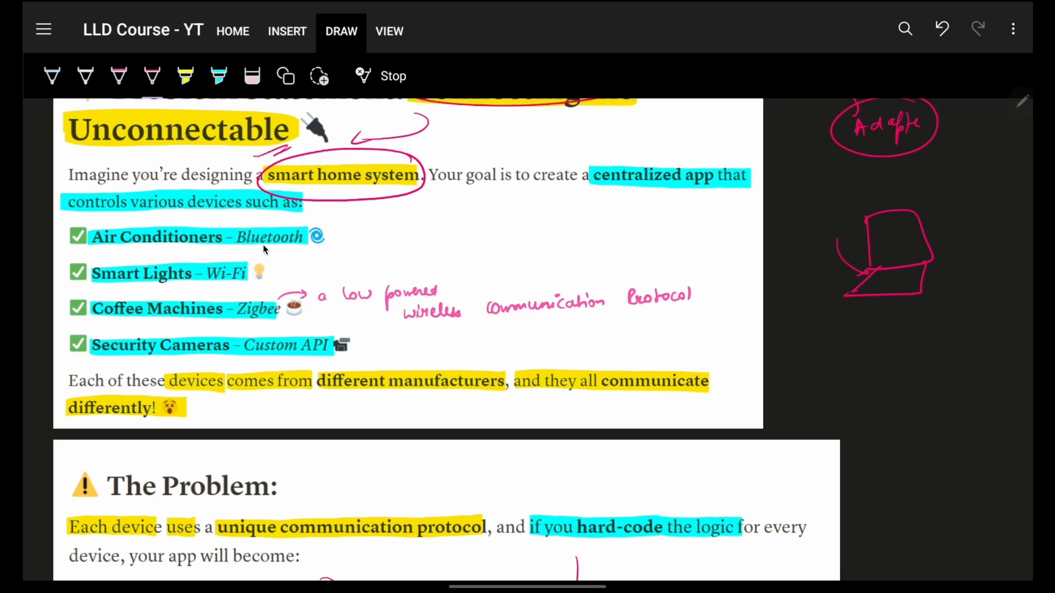
scroll("down", 3)
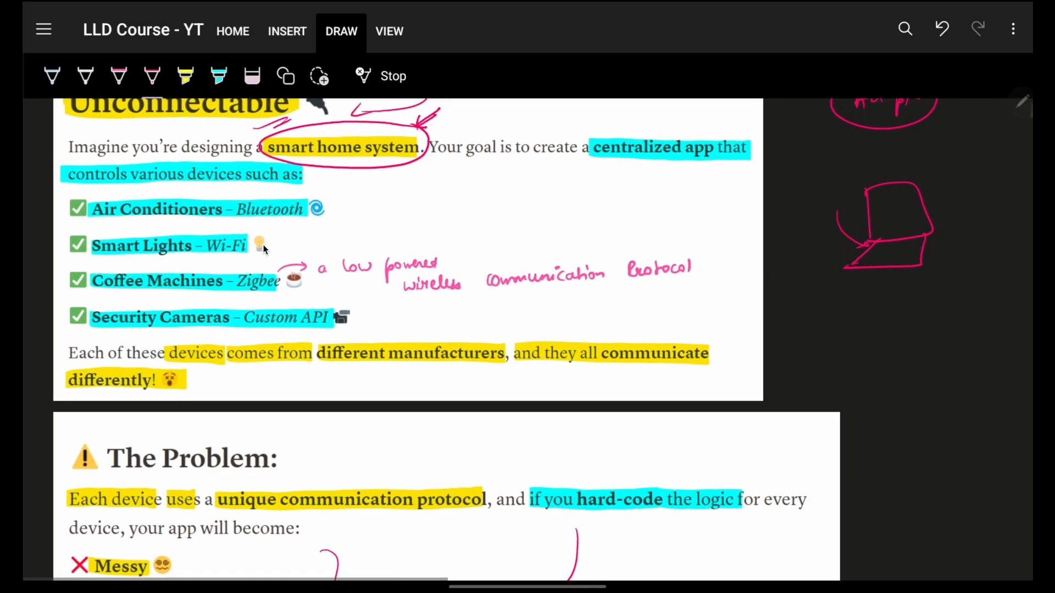
- Underline 'centralized app' and circle Air Conditioners, Smart Lights, Coffee Machines, Security Cameras and their protocols
left_click_drag(597, 167, 718, 165)
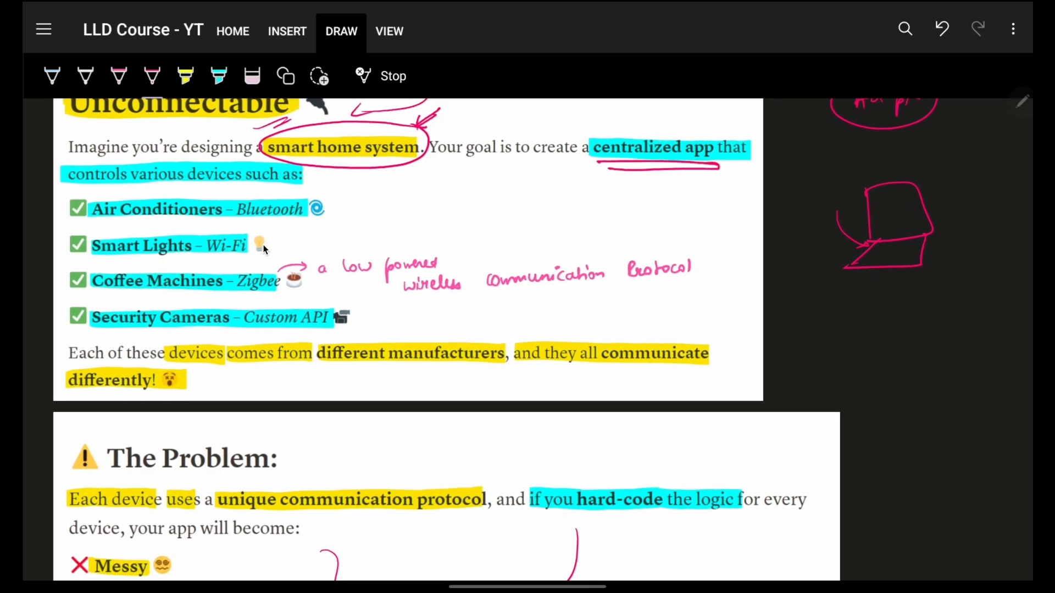
left_click_drag(88, 195, 196, 222)
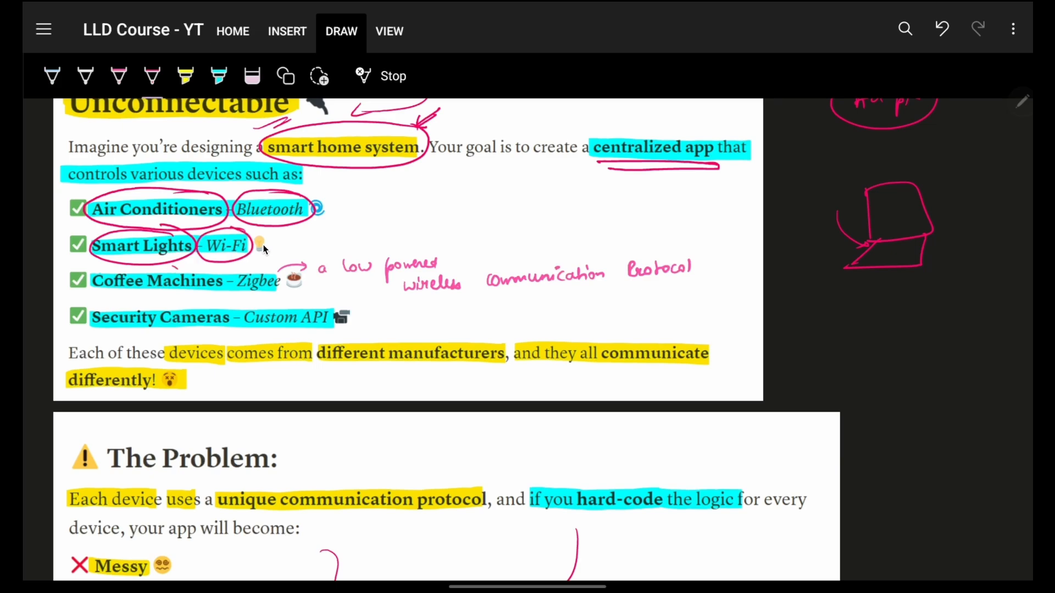
left_click_drag(92, 281, 283, 282)
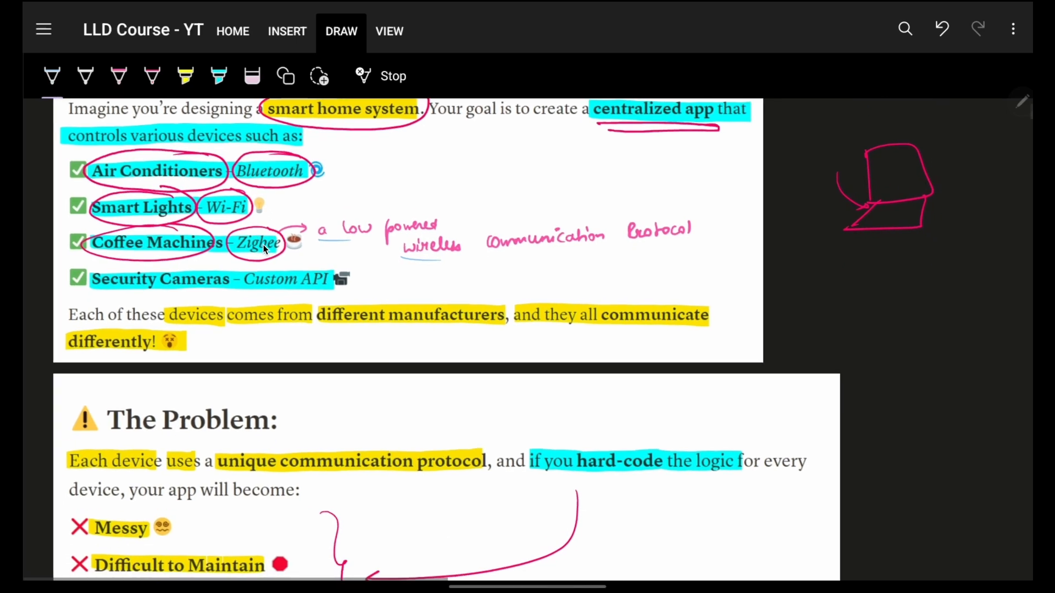
left_click_drag(94, 280, 215, 279)
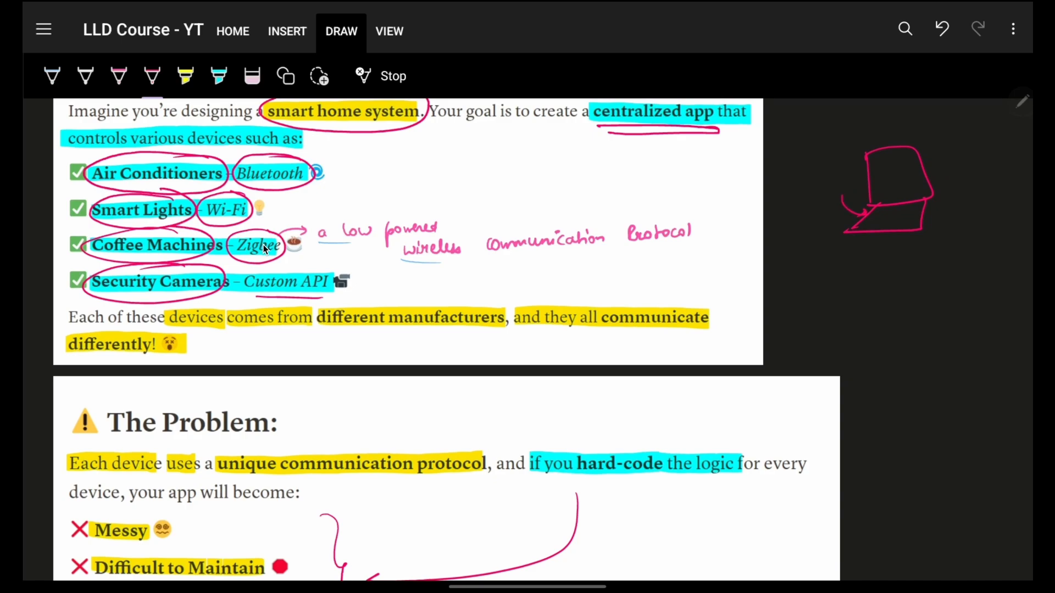
- Cross out Bluetooth with a bold X and note Zigbee as low-powered wireless
left_click_drag(252, 158, 282, 184)
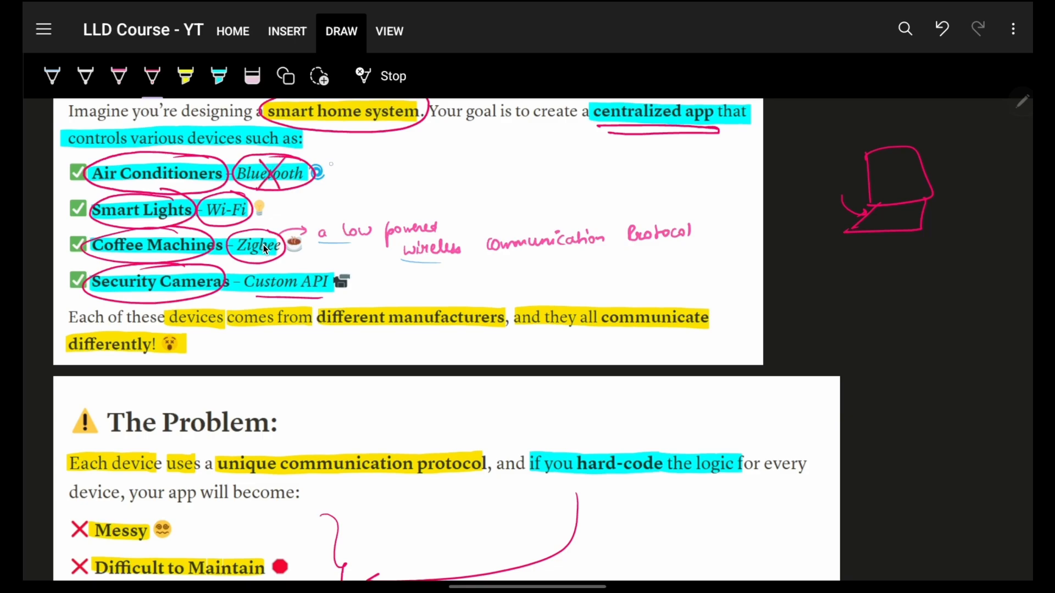
left_click_drag(254, 159, 283, 188)
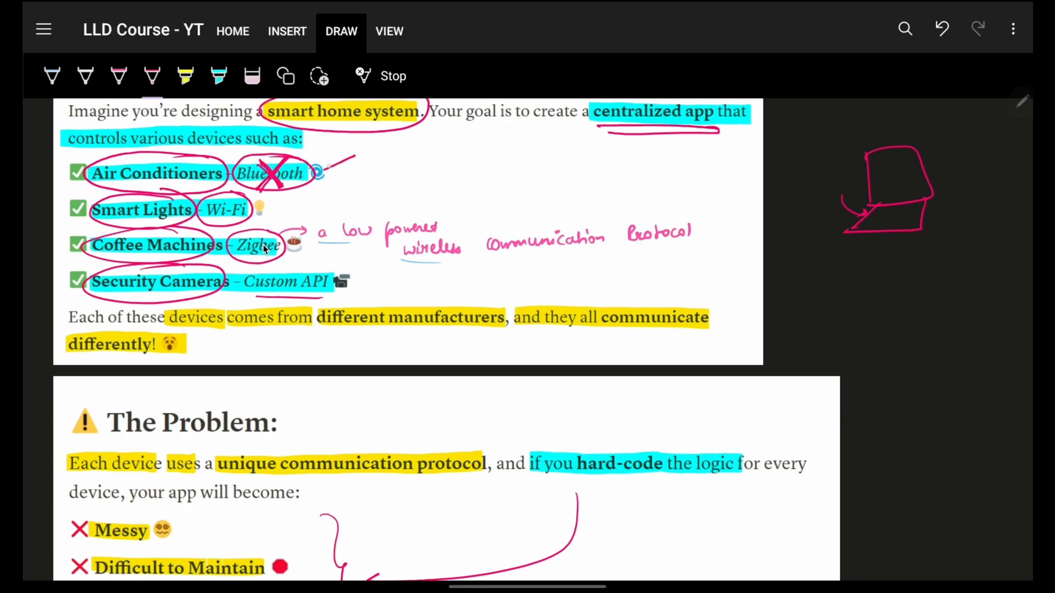
left_click_drag(352, 155, 323, 171)
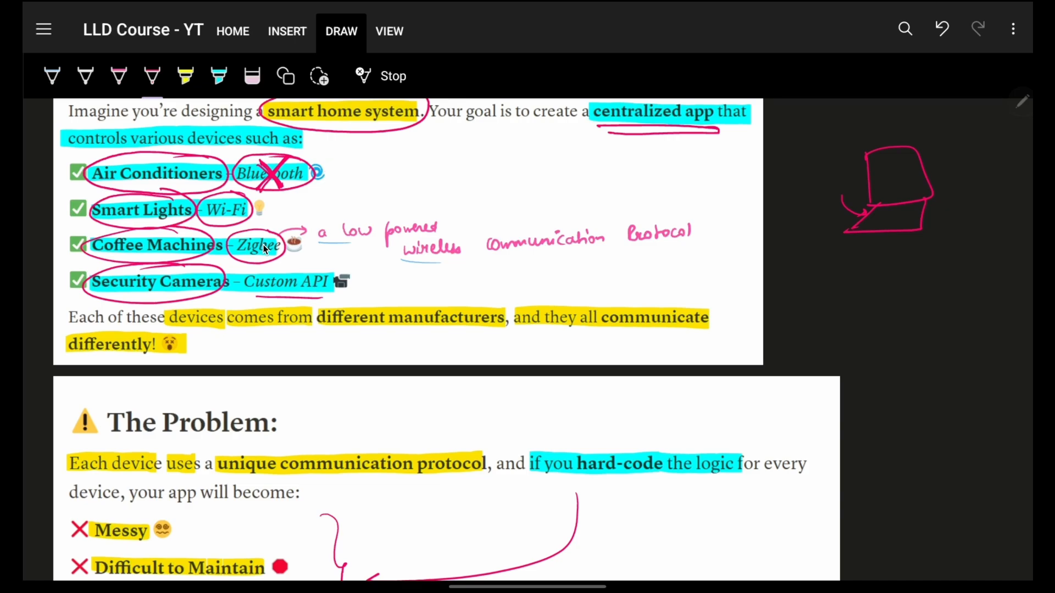
scroll("down", 3)
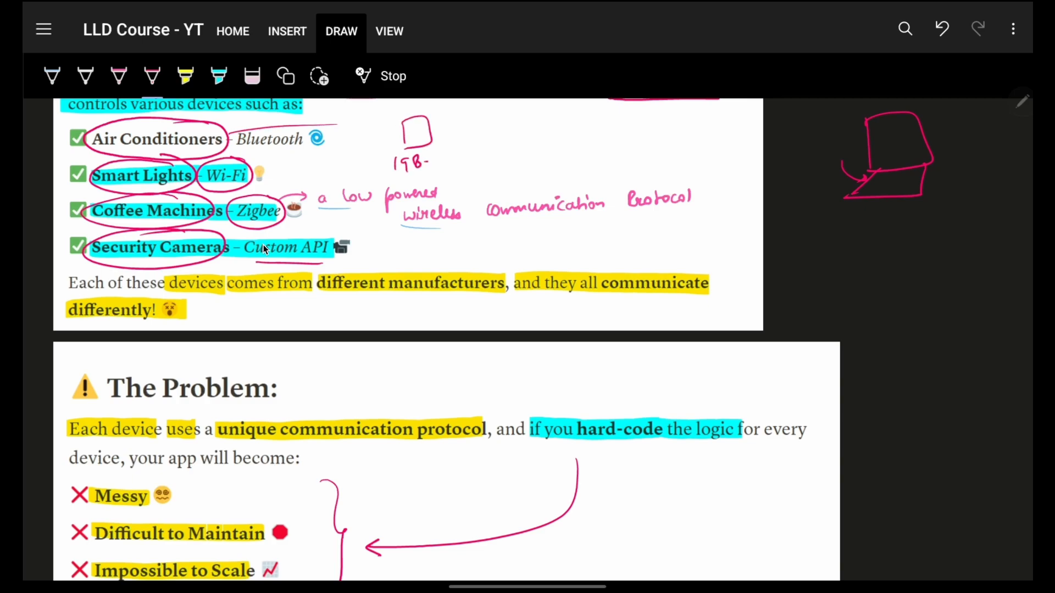
- Sketch an old device arrowed to a newer one, then laptops with a charger cable linked by arrows
left_click_drag(403, 169, 437, 165)
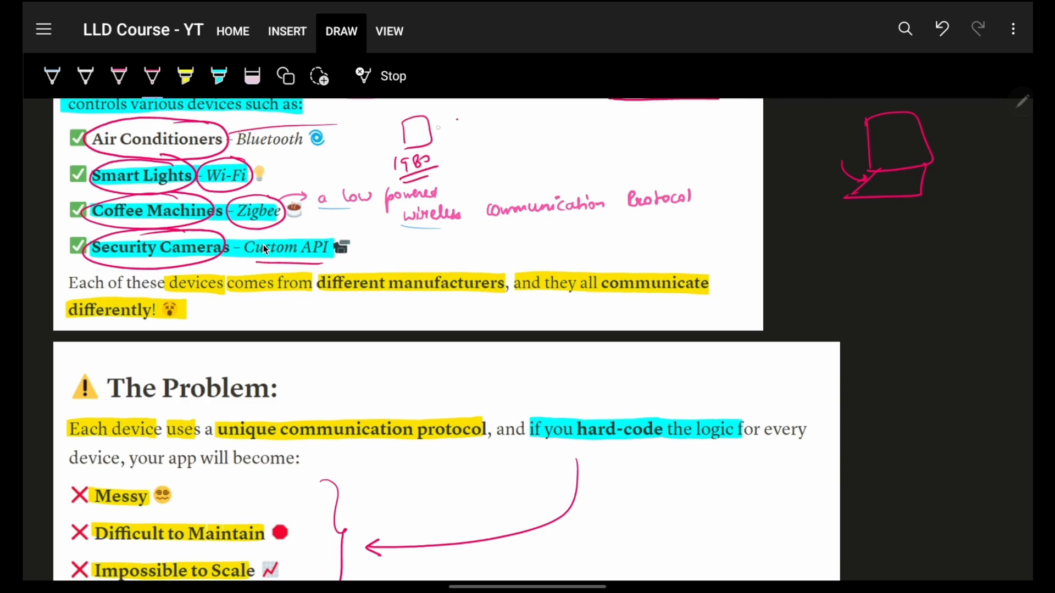
left_click_drag(431, 130, 501, 145)
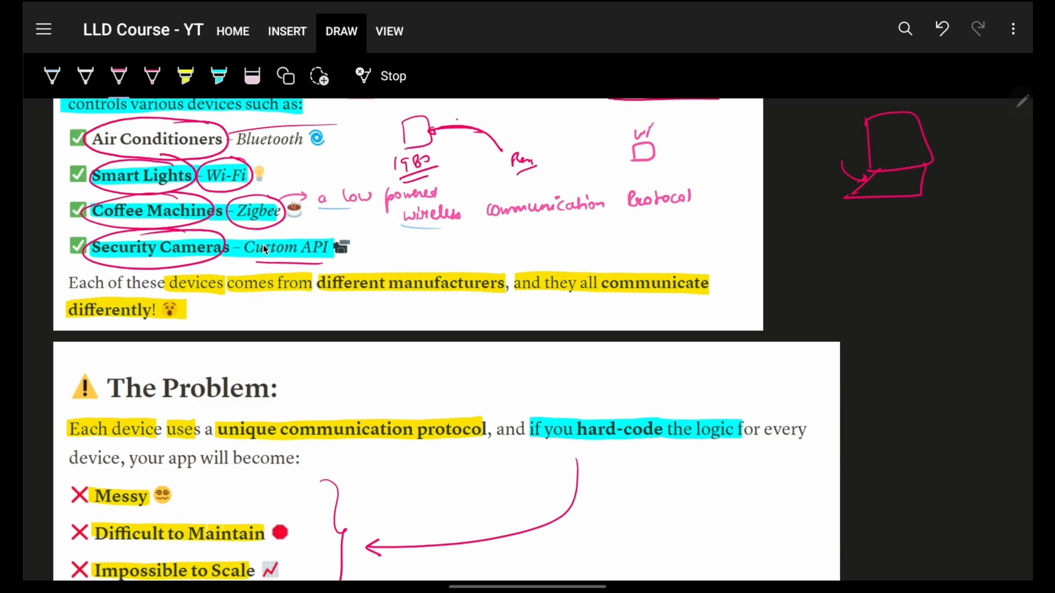
left_click_drag(538, 148, 564, 127)
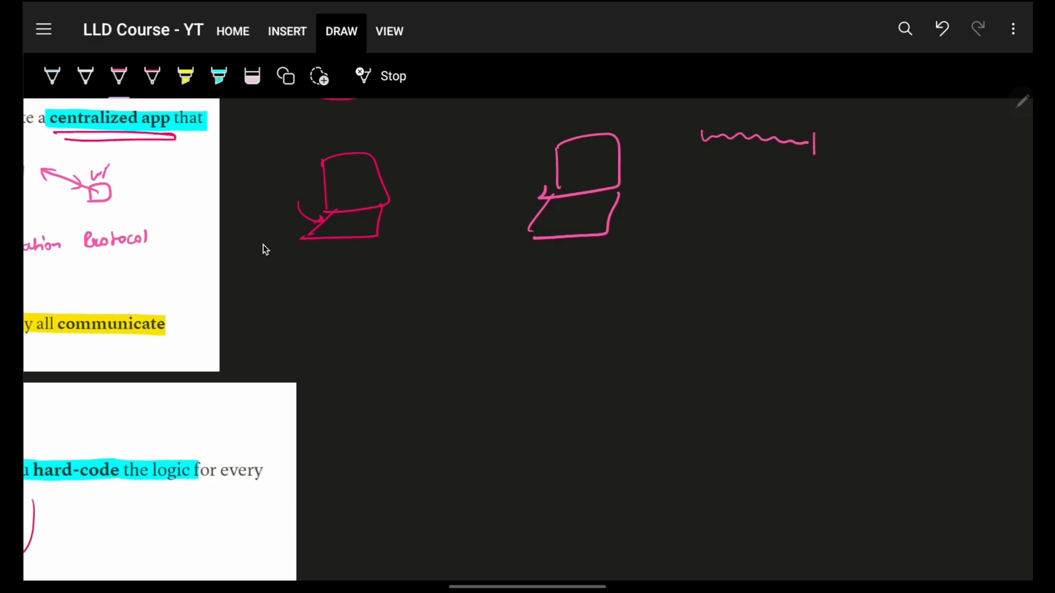
left_click_drag(797, 162, 838, 134)
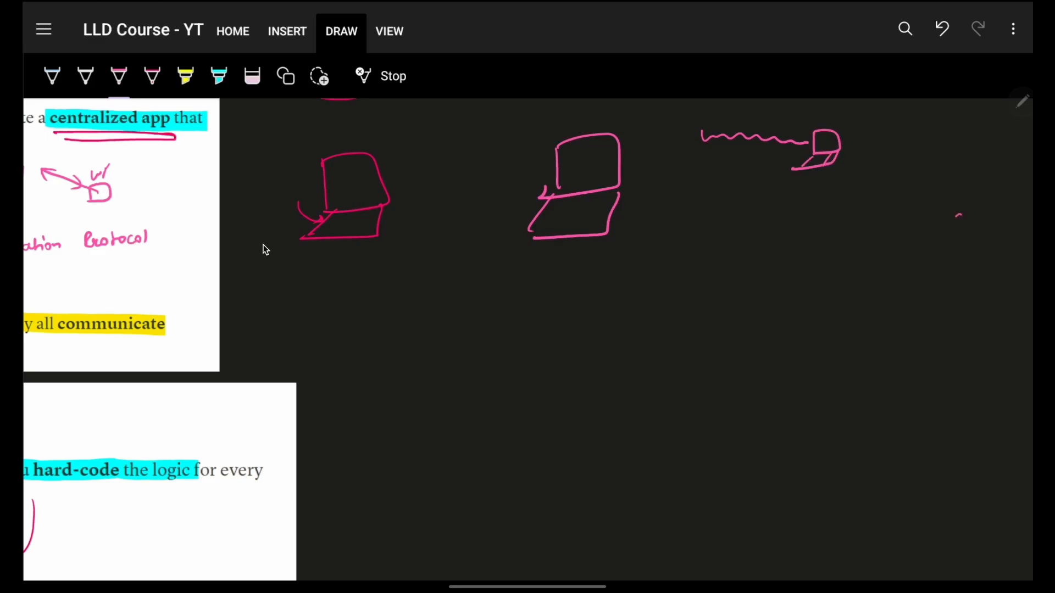
left_click_drag(948, 235, 855, 142)
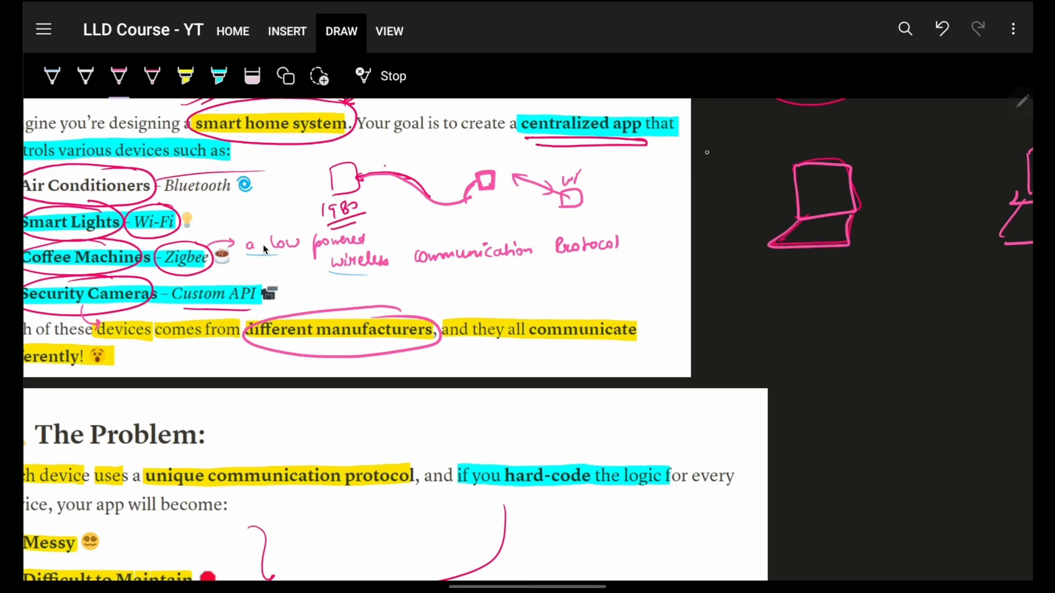
- Sketch a USB adapter plugging into the laptop and ring both sketches with the white pen
left_click_drag(726, 121, 730, 185)
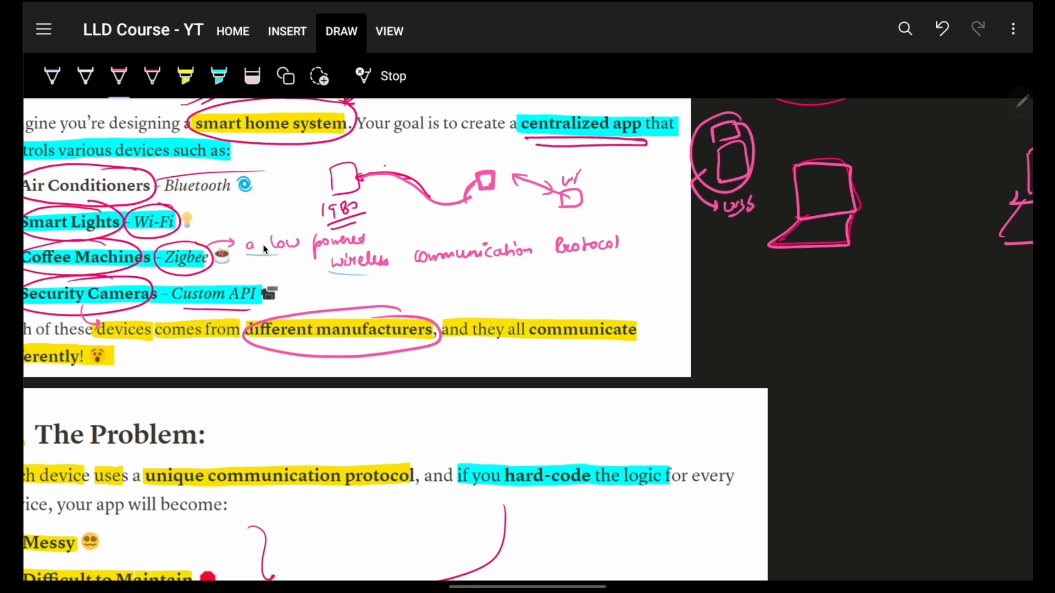
left_click_drag(723, 209, 743, 232)
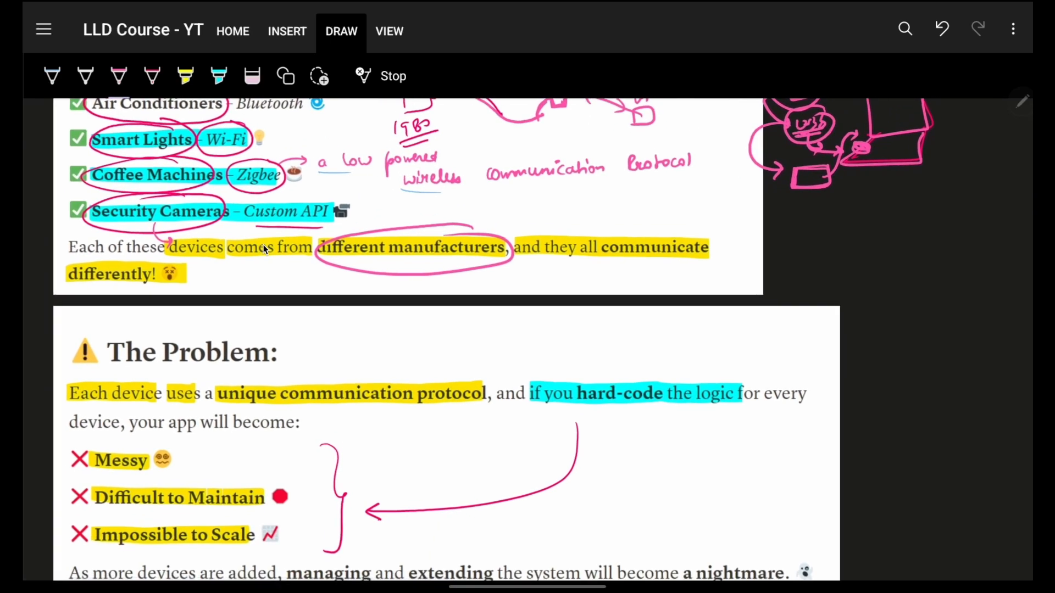
left_click_drag(875, 238, 874, 175)
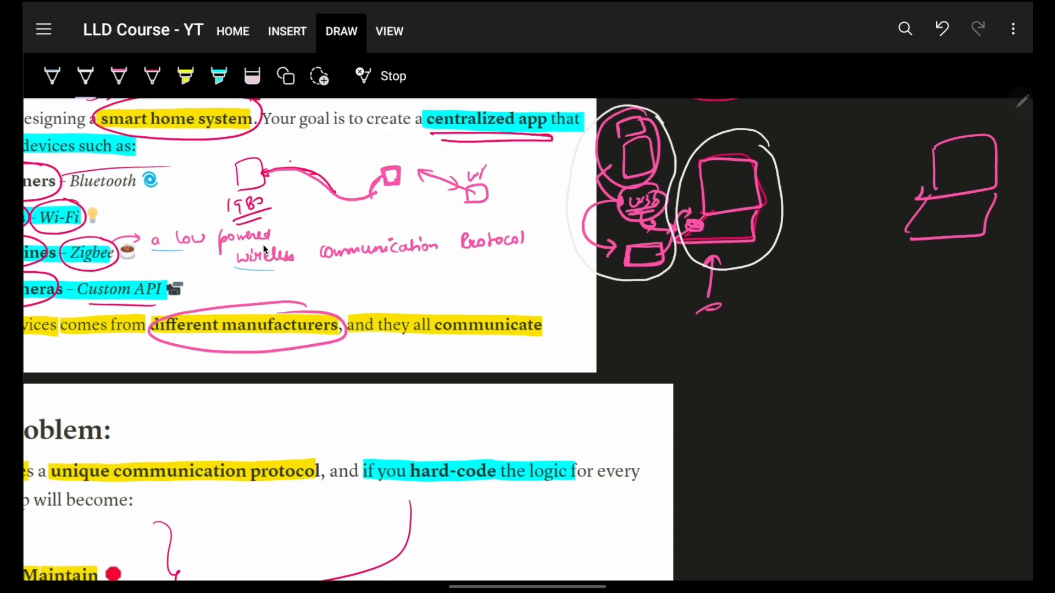
scroll("down", 3)
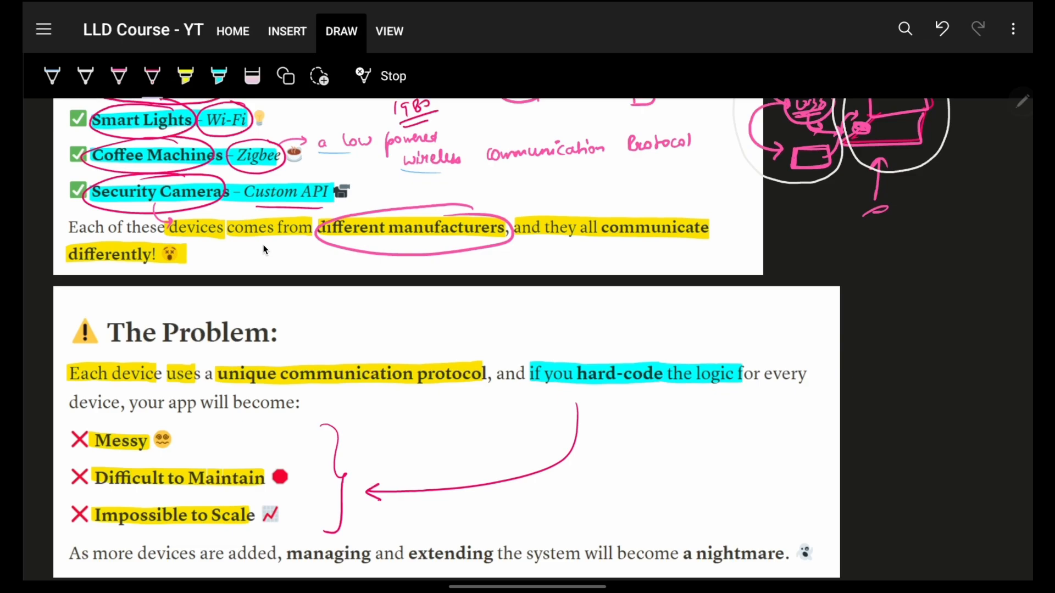
scroll("down", 3)
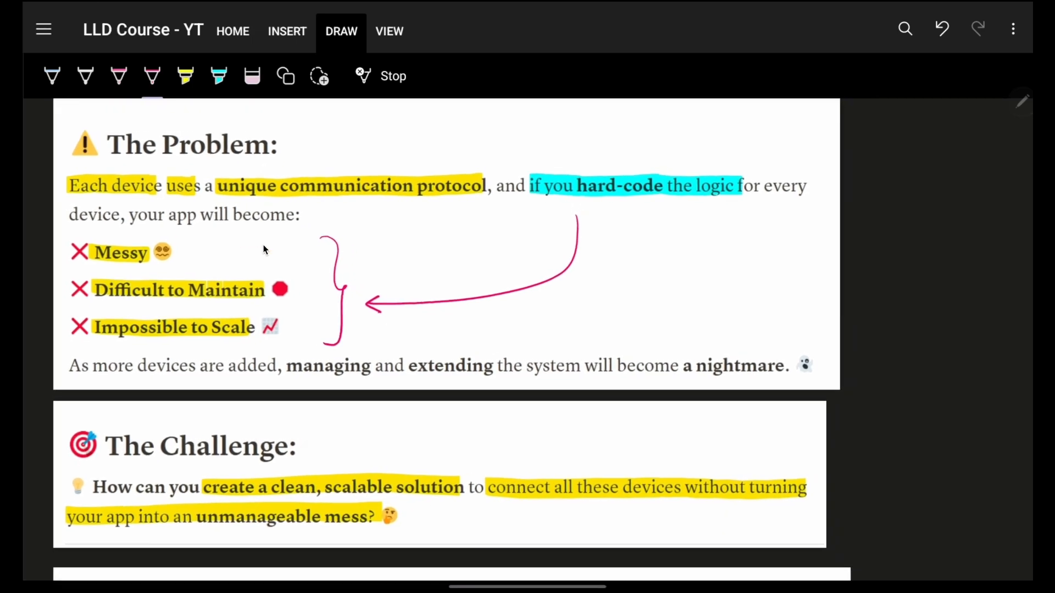
- Circle 'unique communication protocol', underline 'hard-code the logic' and arrow it to Difficult to Maintain
left_click_drag(269, 171, 464, 155)
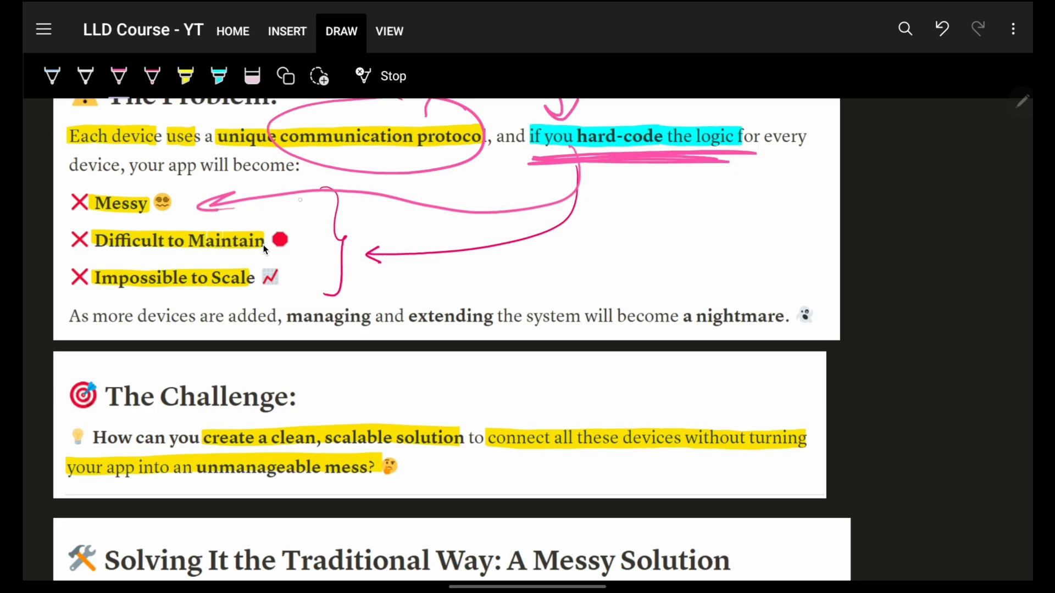
left_click_drag(330, 191, 266, 228)
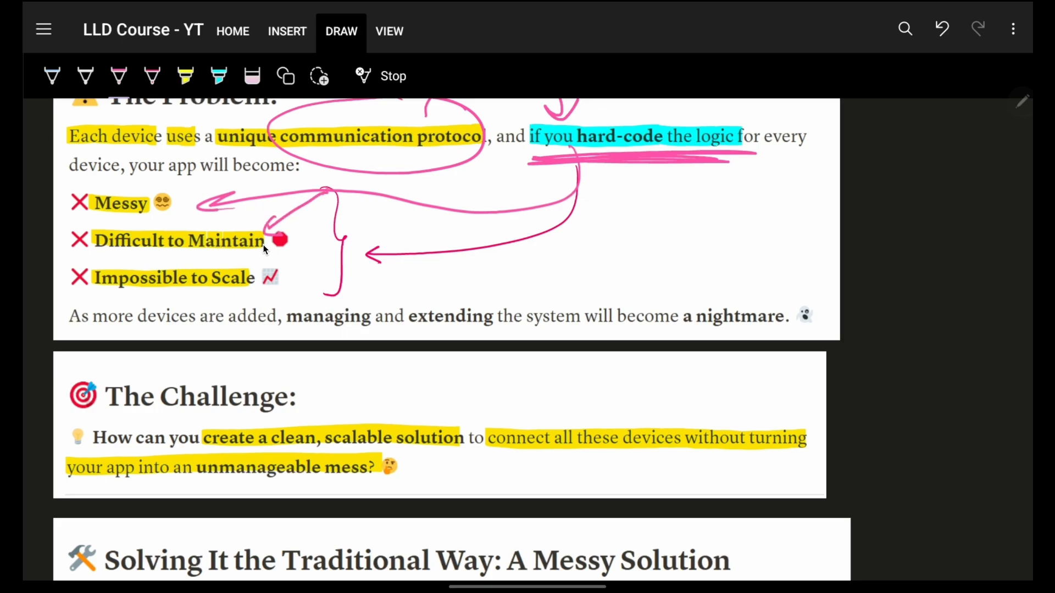
scroll("down", 3)
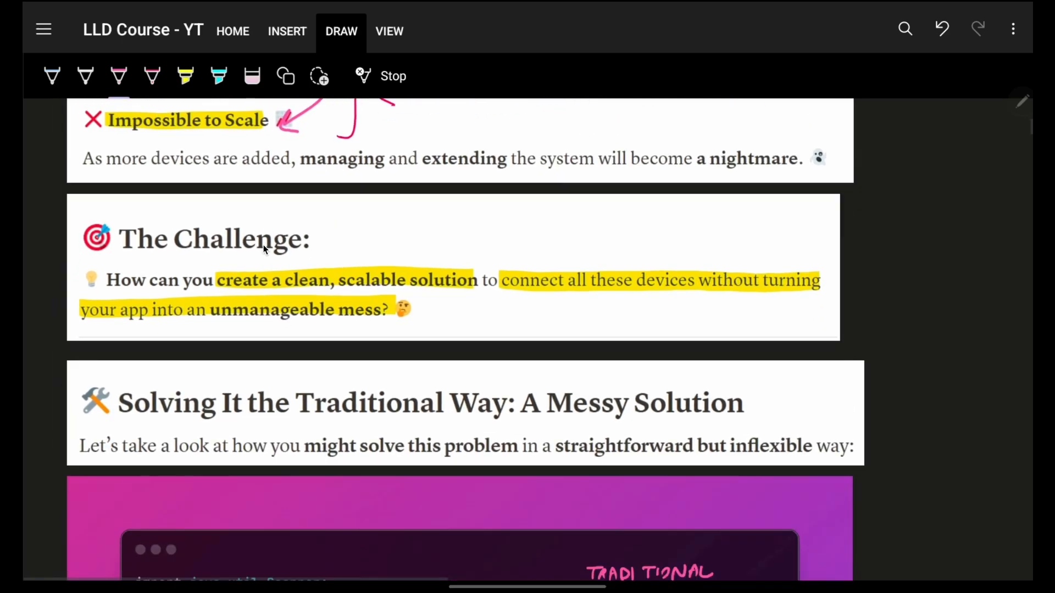
scroll("down", 3)
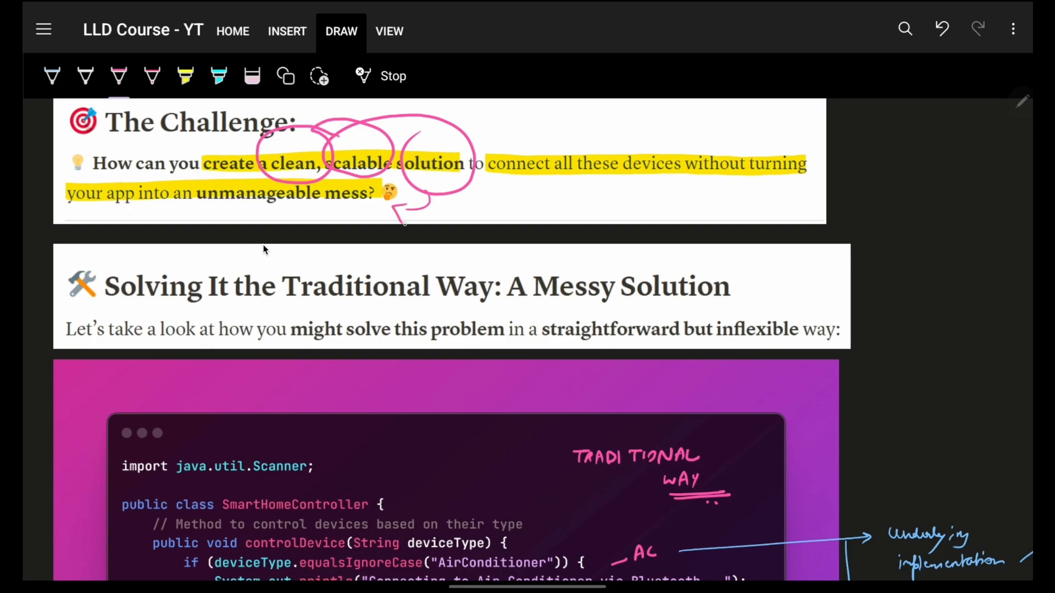
- Circle the AirConditioner check and underline 'Air Conditioner via Bluetooth' in the traditional-way code
scroll("down", 3)
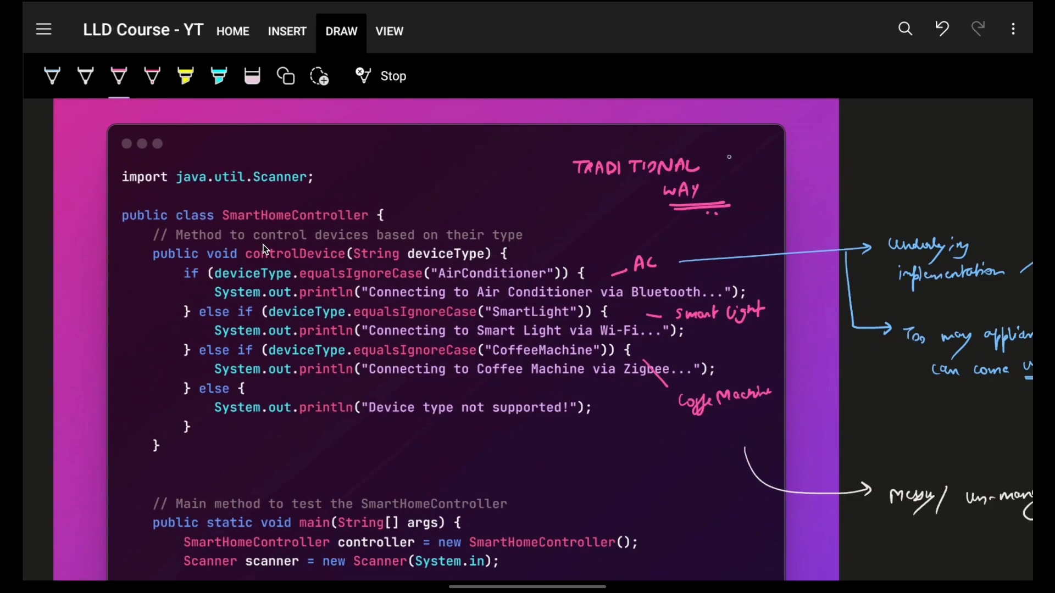
scroll("down", 3)
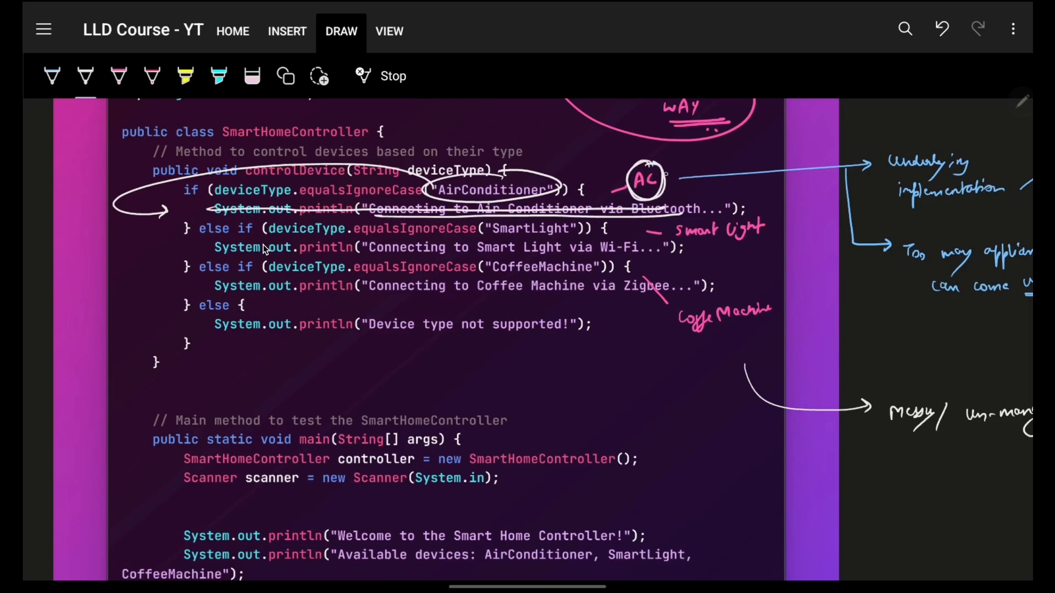
left_click_drag(672, 165, 679, 196)
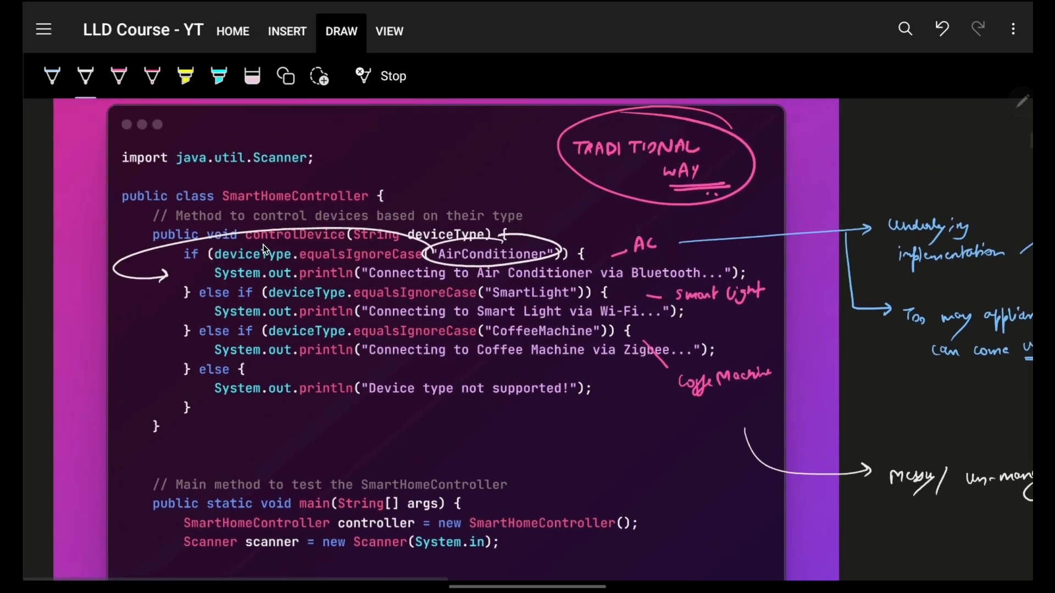
scroll("down", 3)
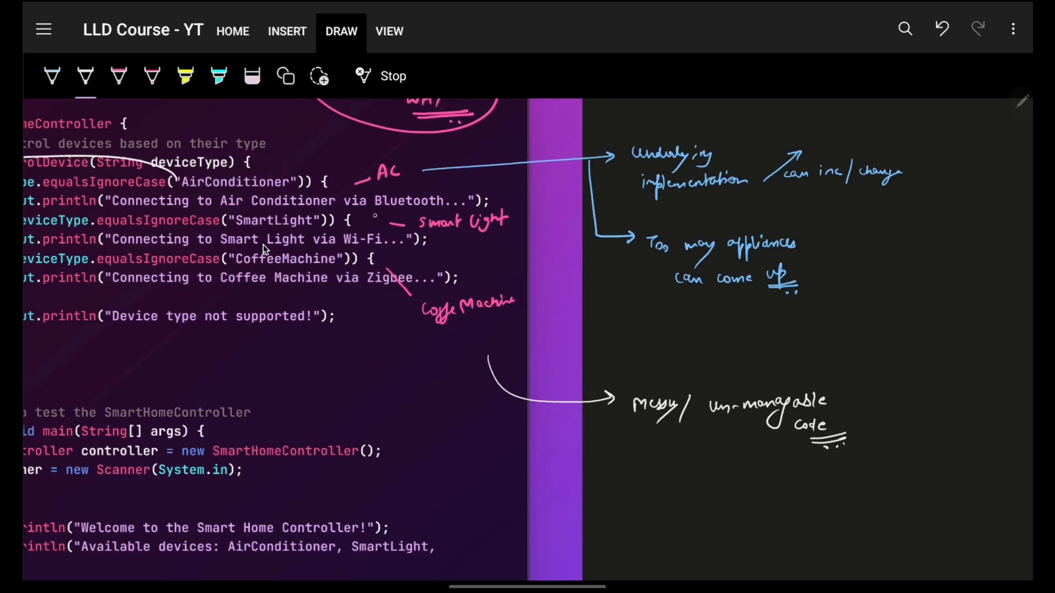
left_click_drag(282, 206, 444, 206)
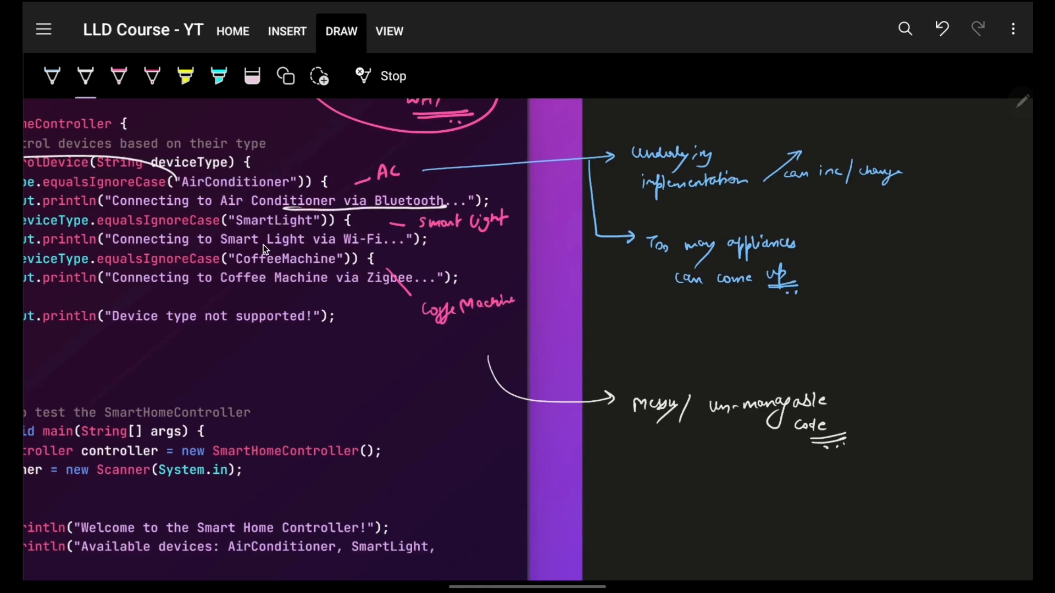
- Tick the implementation-change note and circle the 'too many appliances' note
left_click_drag(908, 155, 925, 145)
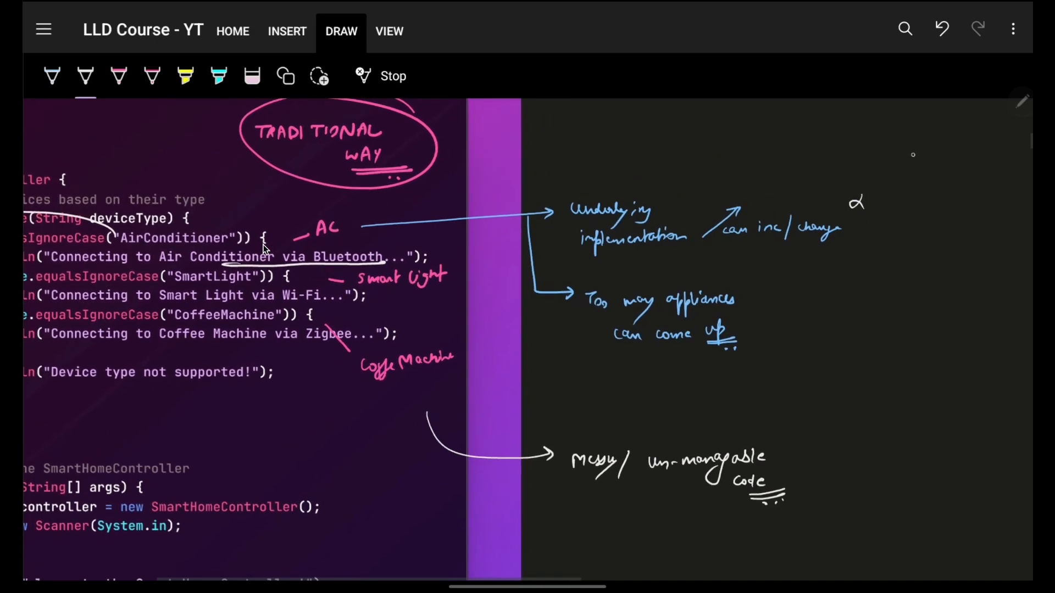
left_click_drag(895, 131, 963, 175)
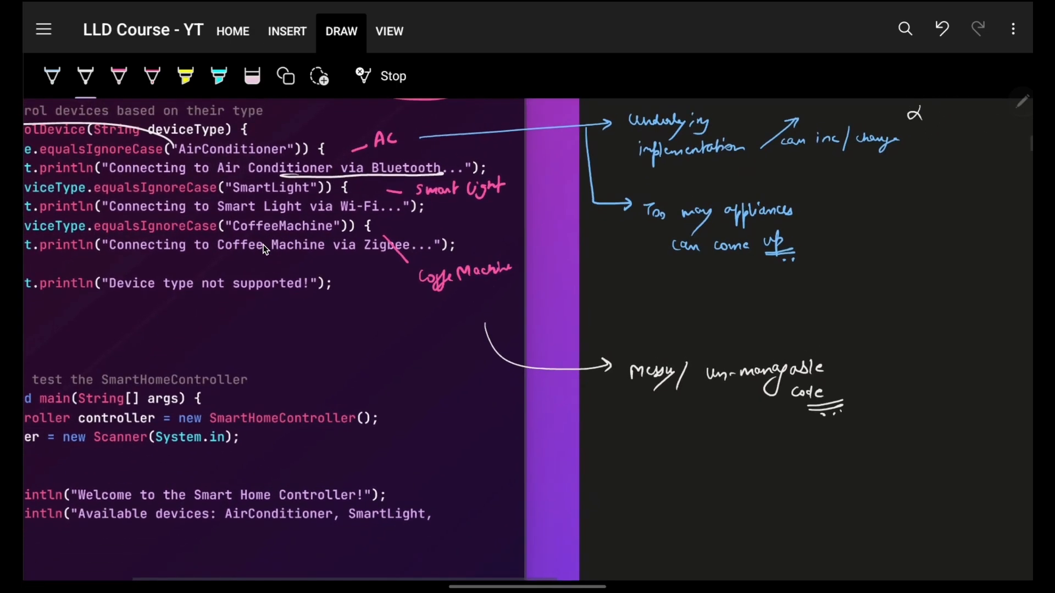
left_click_drag(780, 164, 935, 145)
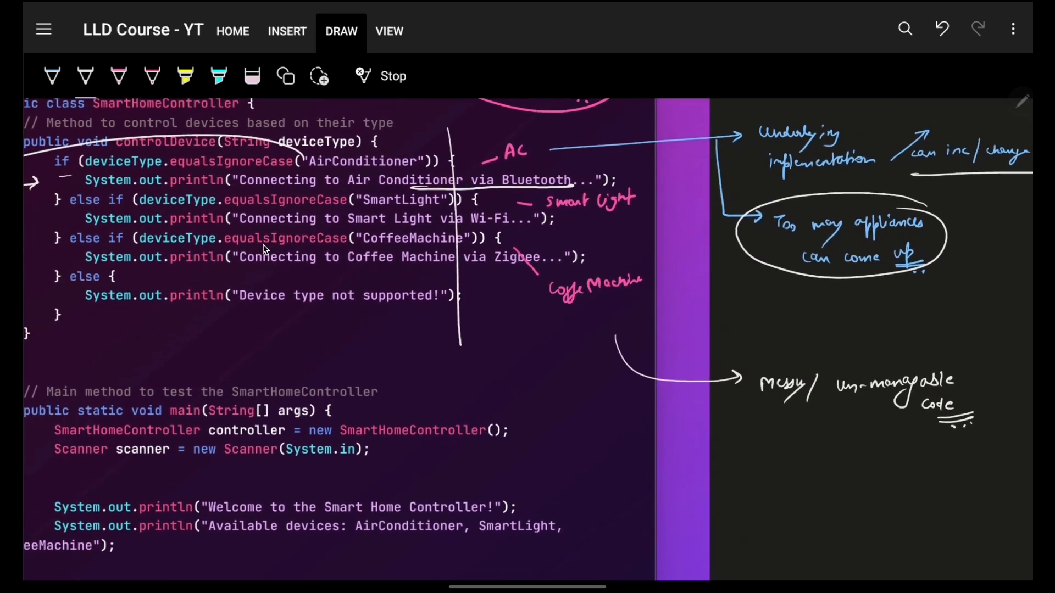
scroll("right", 3)
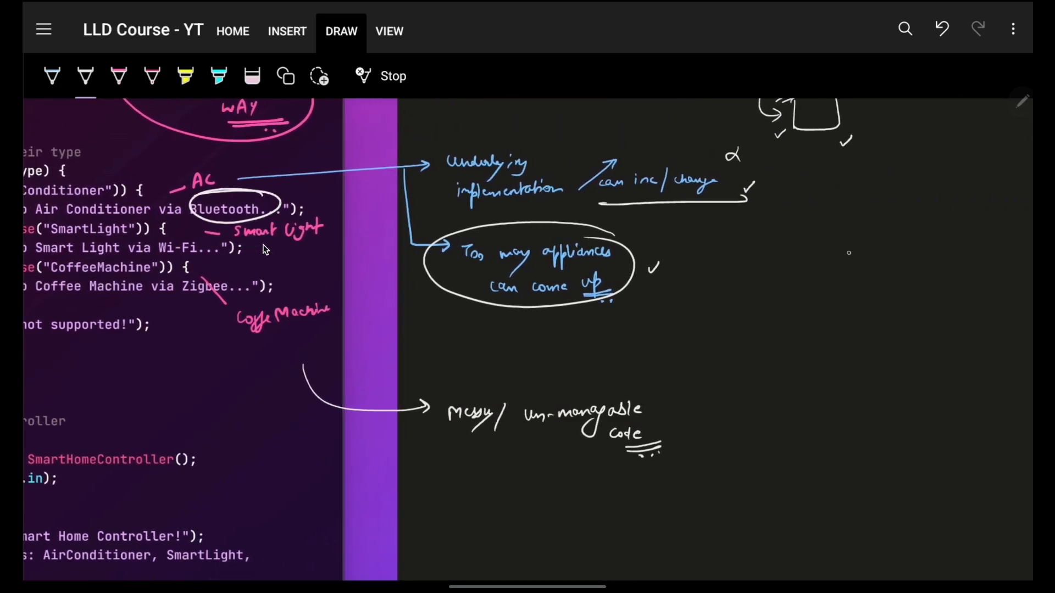
- Sketch AC device boxes with a Pwr label and arrow to B, circling them and linking to the appliances note
left_click_drag(808, 323, 887, 250)
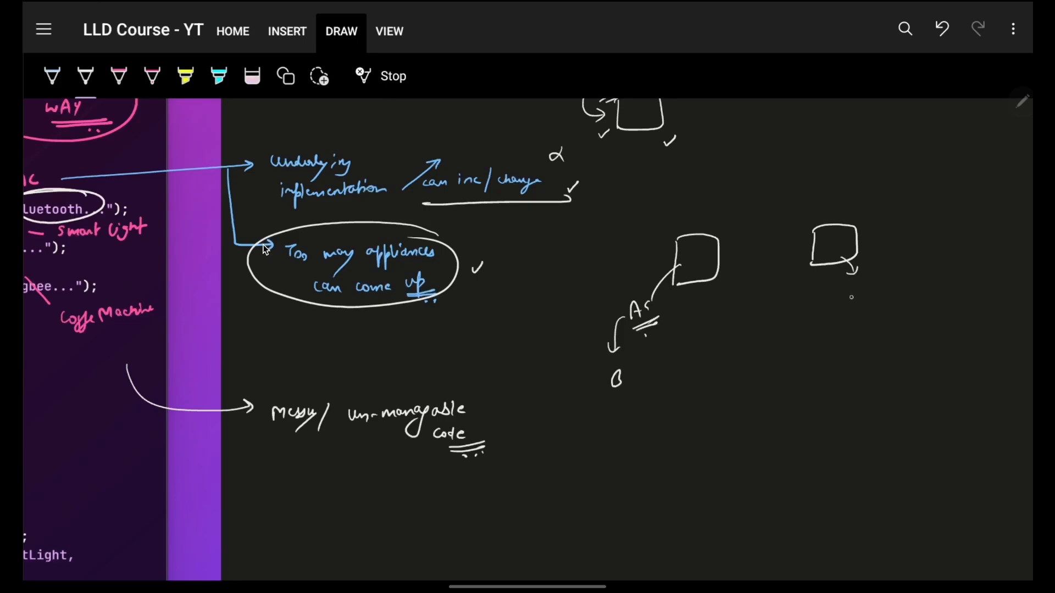
left_click_drag(850, 295, 887, 309)
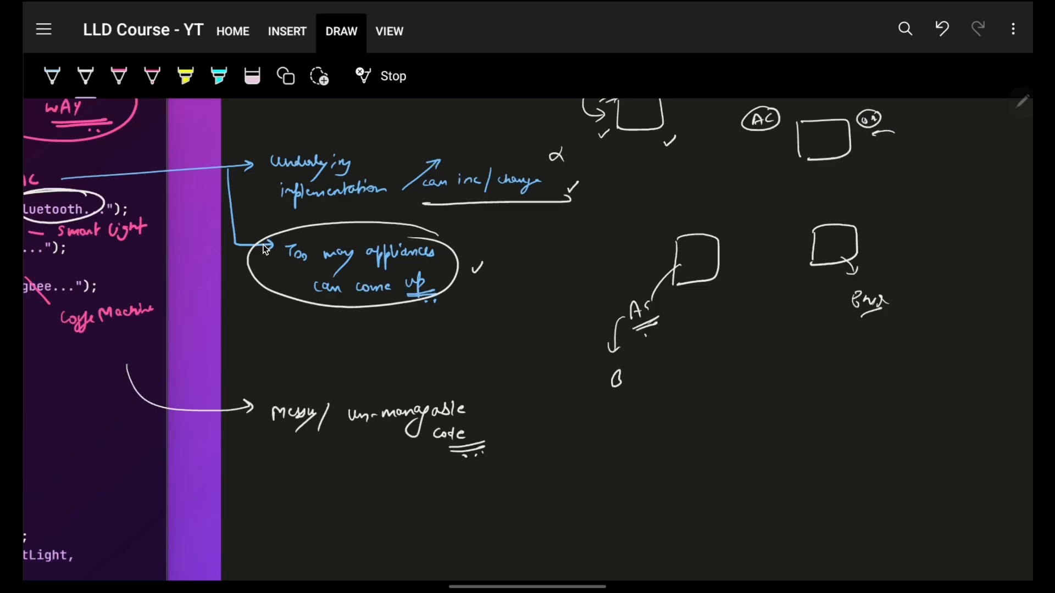
left_click_drag(871, 124, 685, 272)
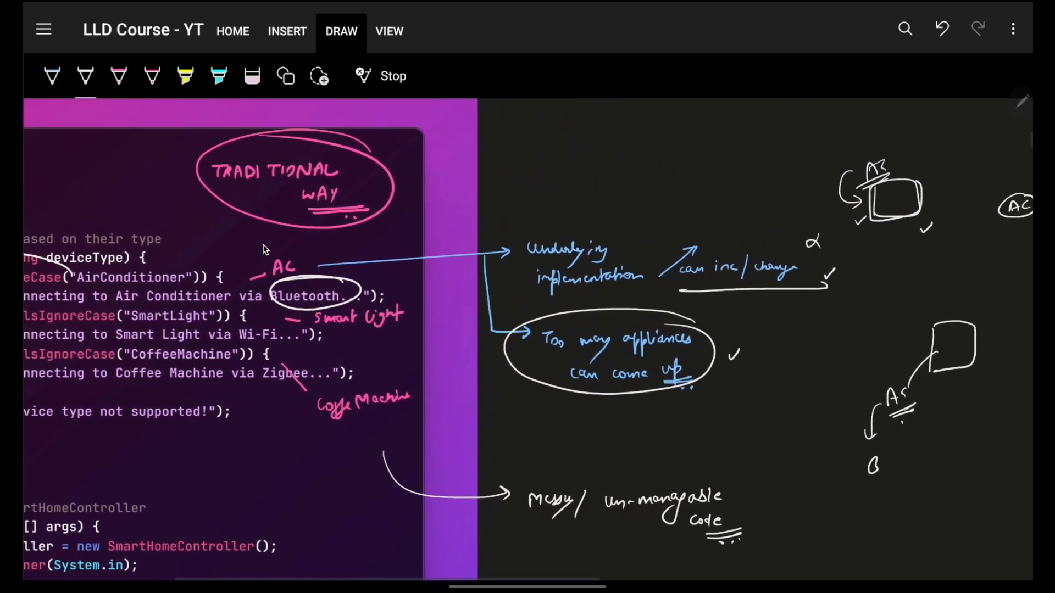
left_click_drag(706, 364, 841, 199)
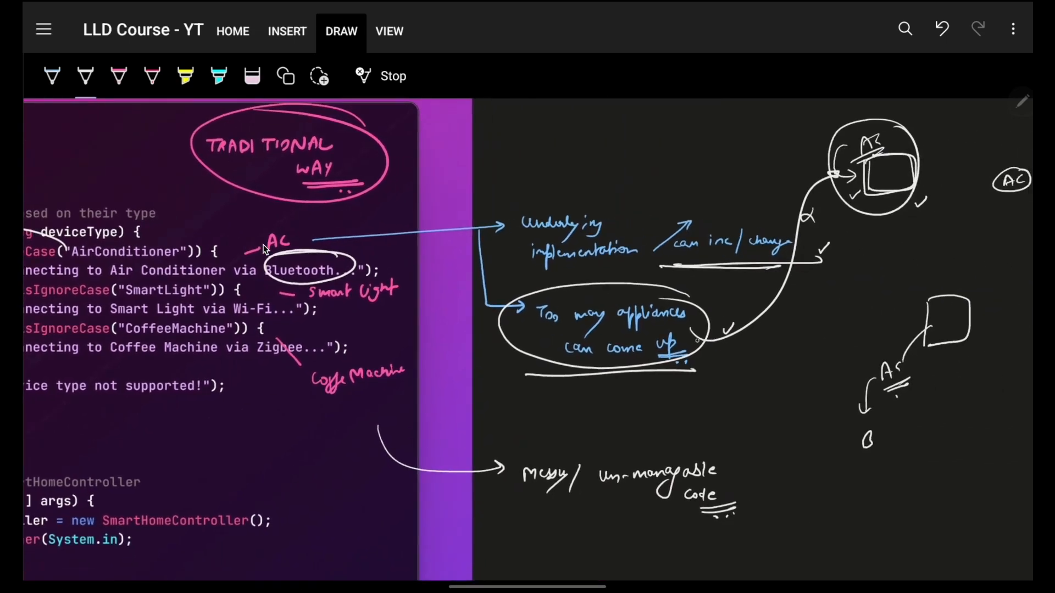
left_click_drag(699, 341, 814, 175)
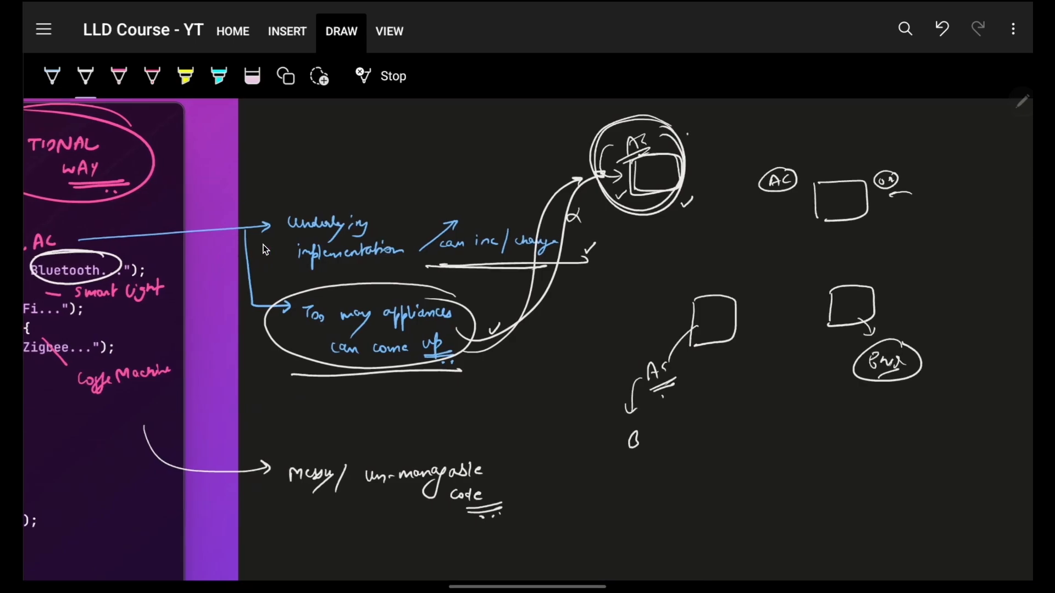
- Enclose the AC sketch in an oval, circle the upper box in red and point a red arrow at it
left_click_drag(685, 125, 700, 141)
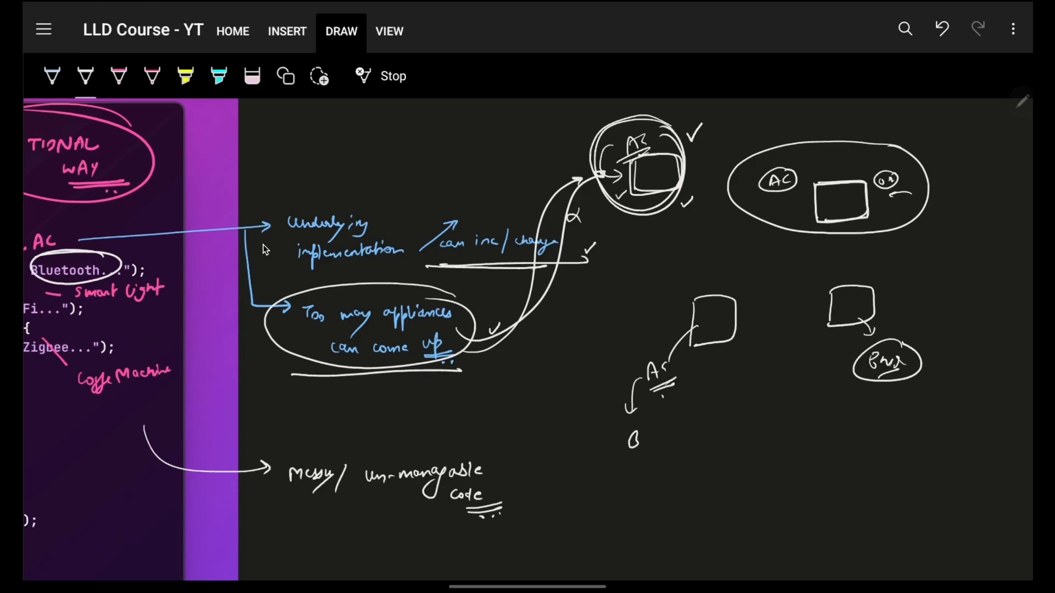
left_click_drag(730, 275, 797, 212)
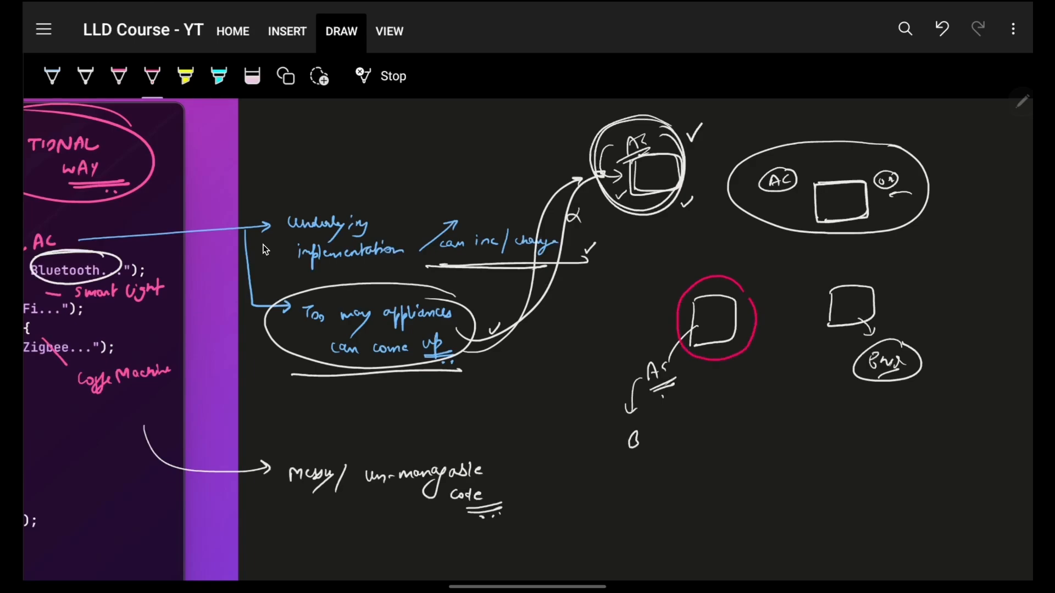
left_click_drag(700, 424, 713, 381)
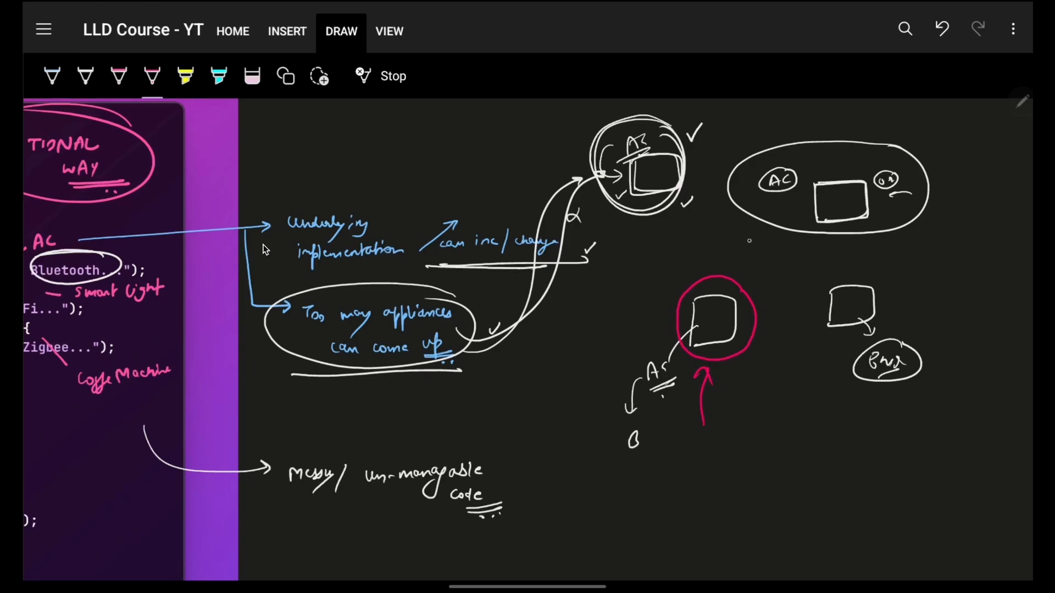
left_click_drag(736, 270, 780, 228)
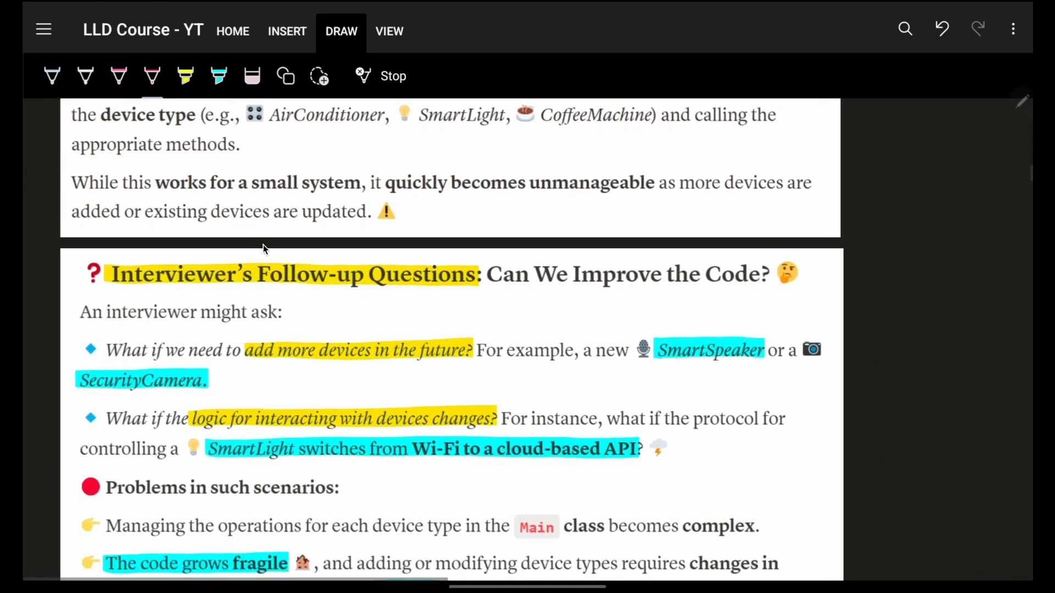
- Arrow from the follow-up question to SmartLight and circle SmartLight and Wi-Fi with a connecting arrow
scroll("down", 3)
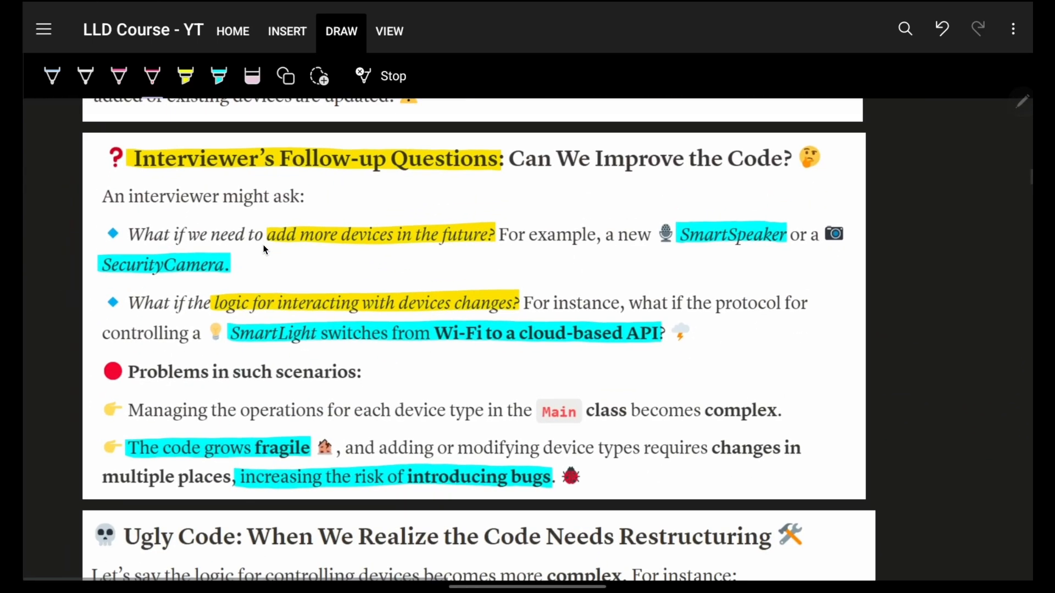
scroll("down", 3)
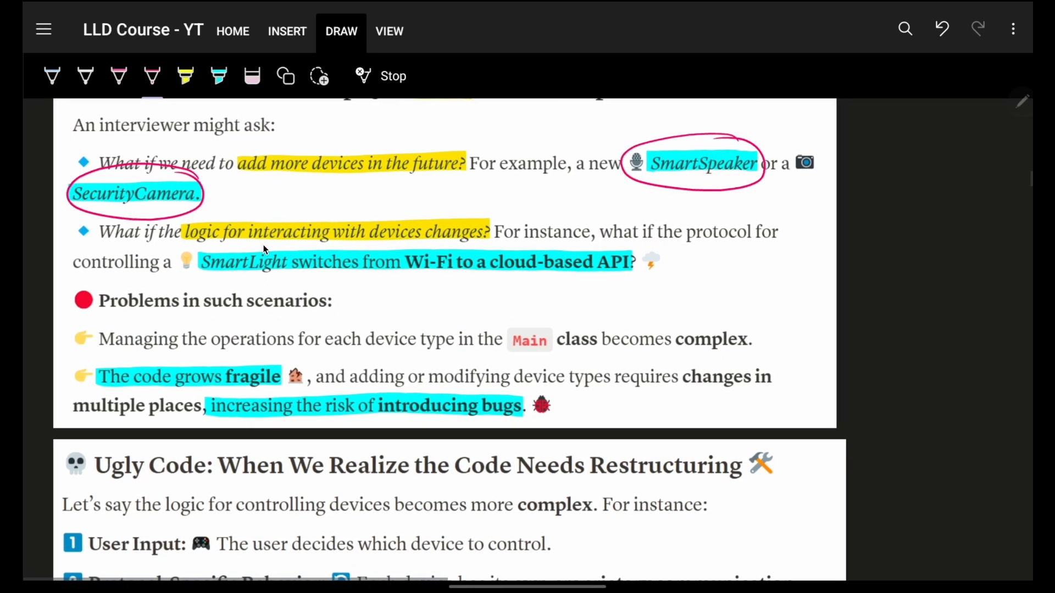
scroll("down", 3)
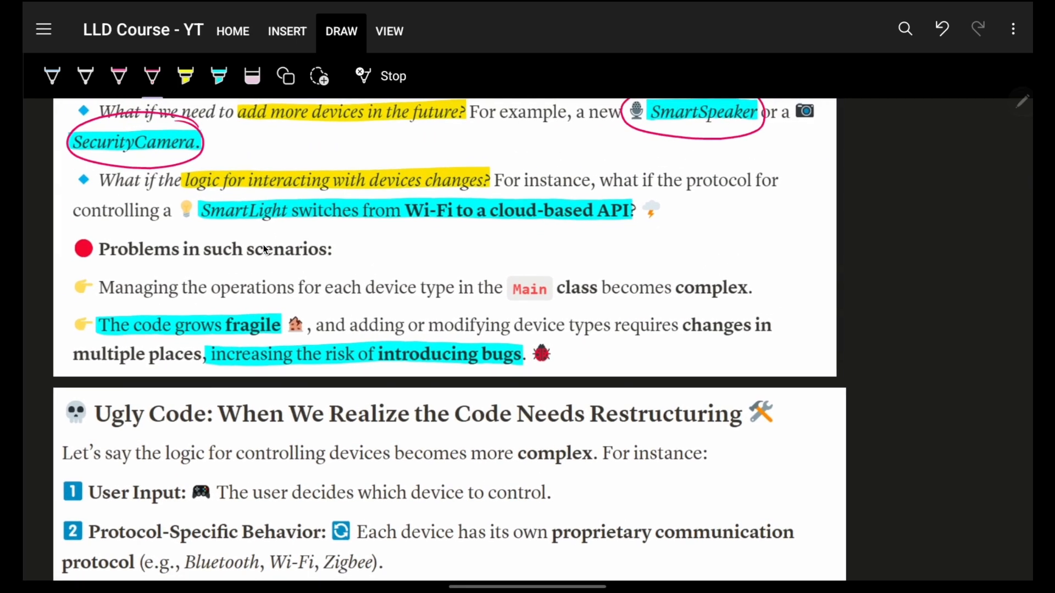
left_click_drag(111, 172, 158, 228)
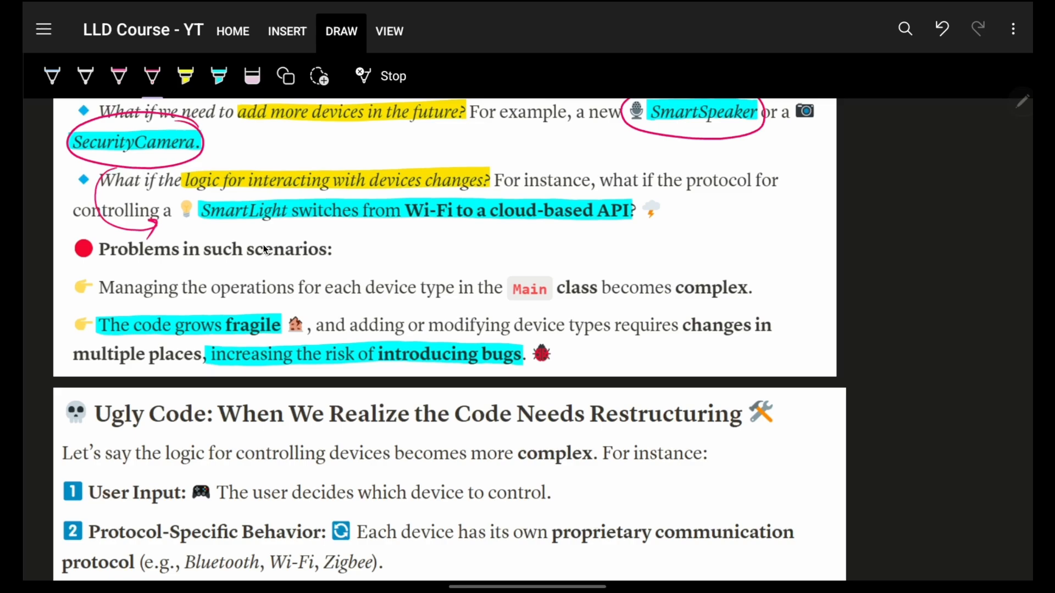
left_click_drag(202, 195, 289, 222)
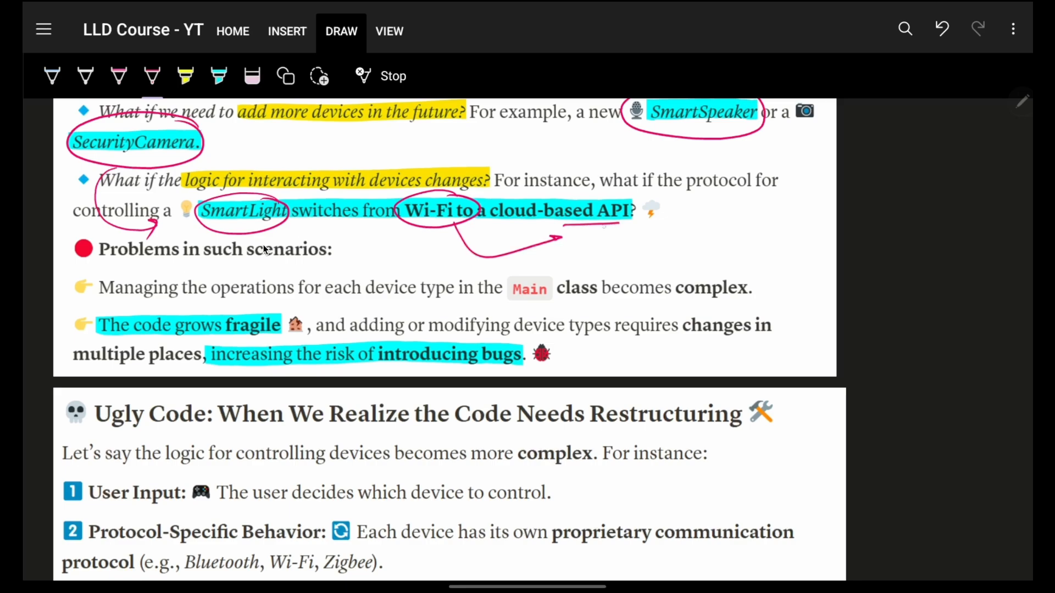
- Add arrows under the SmartLight protocol sentence and sketch a circle and AC box beside the notes
scroll("down", 3)
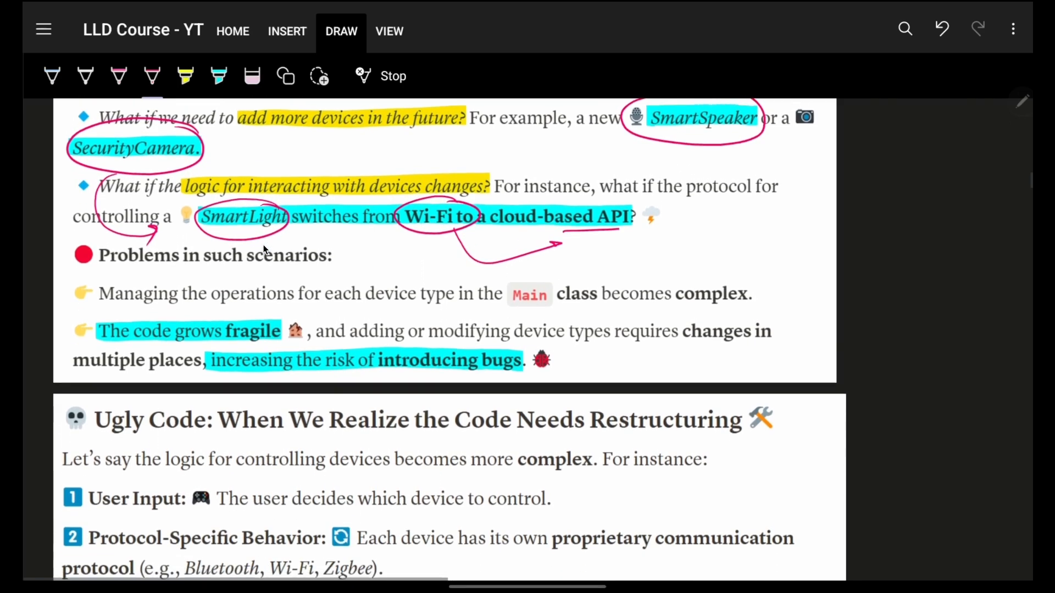
scroll("down", 3)
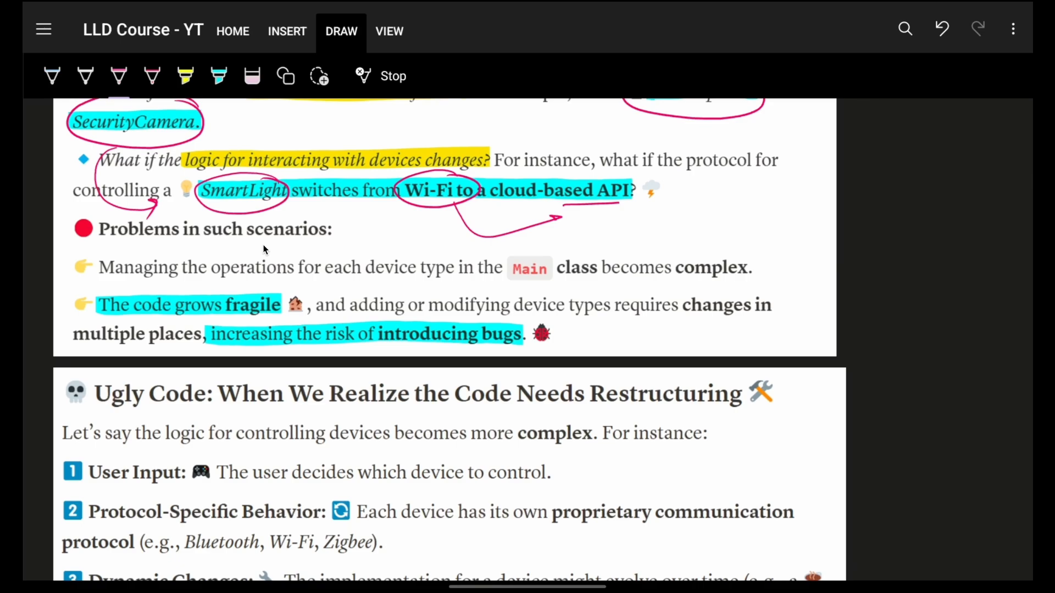
scroll("down", 3)
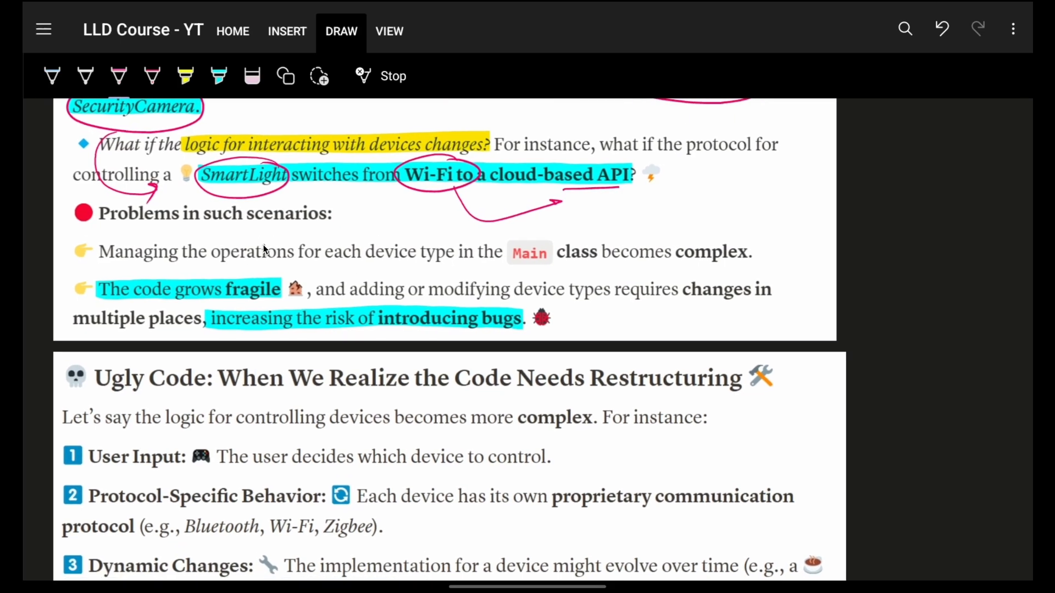
left_click_drag(915, 191, 888, 202)
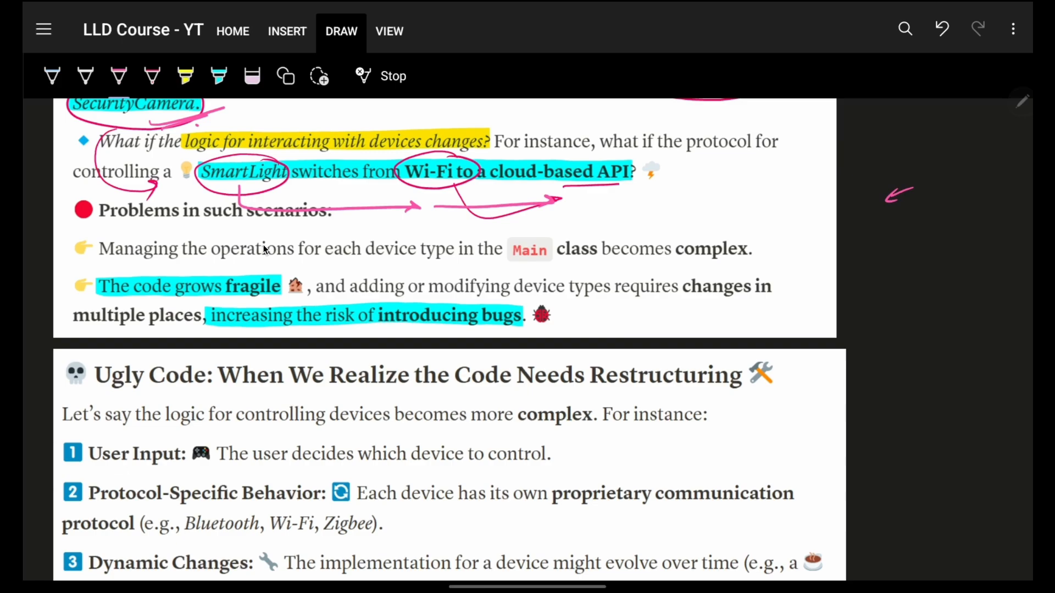
left_click_drag(898, 161, 897, 316)
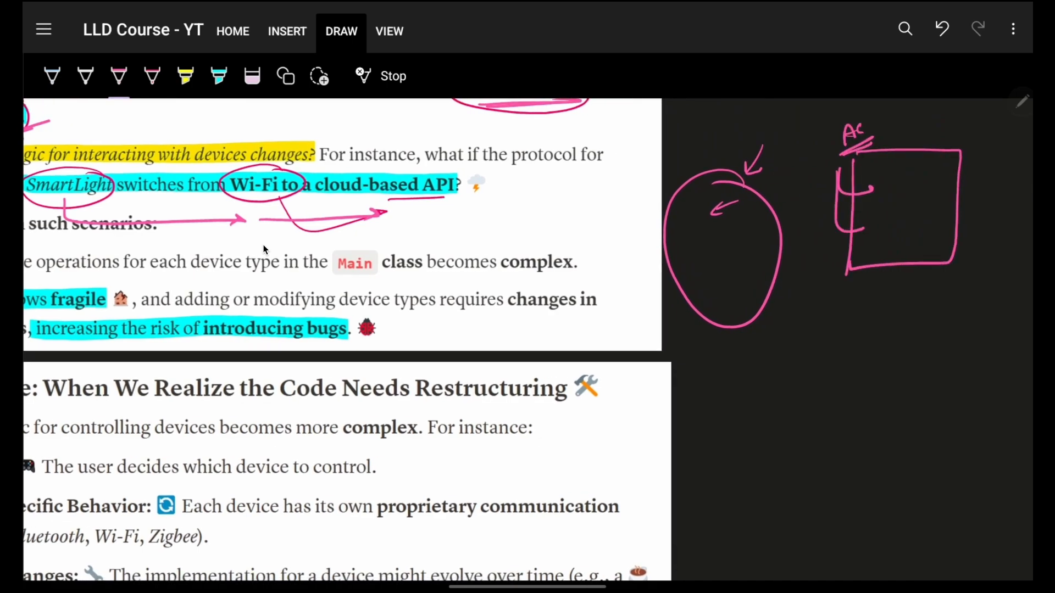
- Add arrows in the AC box, draw a second box labelled Mc and join the boxes through circled nodes
left_click_drag(855, 184, 874, 228)
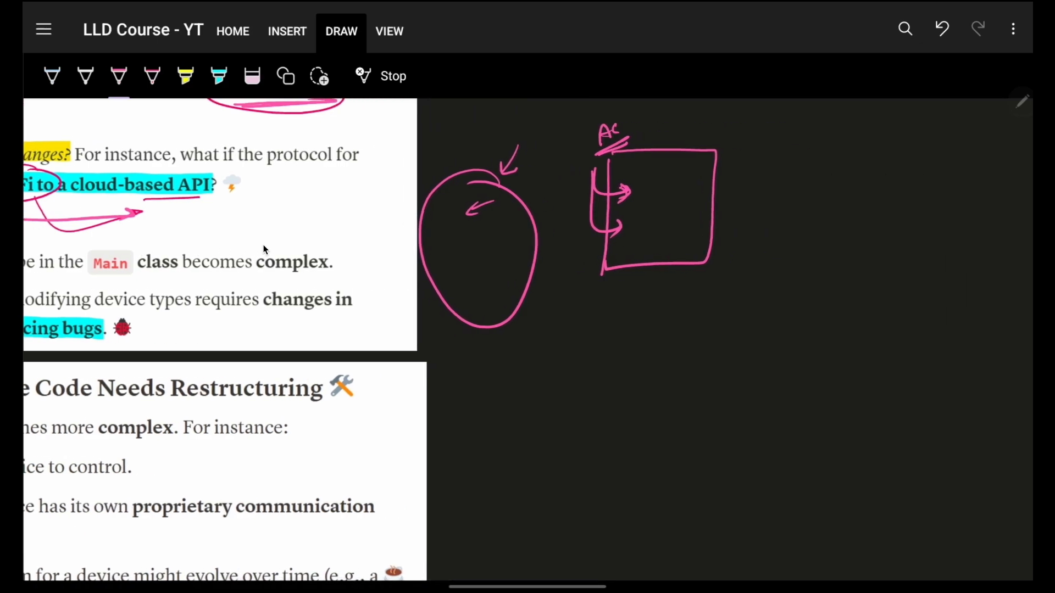
left_click_drag(840, 138, 829, 182)
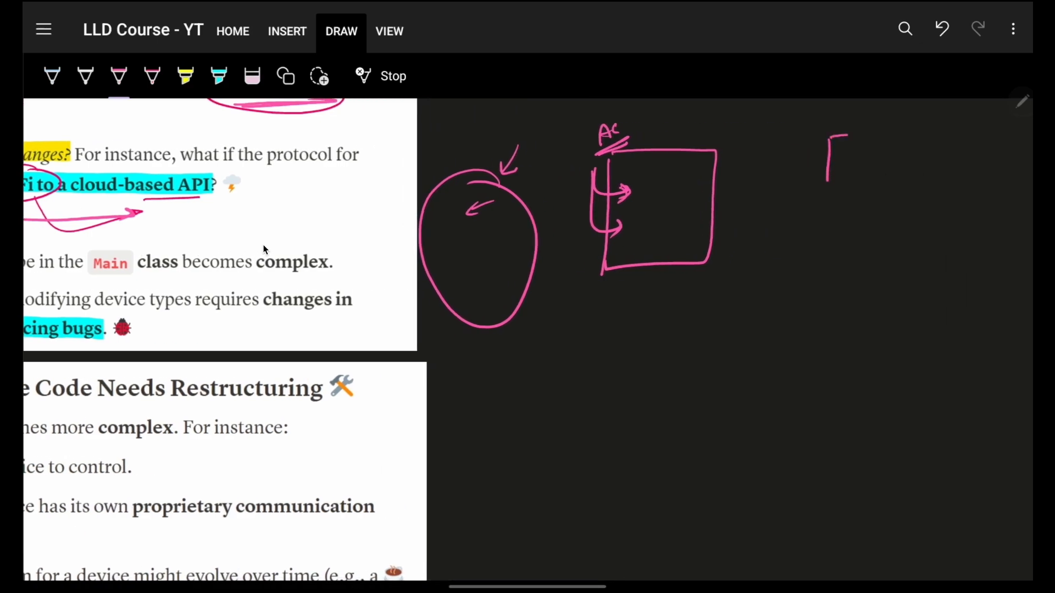
left_click_drag(824, 134, 874, 181)
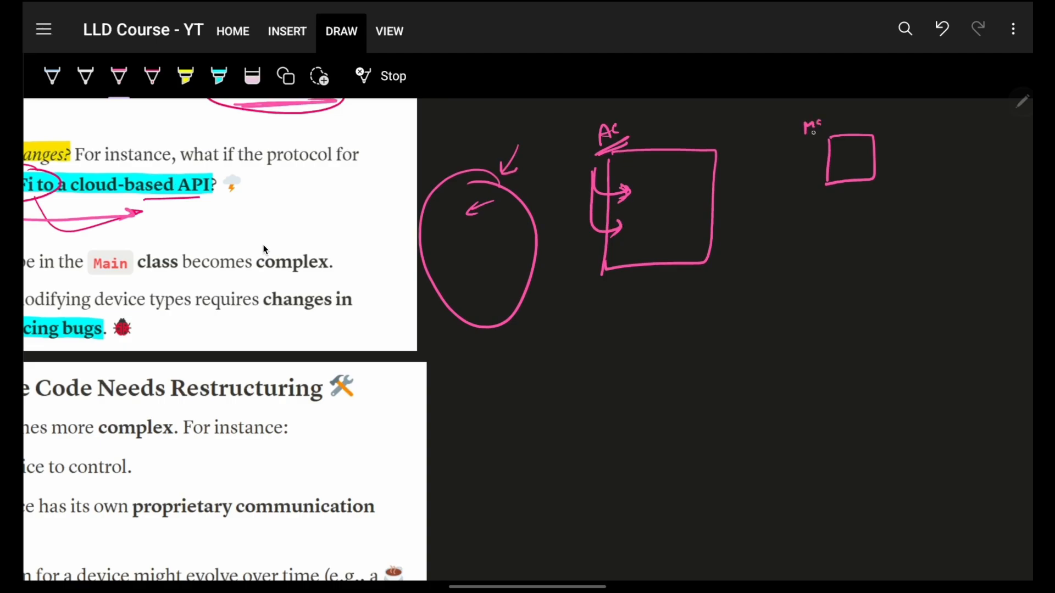
left_click_drag(780, 138, 811, 171)
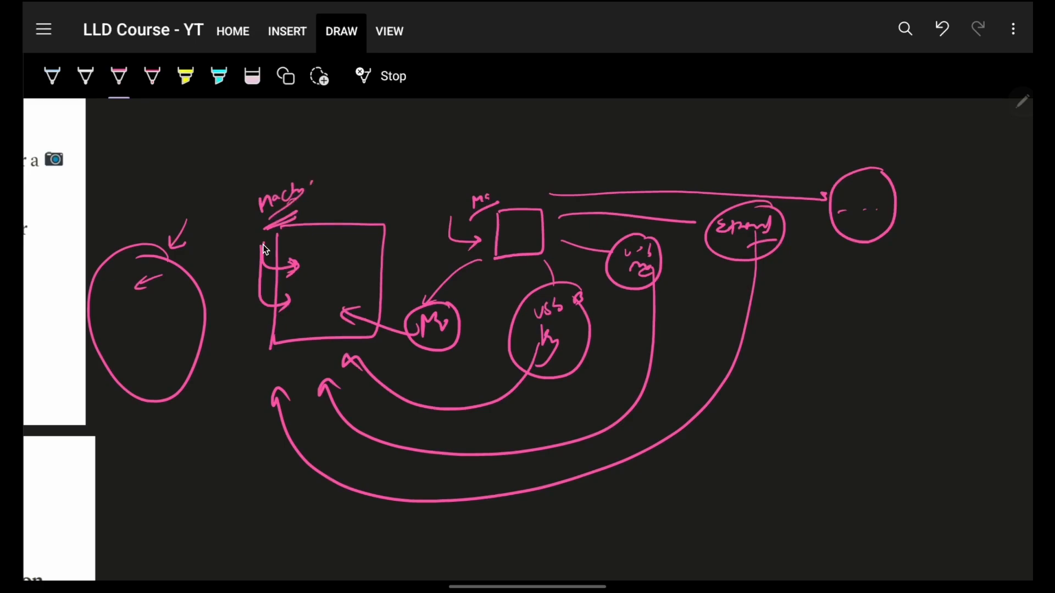
left_click_drag(842, 257, 904, 256)
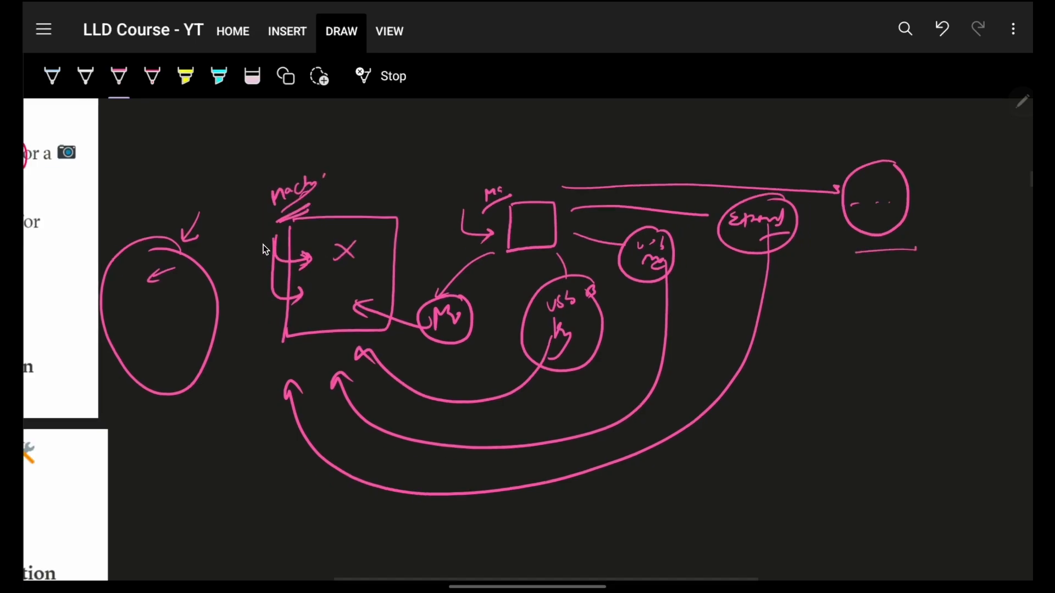
scroll("down", 3)
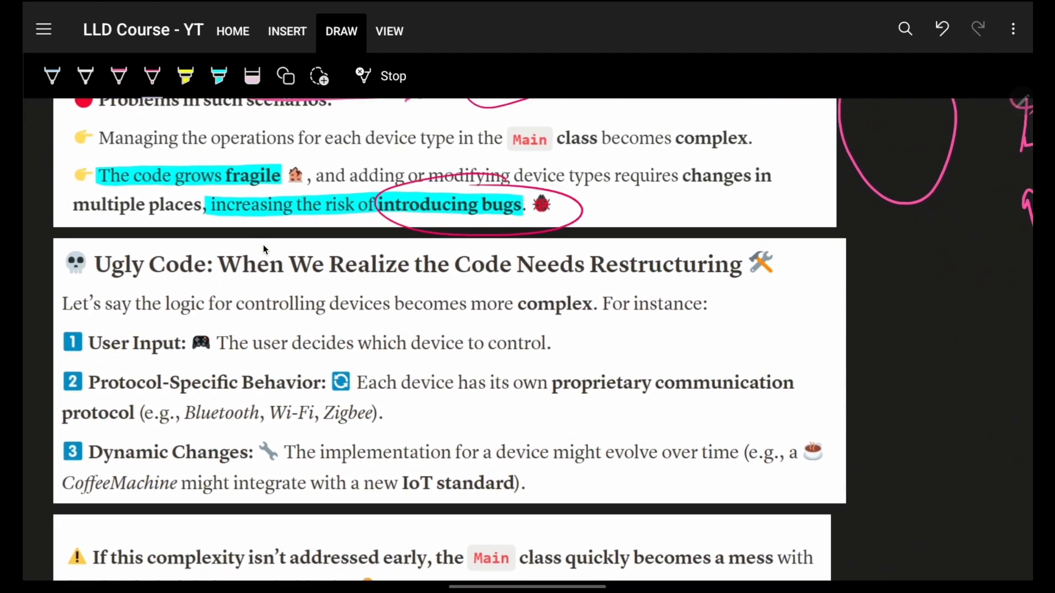
- Bracket the AirConditioner branch of the SmartHomeController code along its full length
scroll("down", 3)
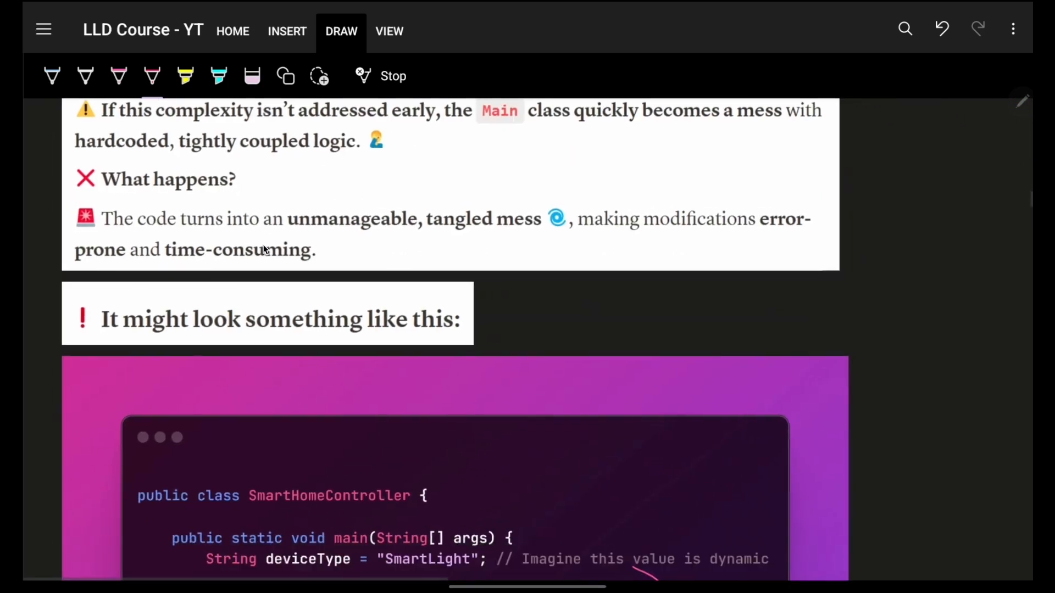
scroll("down", 3)
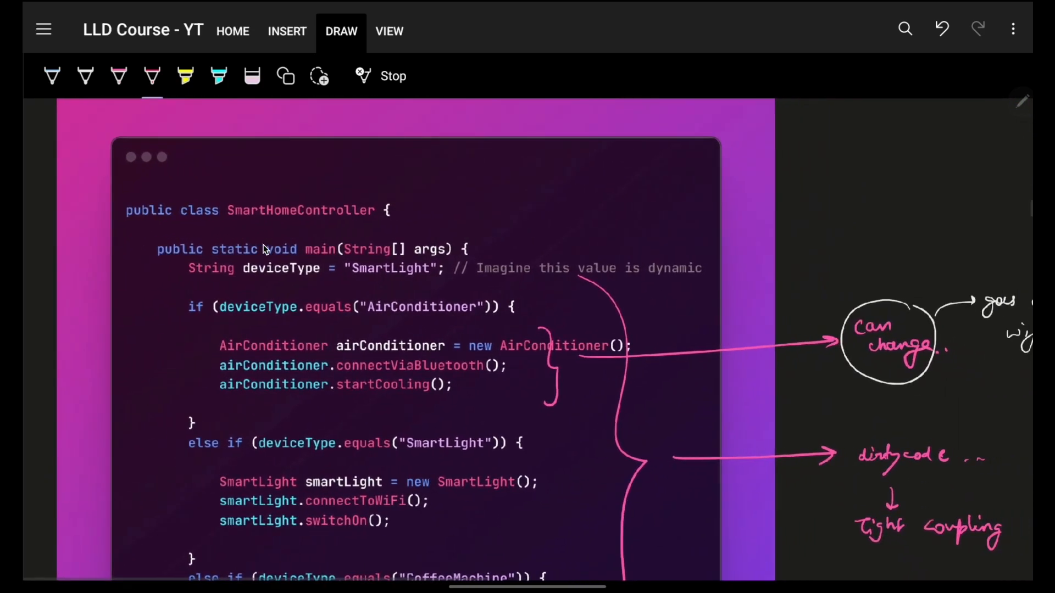
scroll("down", 3)
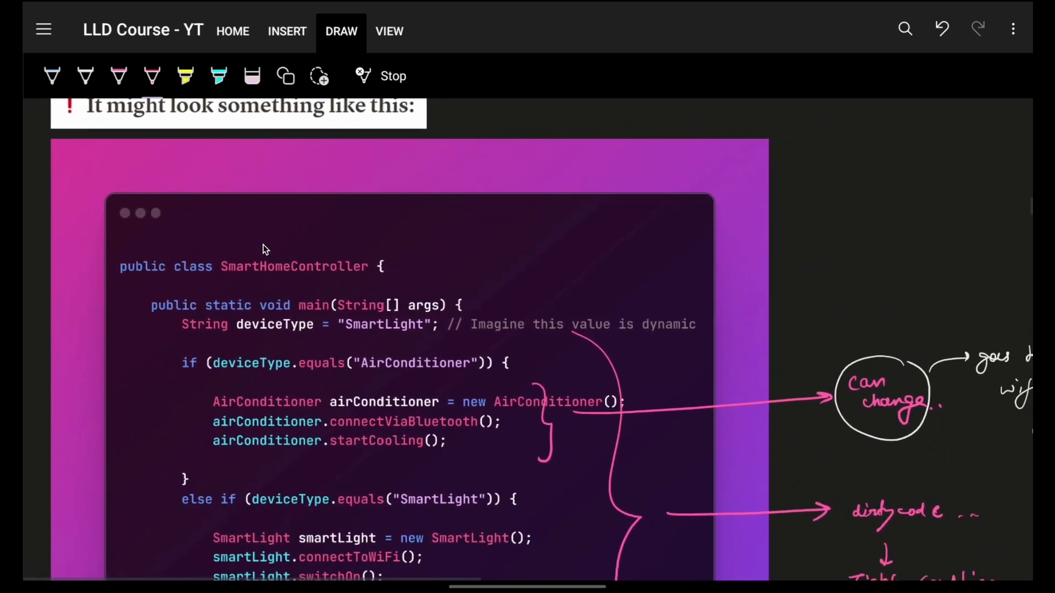
scroll("down", 3)
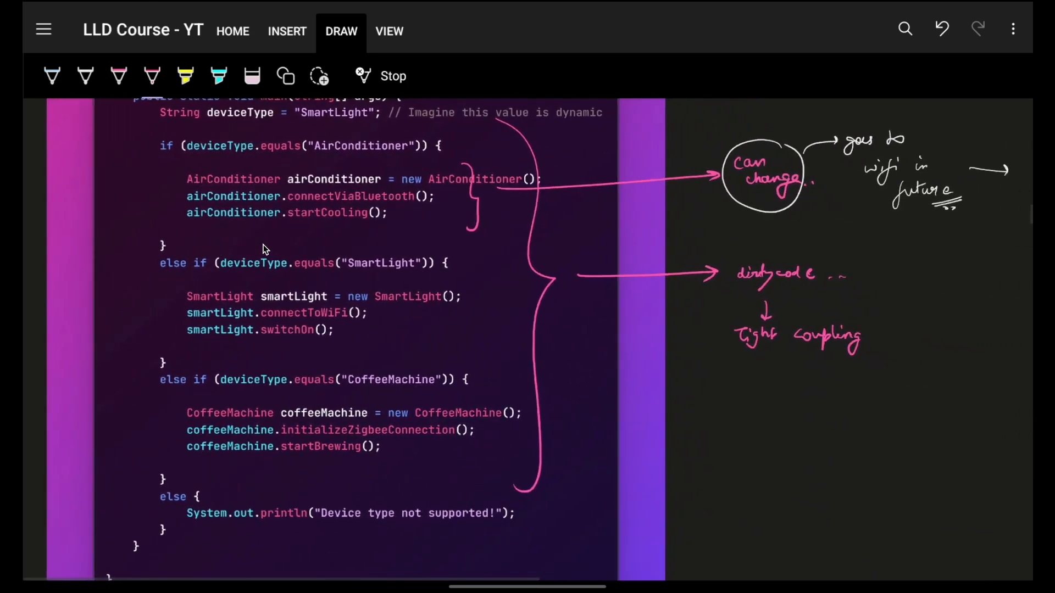
left_click_drag(149, 134, 152, 245)
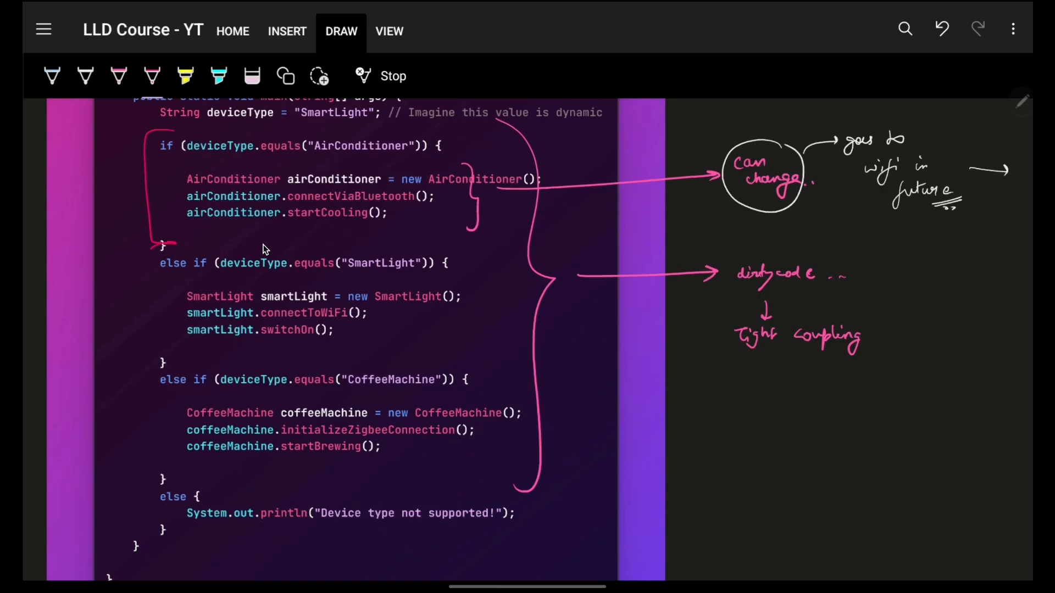
left_click_drag(149, 254, 162, 495)
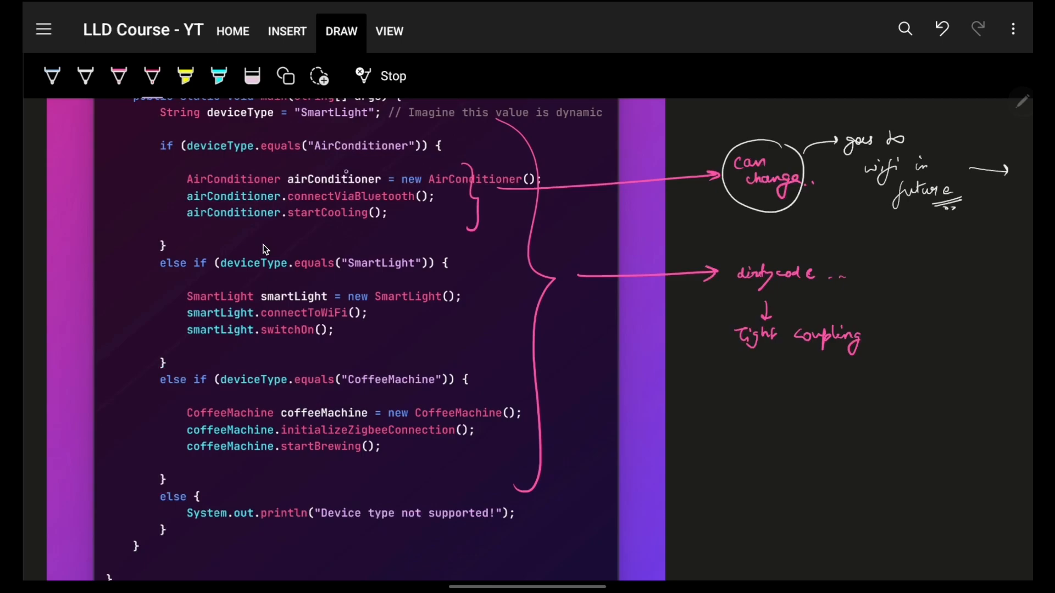
- Point arrows at the AirConditioner method calls and strike through connectViaBluetooth
left_click_drag(286, 172, 386, 184)
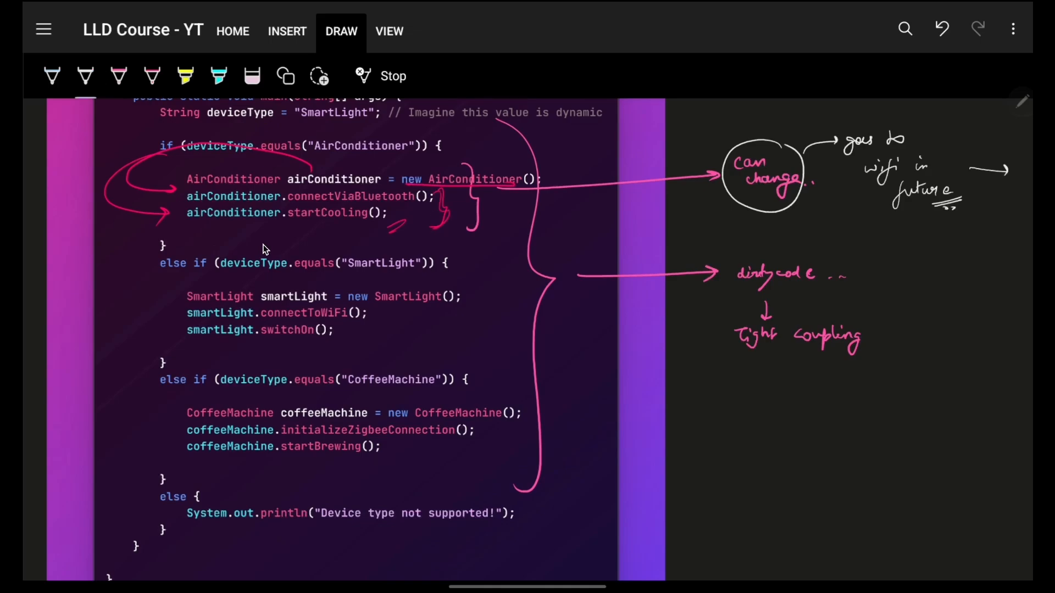
left_click_drag(289, 196, 424, 195)
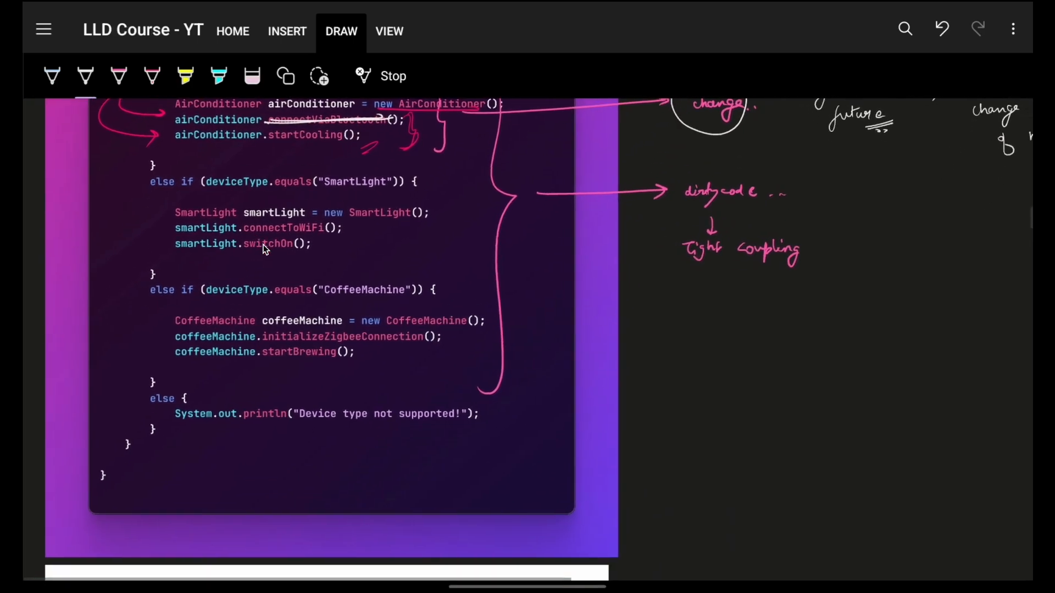
- Scroll past the Tight Coupling Issue box to The Savior: Adapter Design Pattern section
scroll("down", 3)
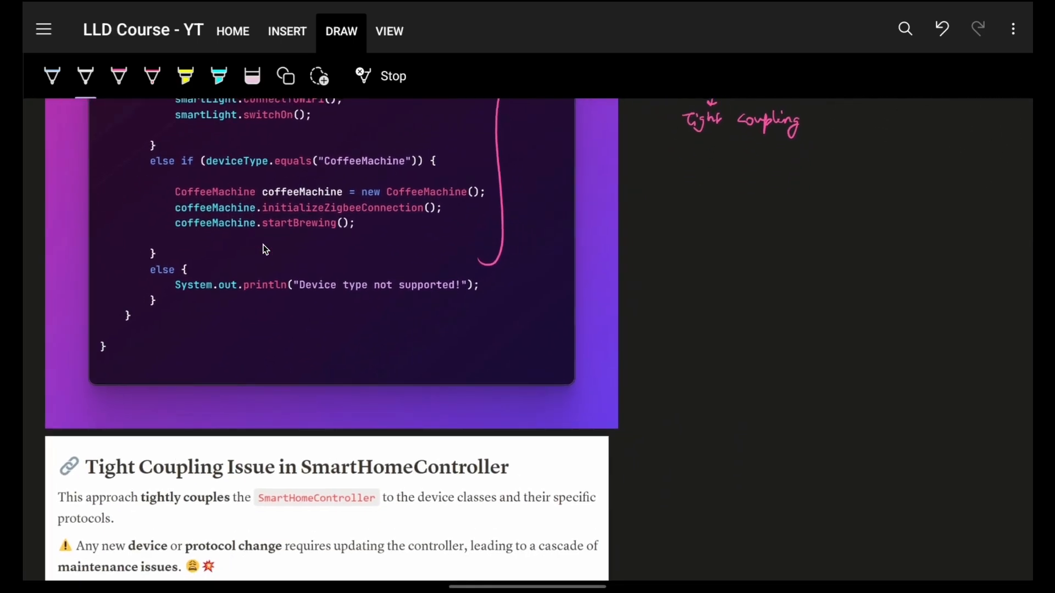
scroll("down", 3)
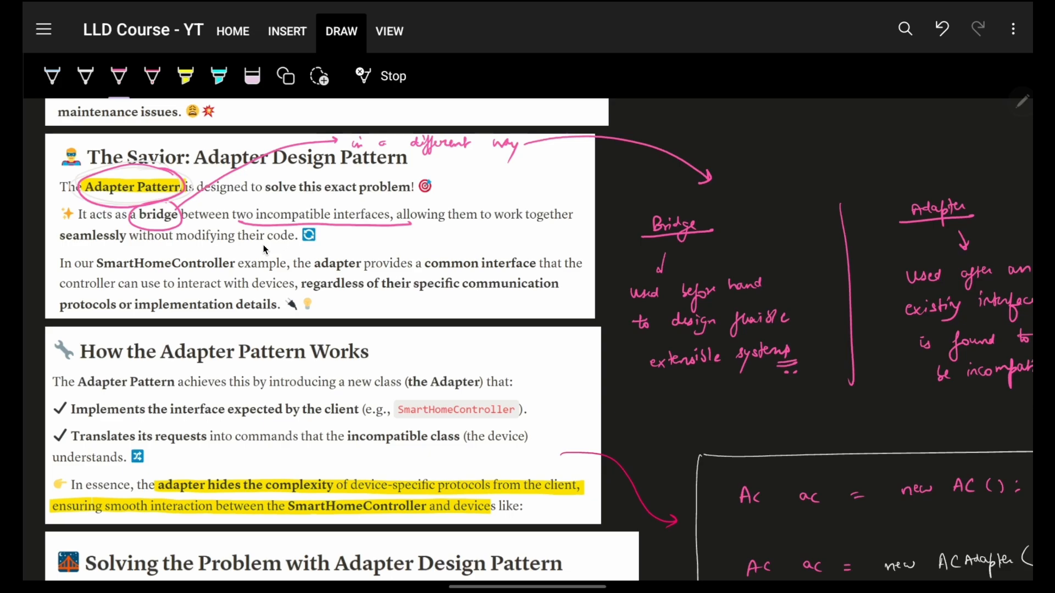
- Sketch small ticked boxes with arrows above the Bridge/Adapter notes and circle 'new ACAdapter'
scroll("down", 3)
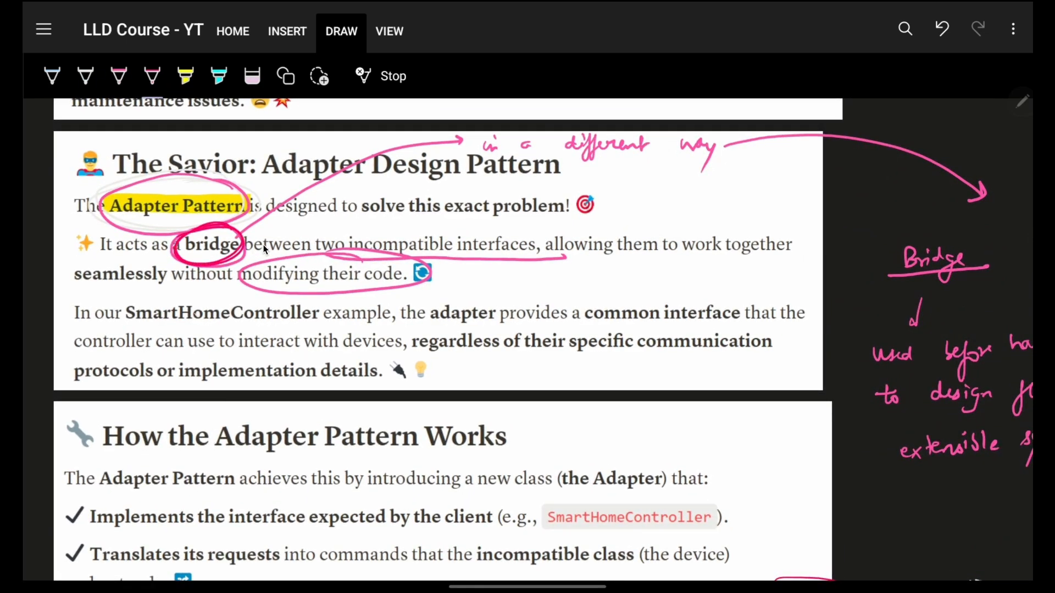
scroll("down", 3)
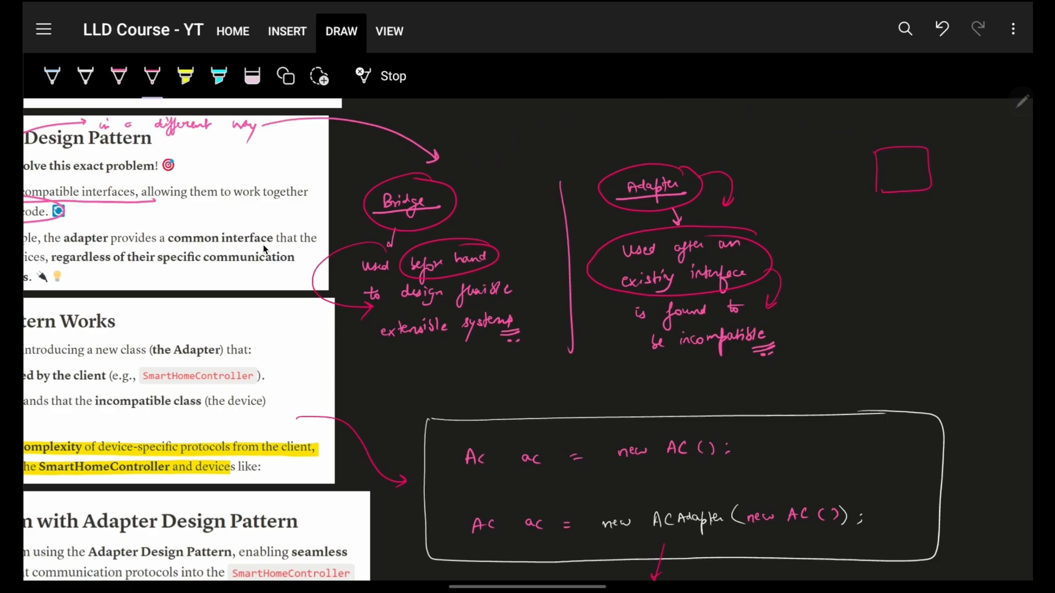
left_click_drag(888, 138, 904, 121)
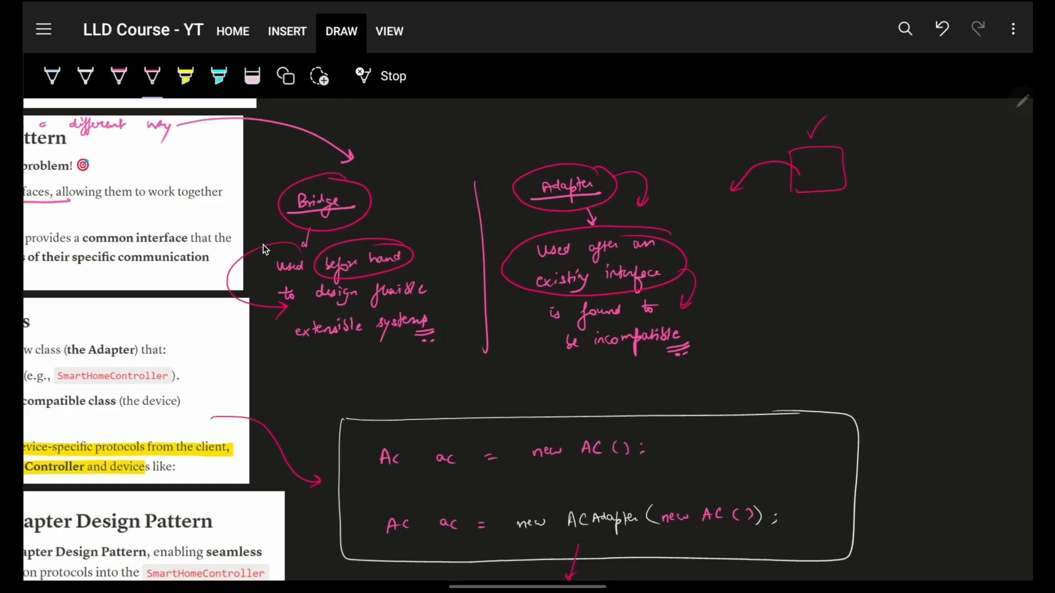
scroll("down", 3)
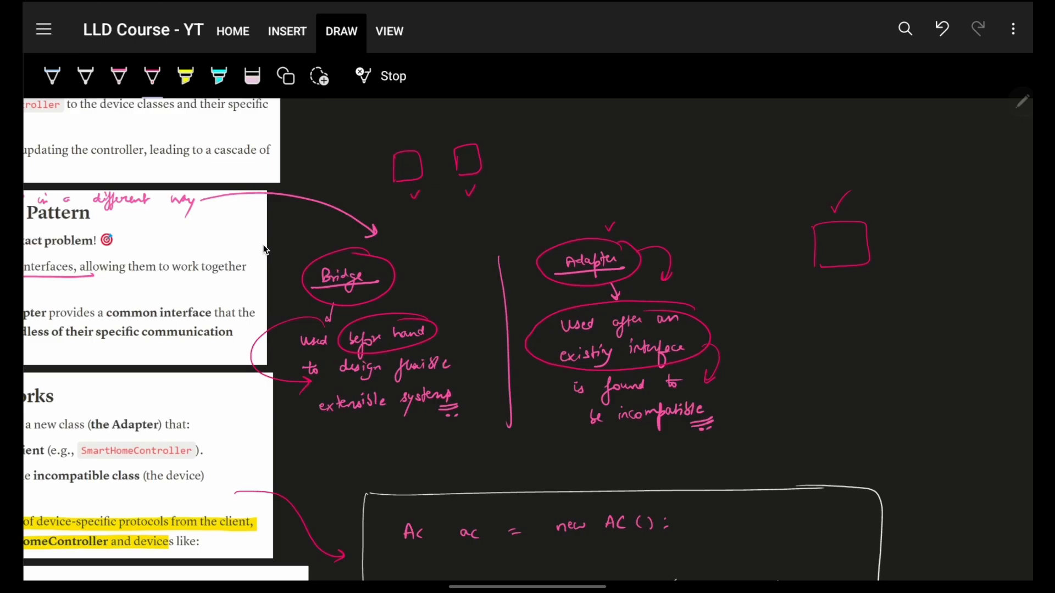
left_click_drag(406, 138, 463, 127)
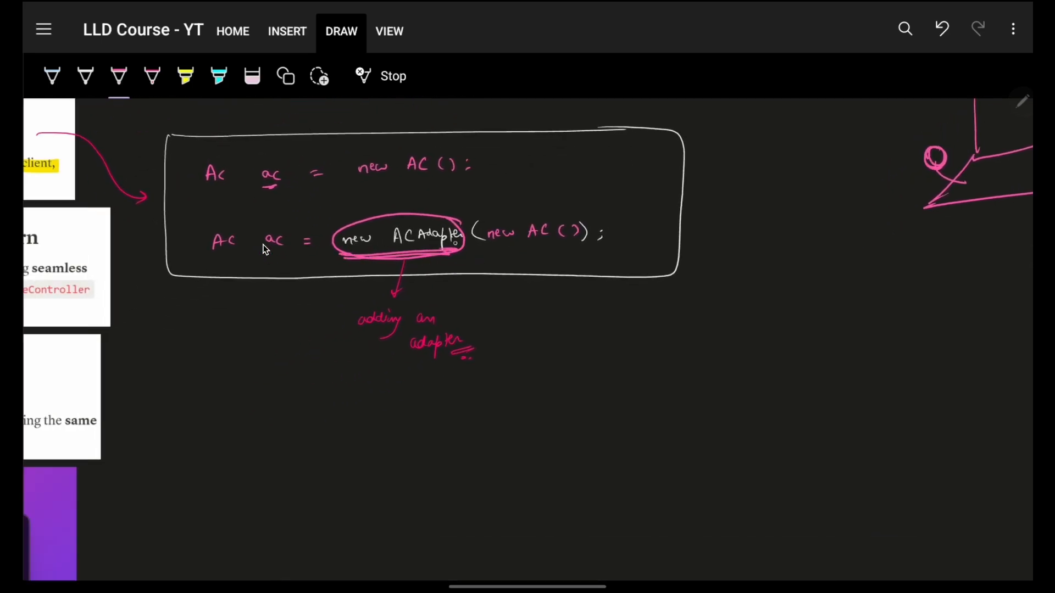
- Scroll past the SmartDevice interface to Step 2's AirConditioner.java code
scroll("down", 3)
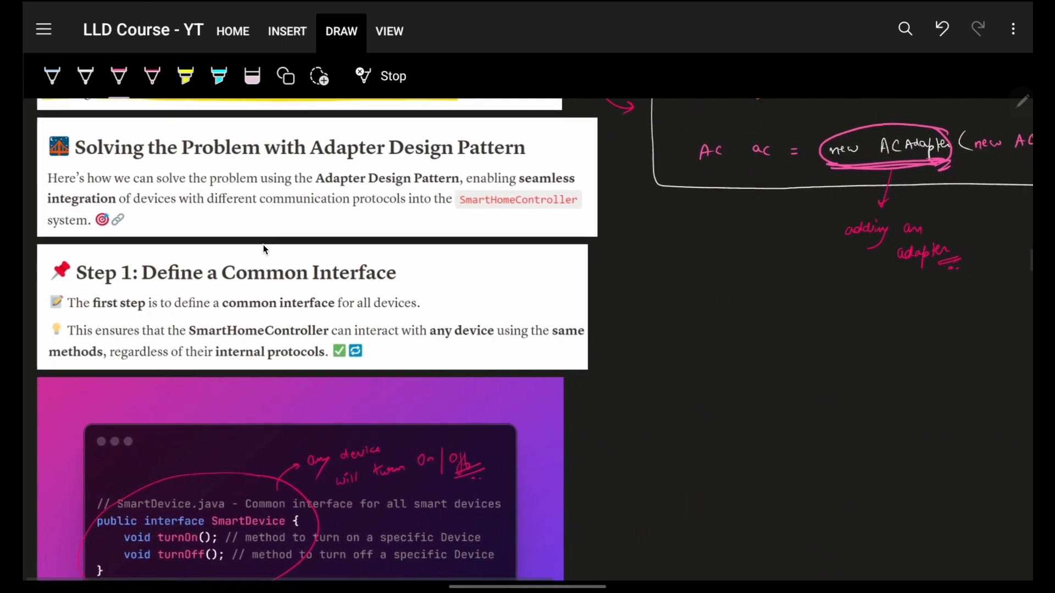
scroll("down", 3)
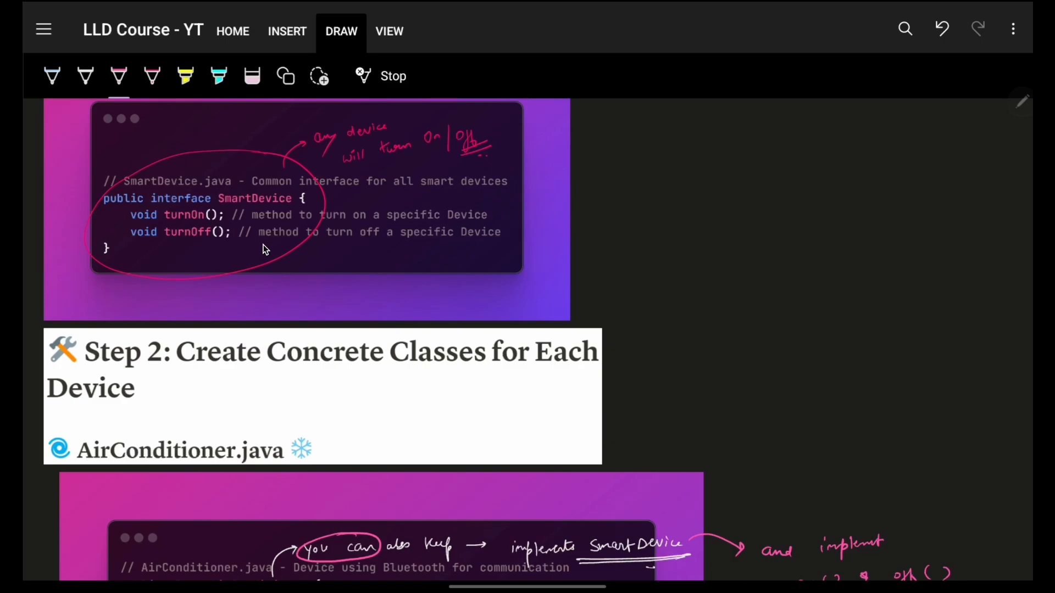
scroll("down", 3)
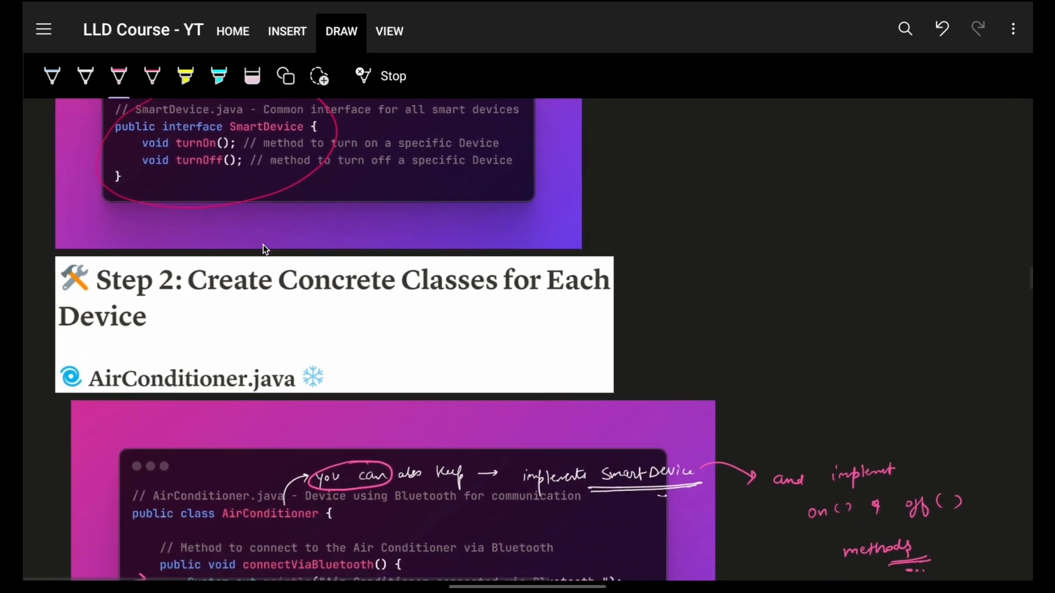
- Circle the AirConditioner class name and the 'implements SmartDevice' note with the pink pen
scroll("down", 3)
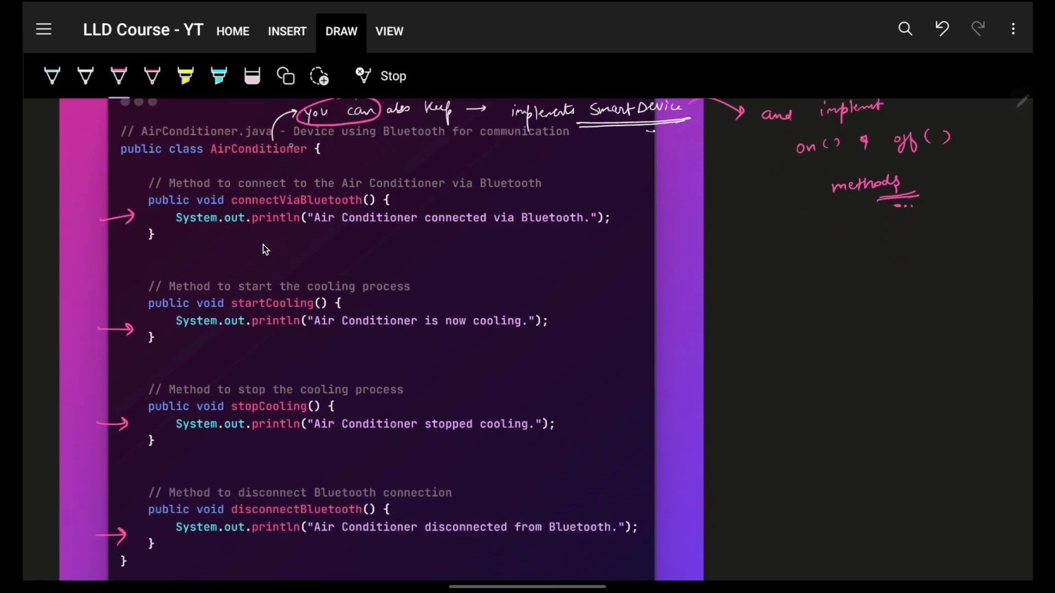
left_click_drag(208, 148, 320, 148)
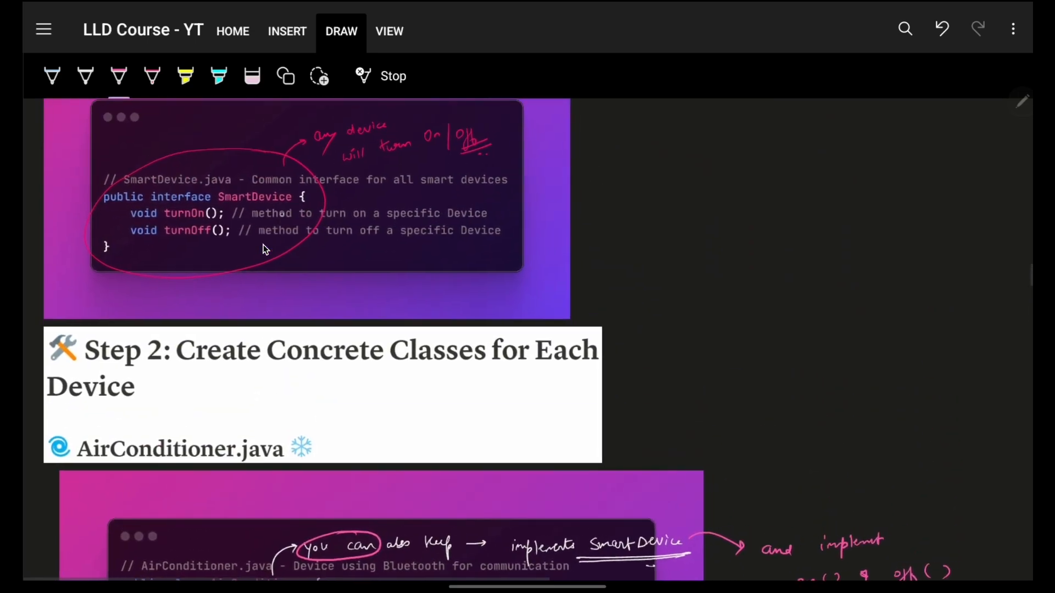
scroll("down", 3)
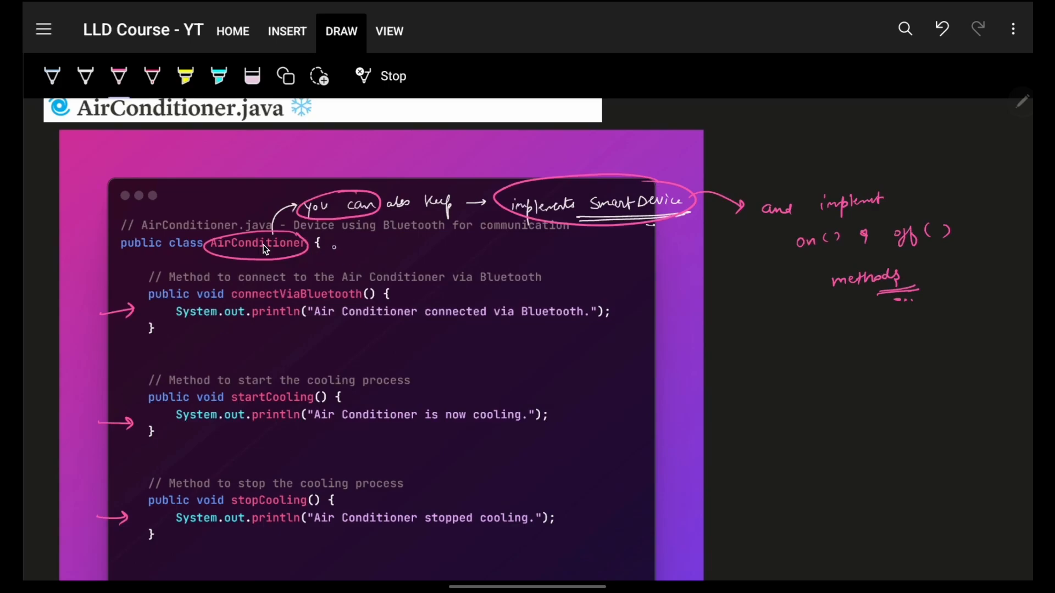
scroll("down", 3)
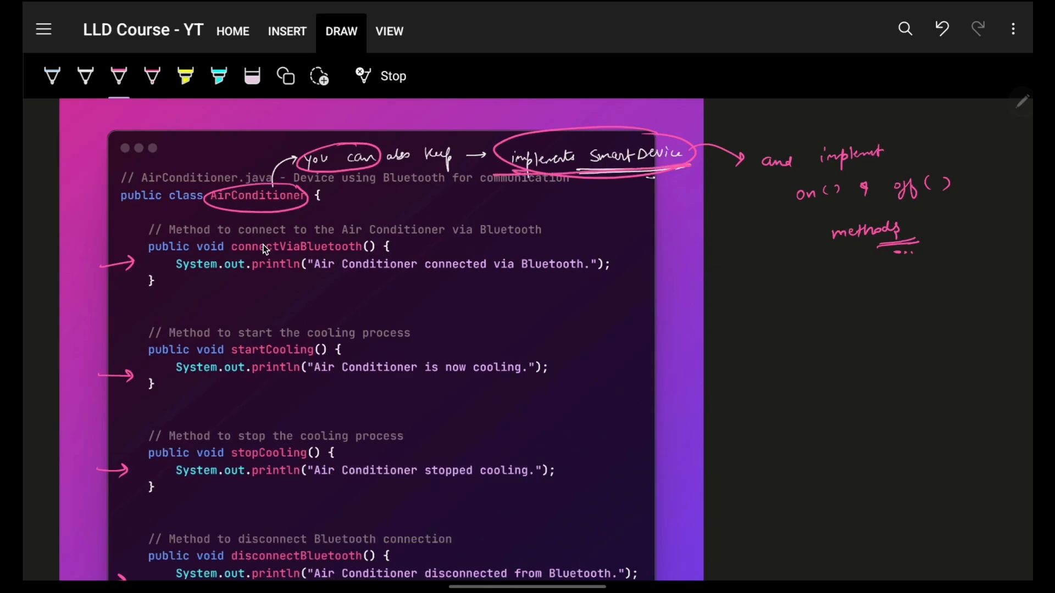
scroll("down", 3)
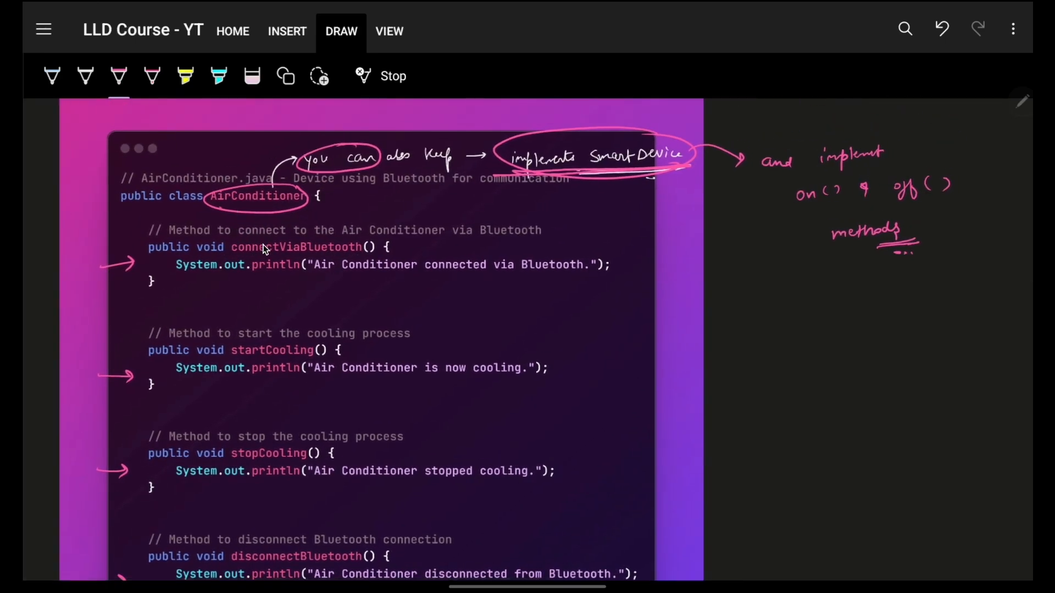
scroll("down", 3)
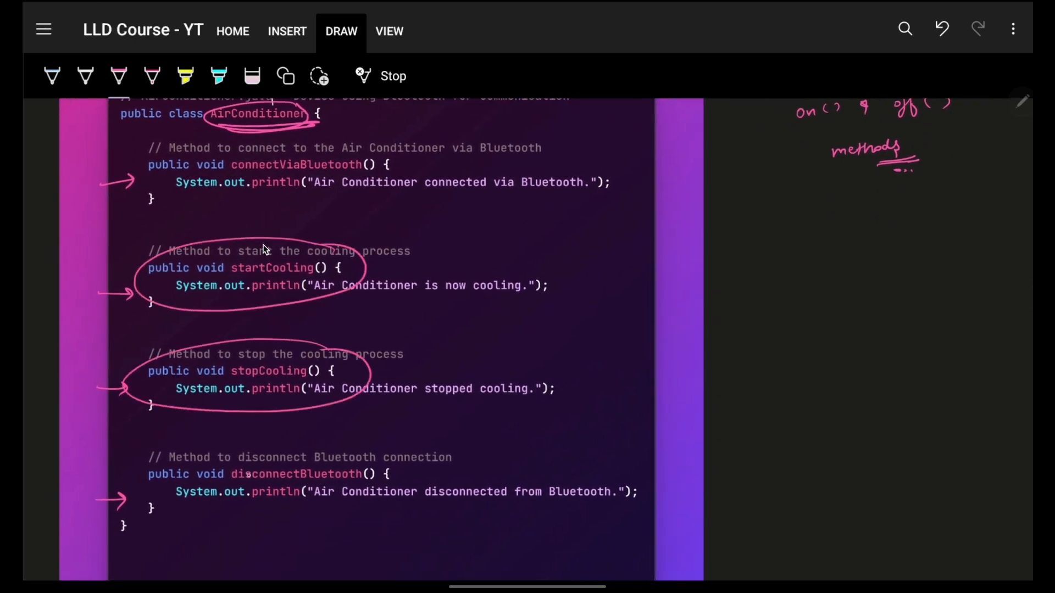
- Circle the disconnectBluetooth method and tick it, reaching SmartLight.java
left_click_drag(155, 471, 403, 498)
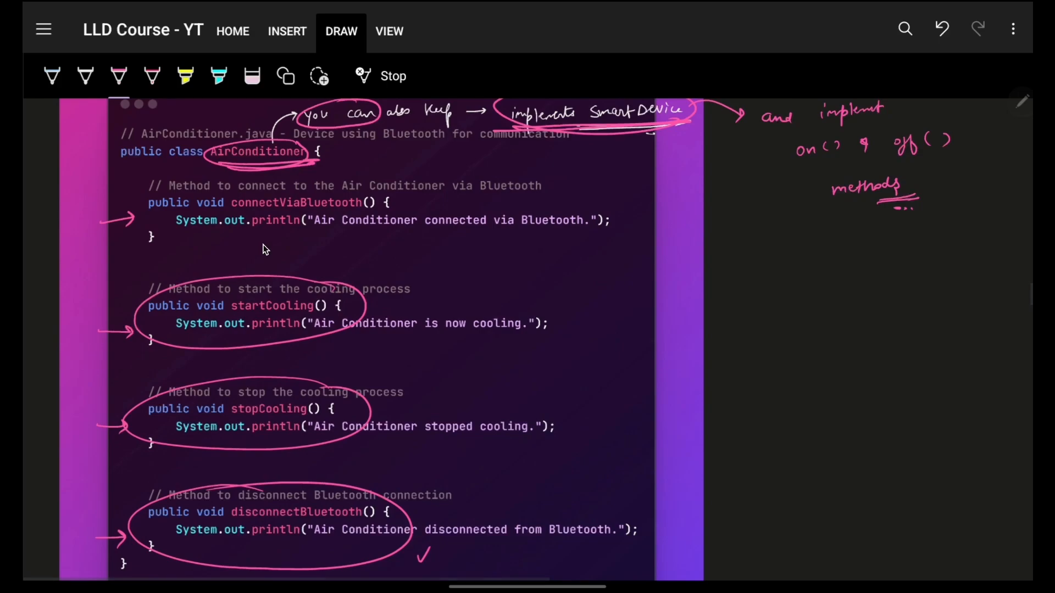
scroll("down", 3)
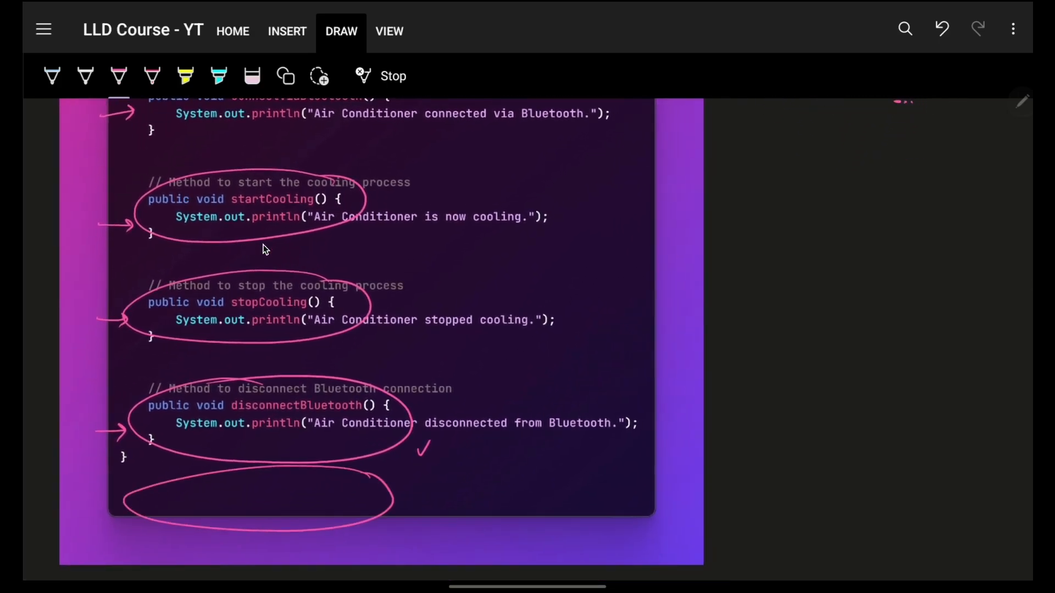
scroll("down", 3)
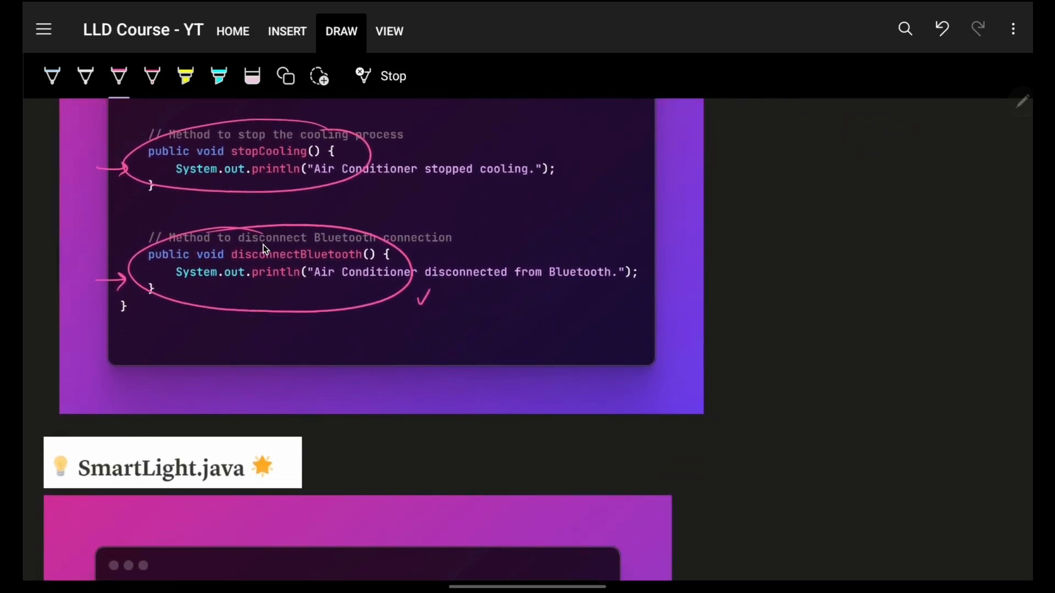
- Scroll past the SmartLight code down to the Adapter for Air Conditioner section
scroll("down", 3)
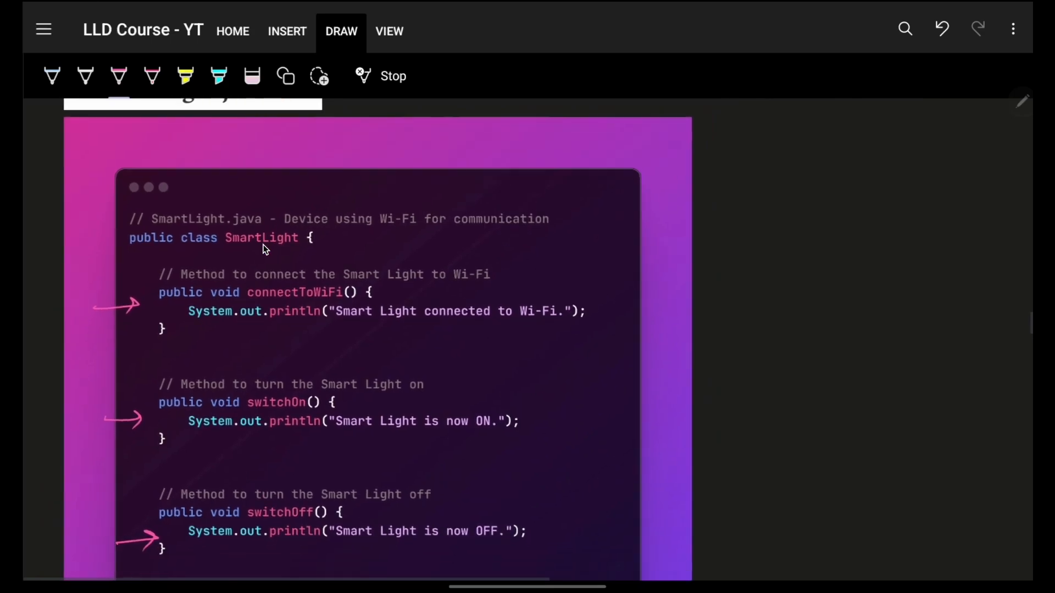
scroll("down", 3)
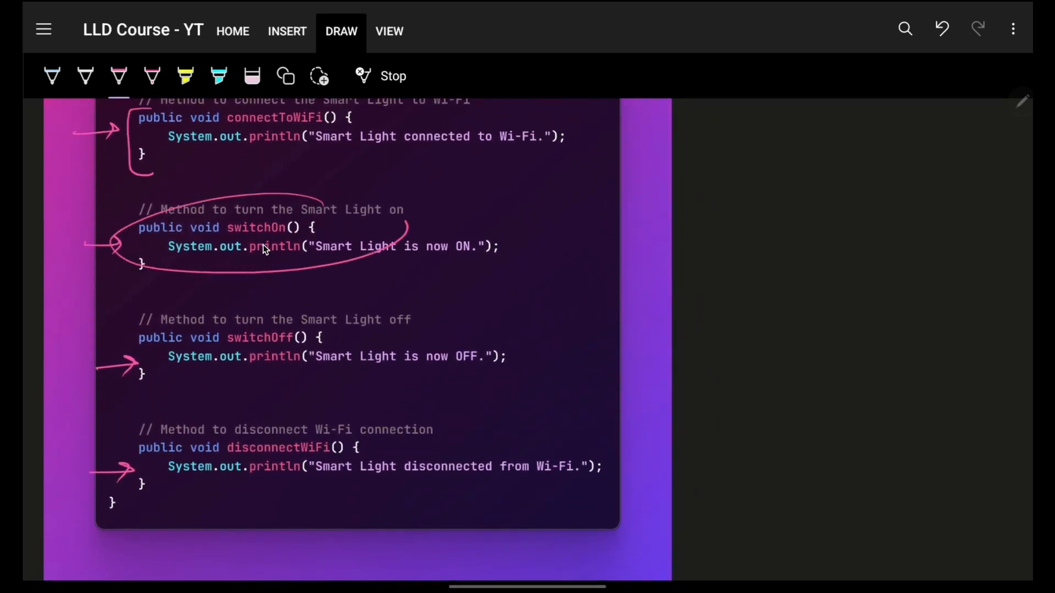
scroll("down", 3)
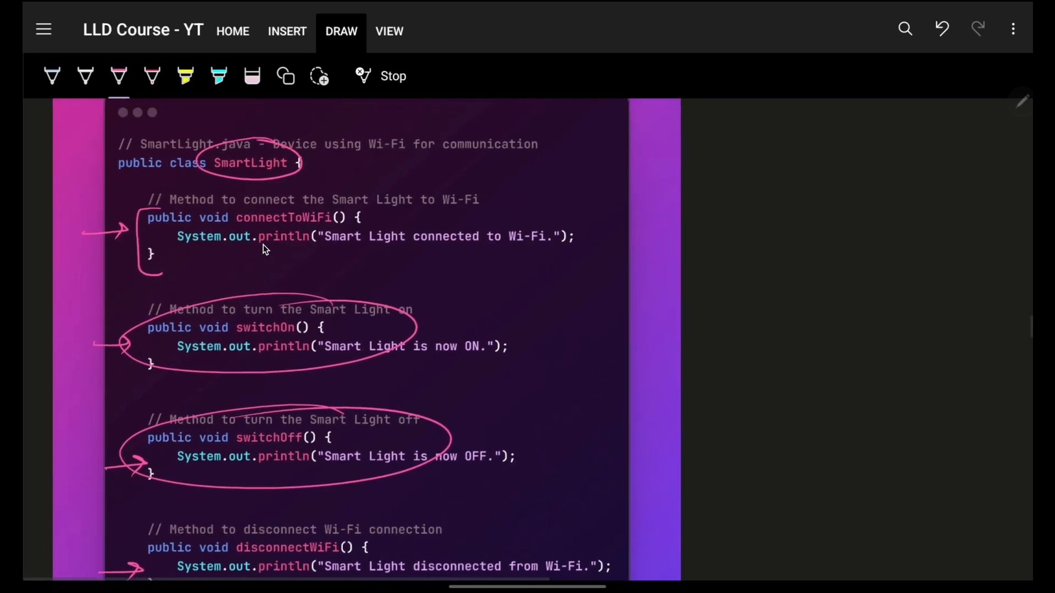
scroll("down", 3)
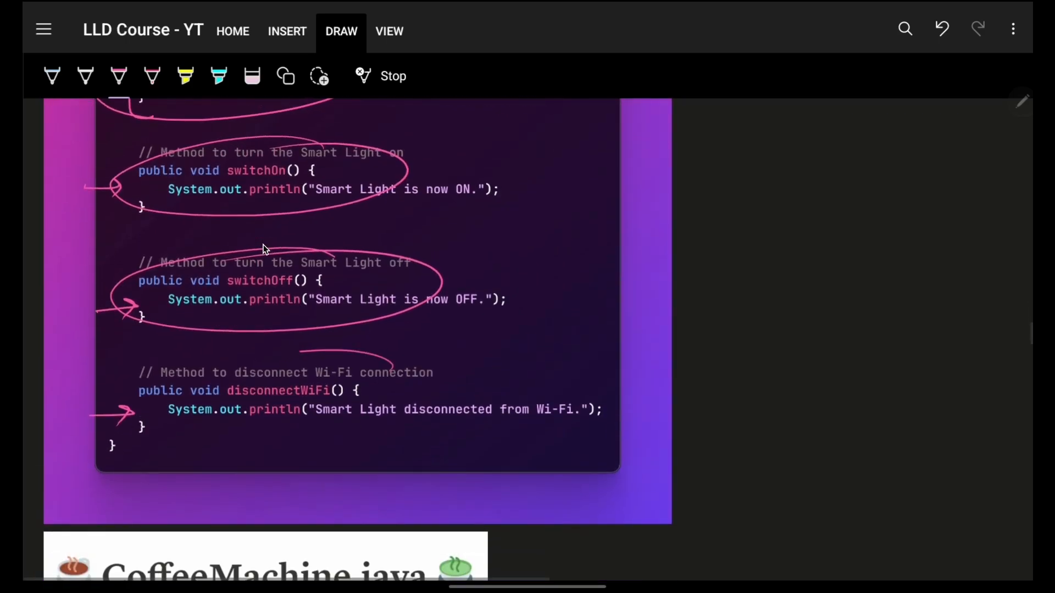
scroll("down", 3)
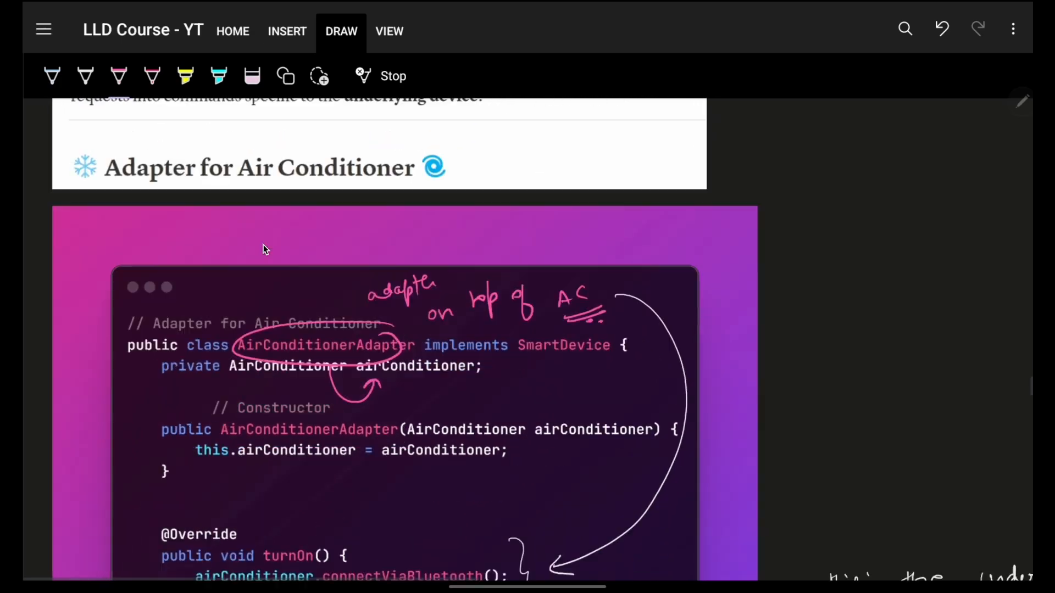
- Underline the constructor's airConditioner parameter and arrow SmartDevice and the constructor to turnOn()
scroll("down", 3)
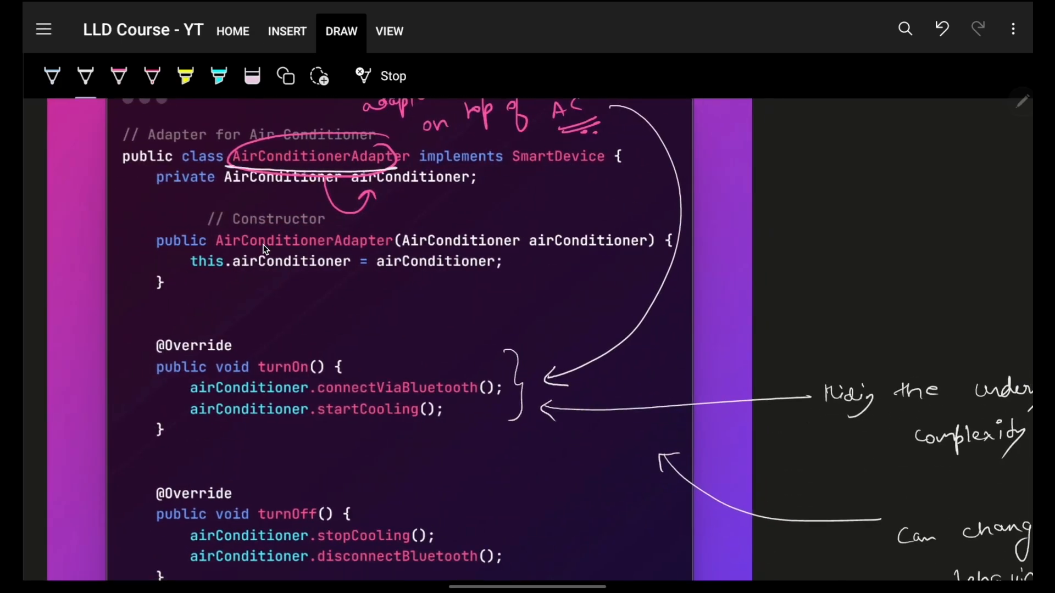
scroll("down", 3)
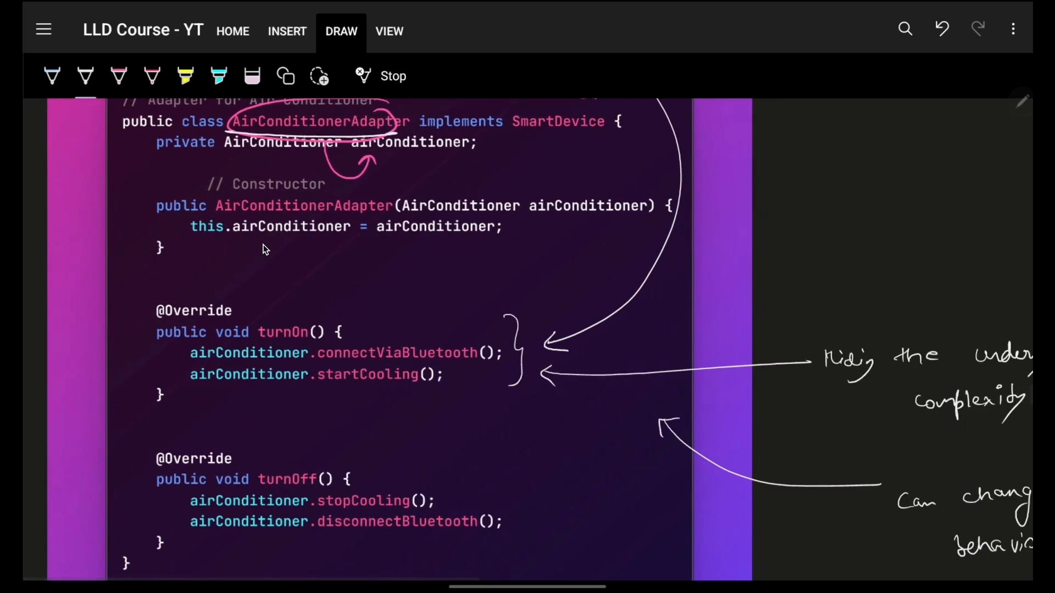
left_click_drag(393, 203, 632, 193)
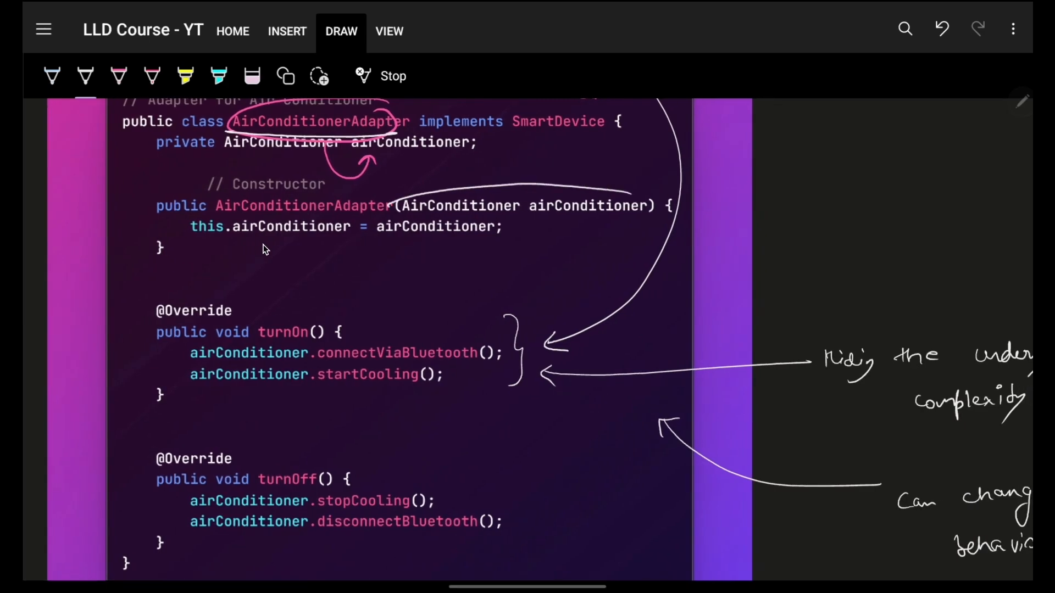
left_click_drag(390, 206, 646, 206)
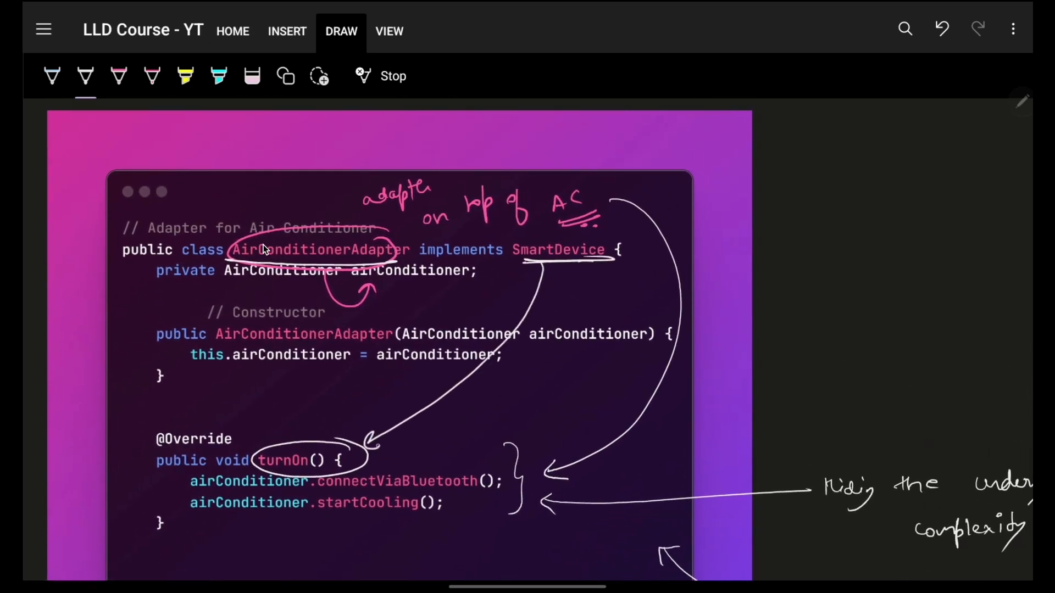
scroll("down", 3)
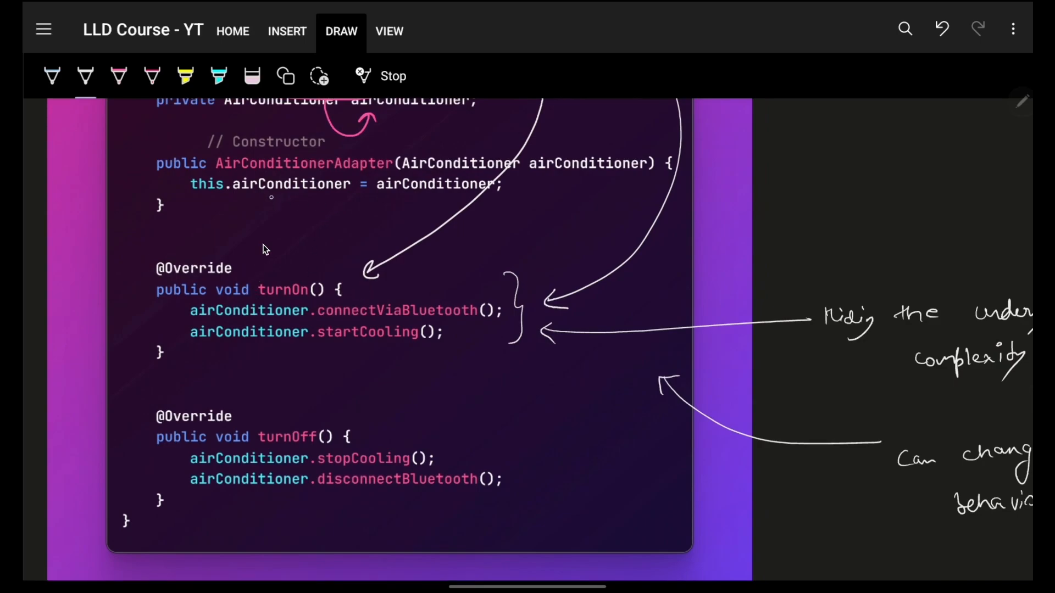
left_click_drag(270, 196, 168, 320)
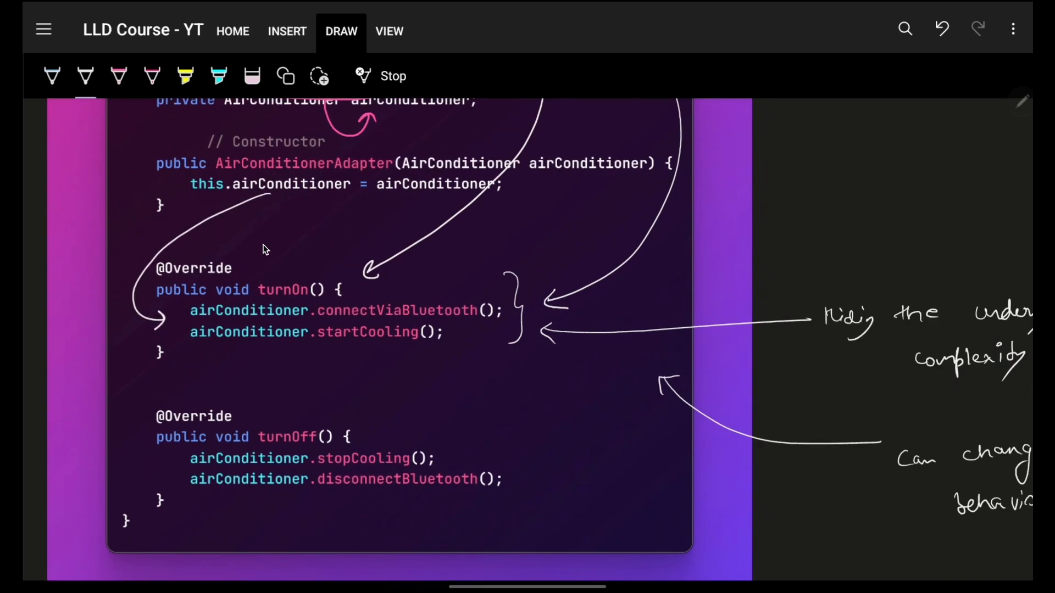
- Underline the AirConditioner names in the class header and remove the tick beside connectViaBluetooth
scroll("down", 3)
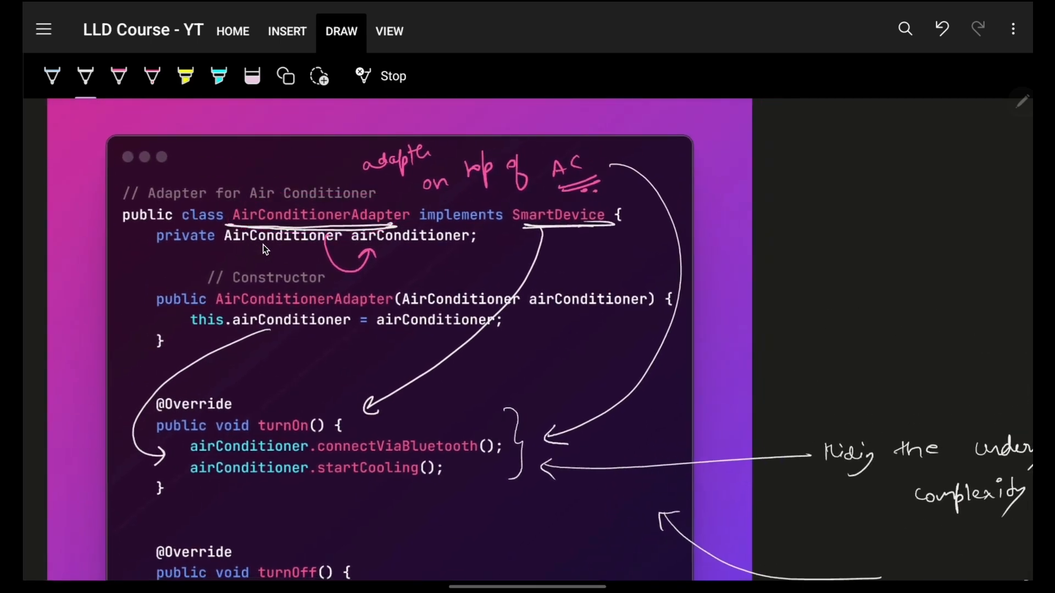
left_click_drag(225, 229, 397, 229)
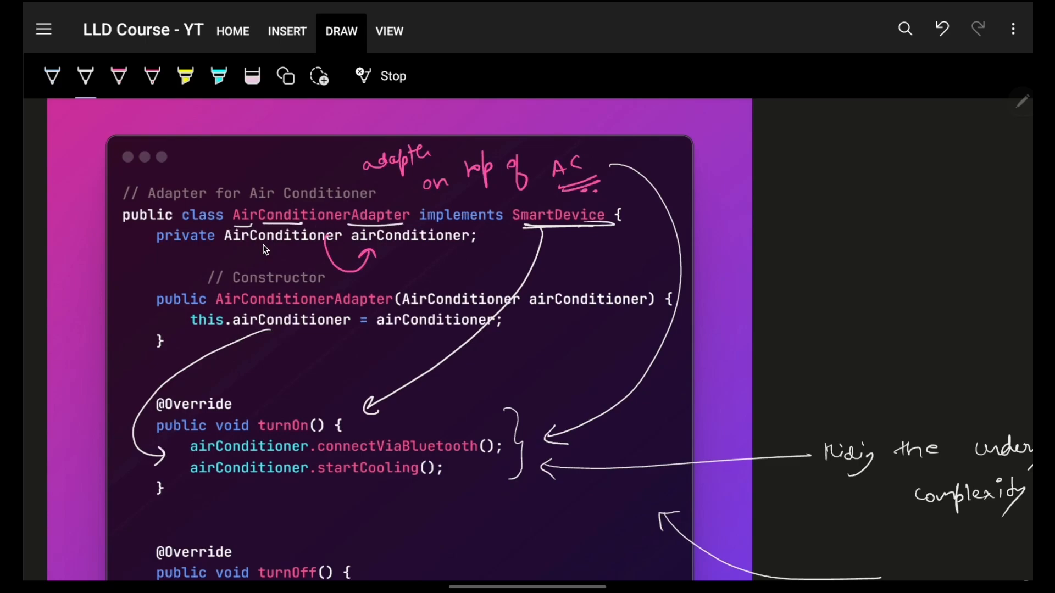
scroll("down", 3)
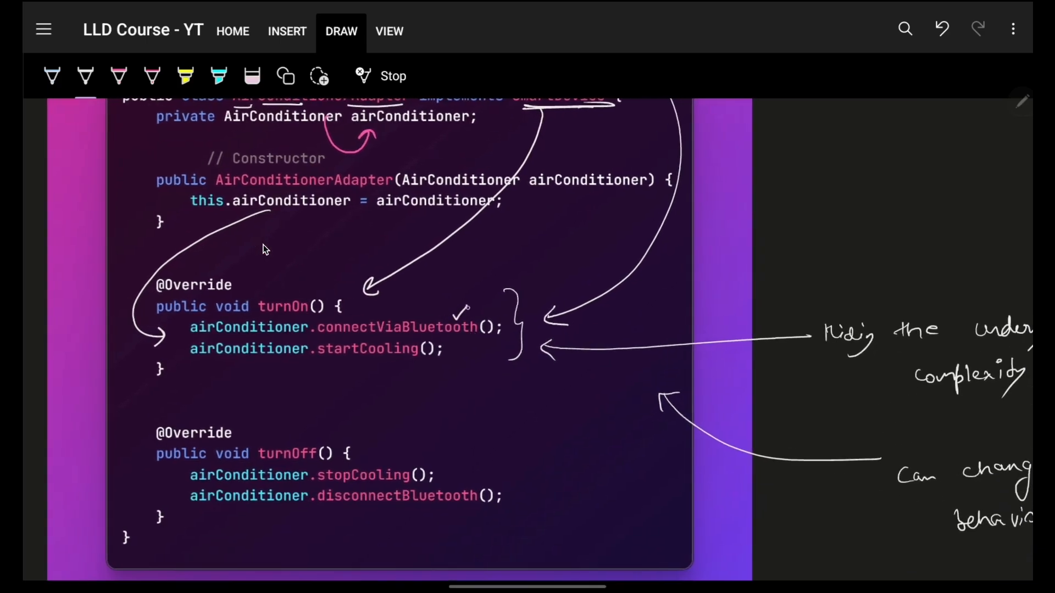
scroll("down", 3)
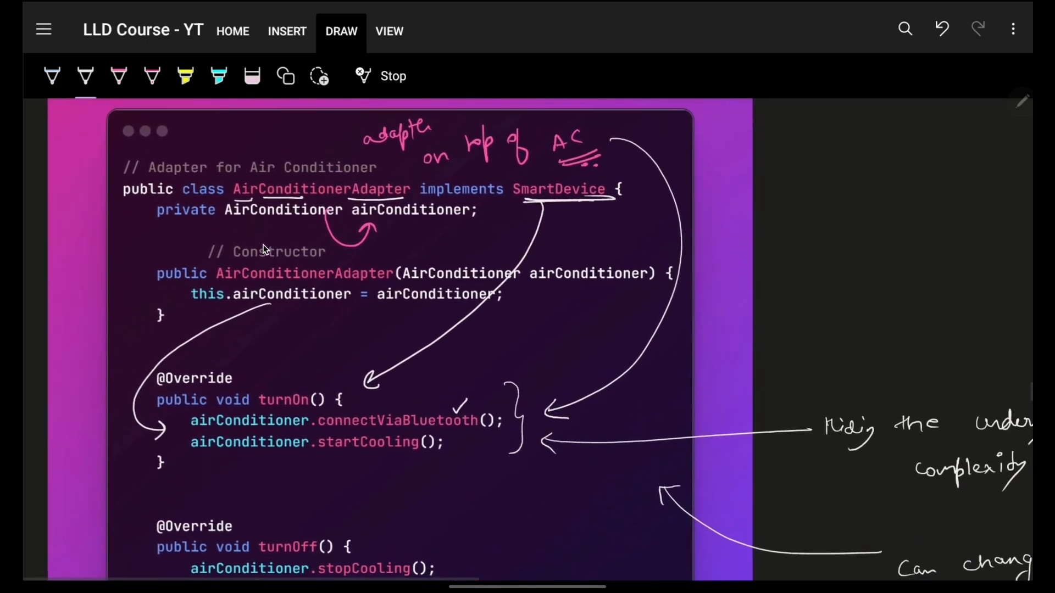
scroll("down", 3)
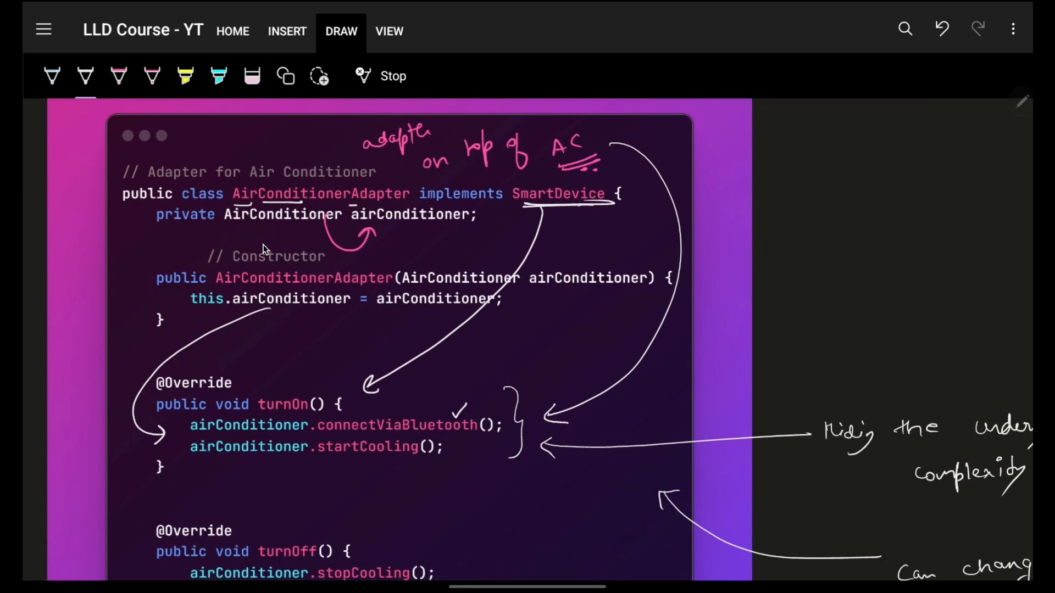
scroll("down", 3)
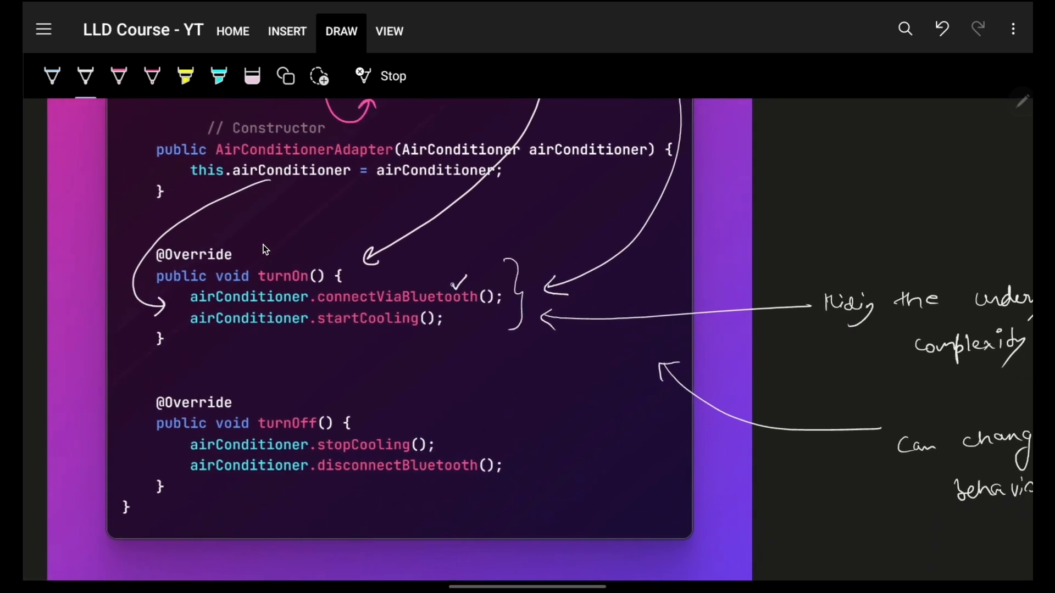
scroll("down", 3)
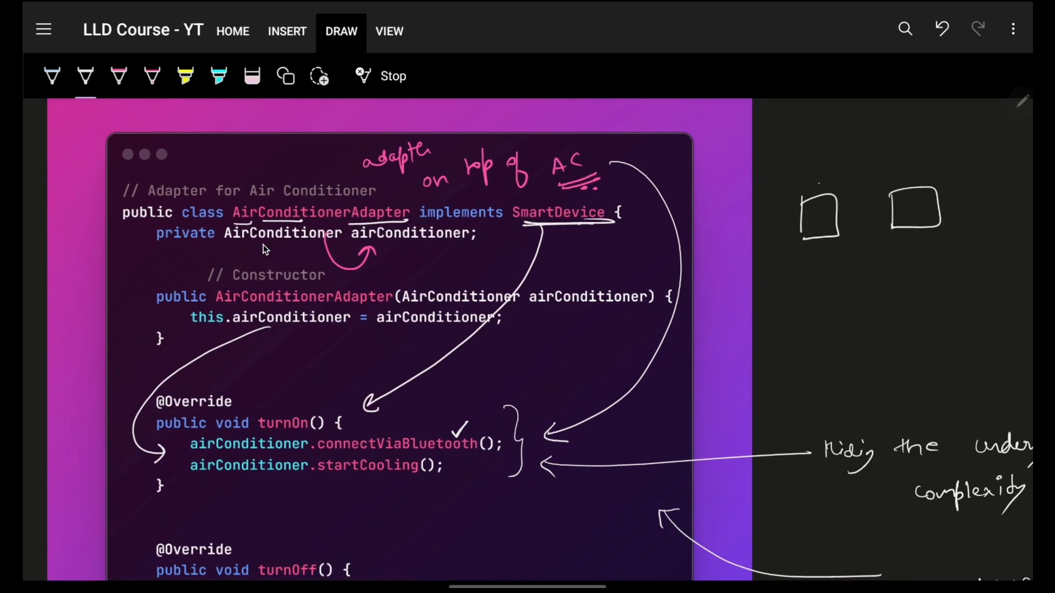
scroll("down", 3)
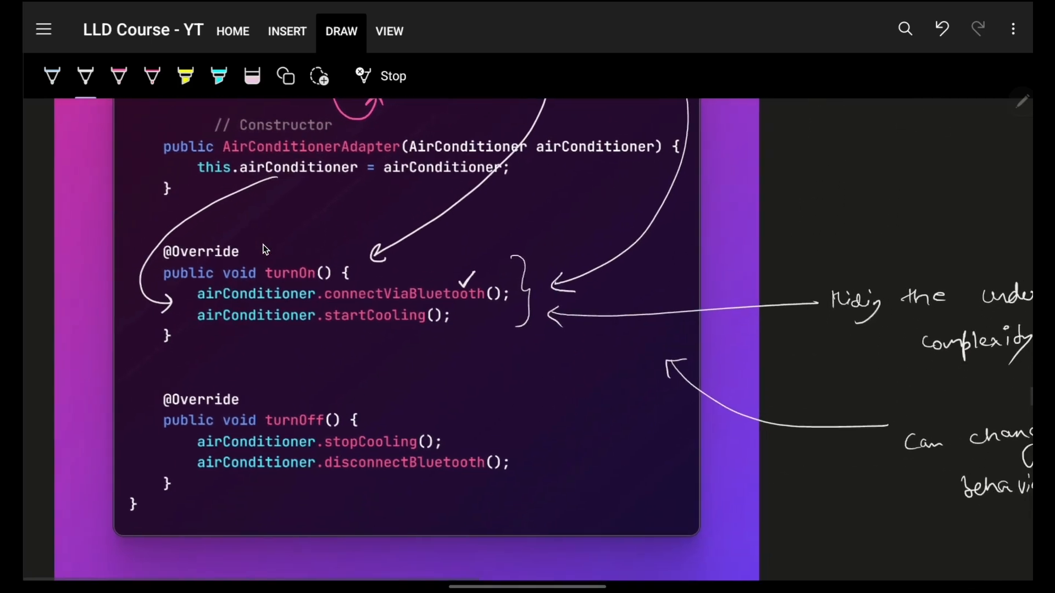
left_click_drag(188, 293, 310, 293)
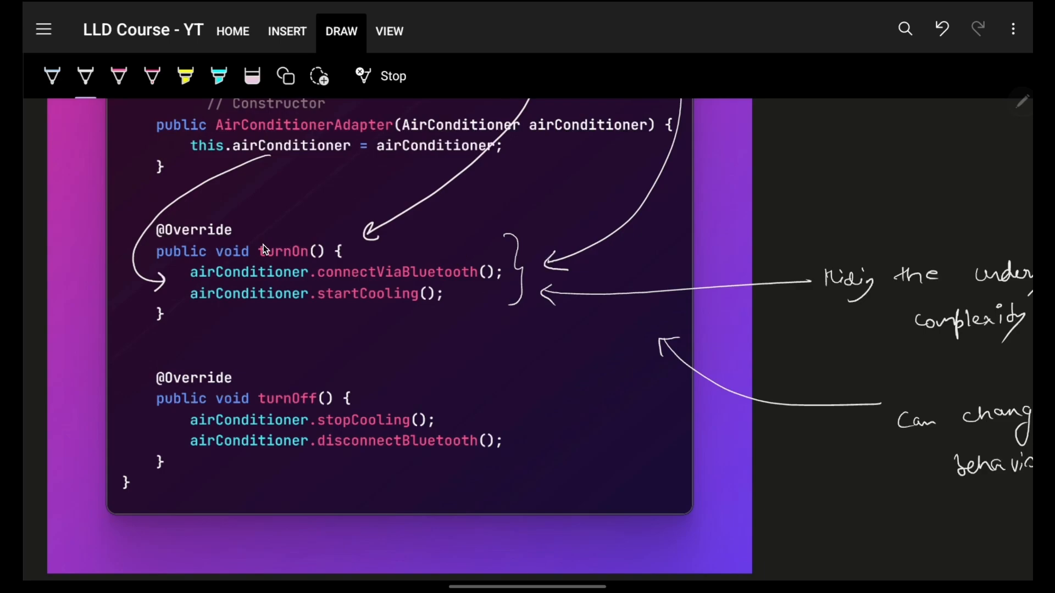
- Tick both small handwritten advantage boxes beside the adapter code with the white pen
scroll("down", 3)
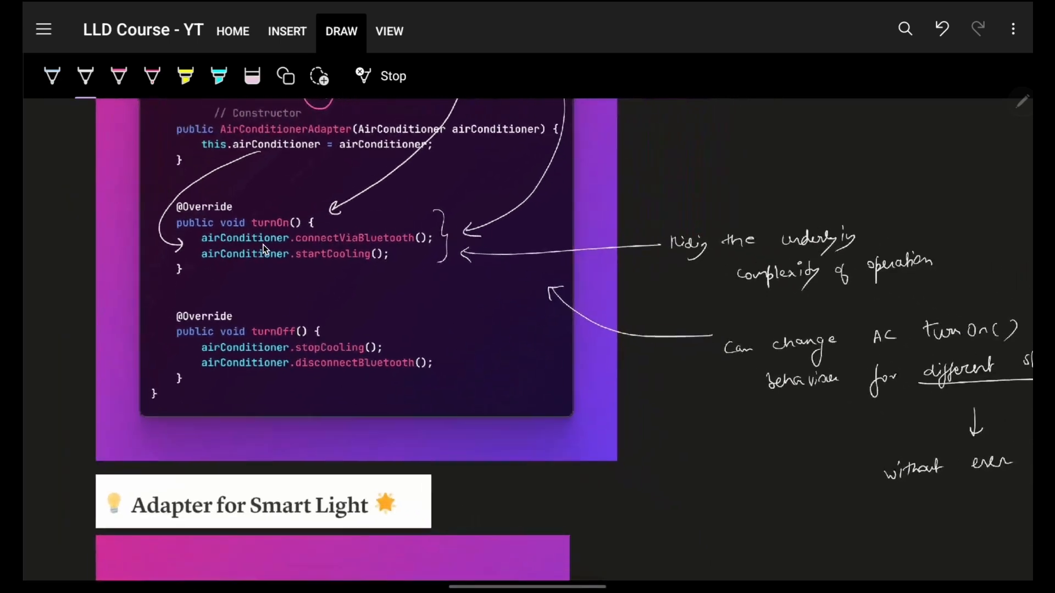
scroll("down", 3)
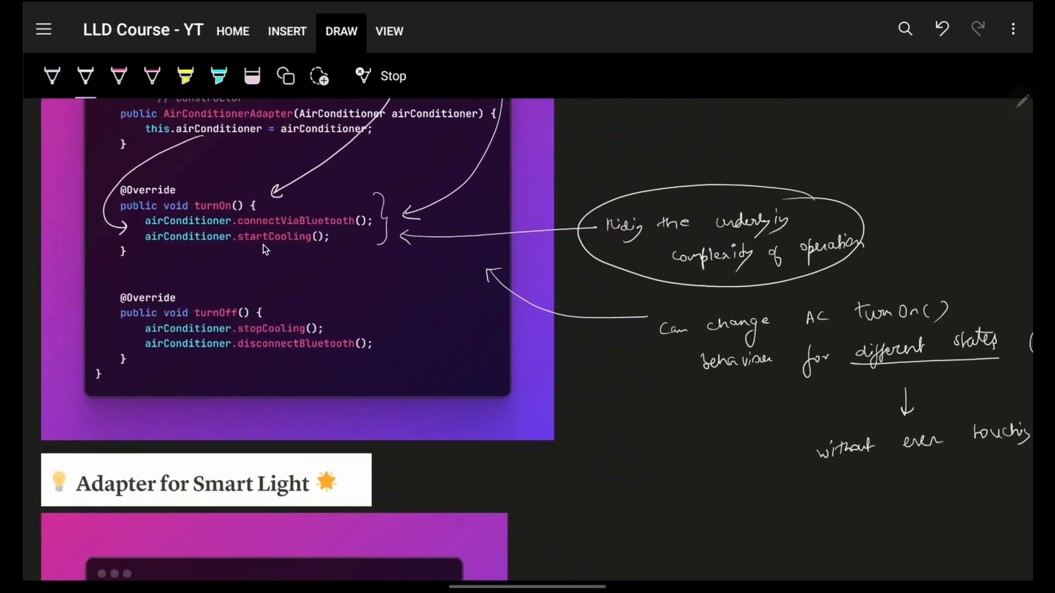
left_click_drag(195, 205, 252, 205)
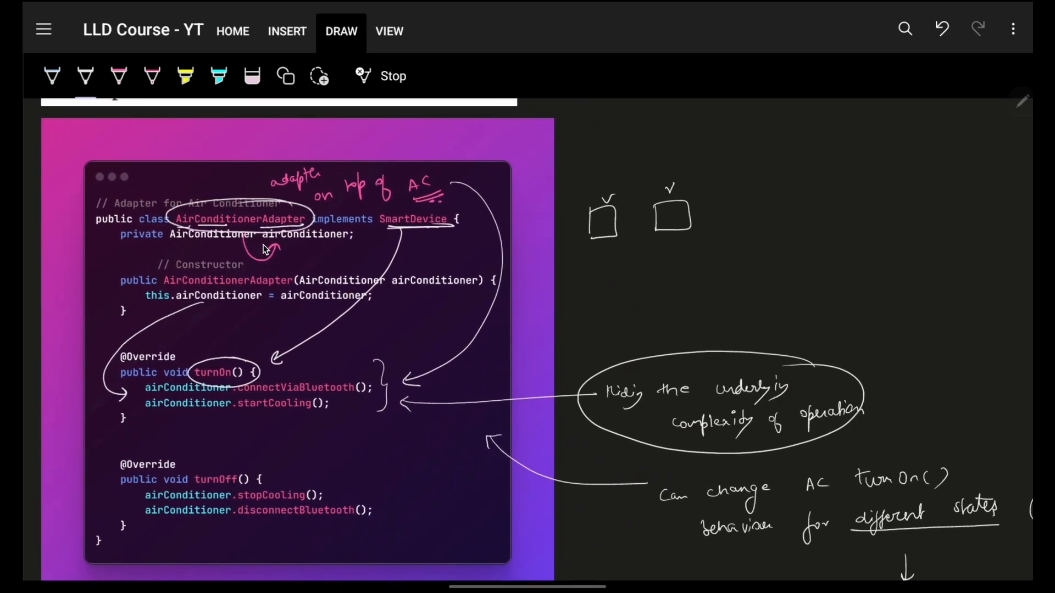
scroll("down", 3)
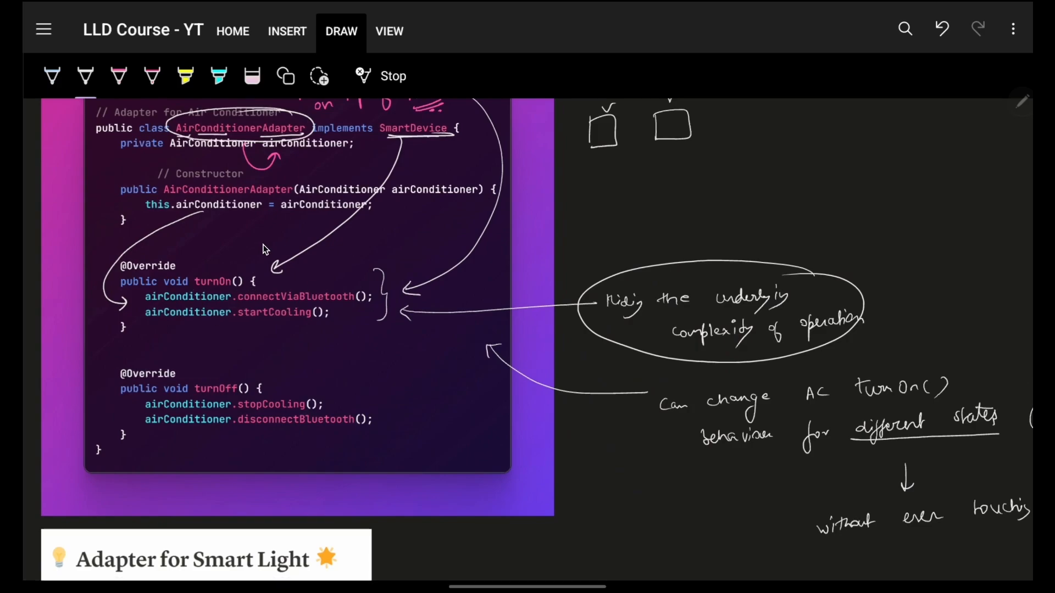
scroll("down", 3)
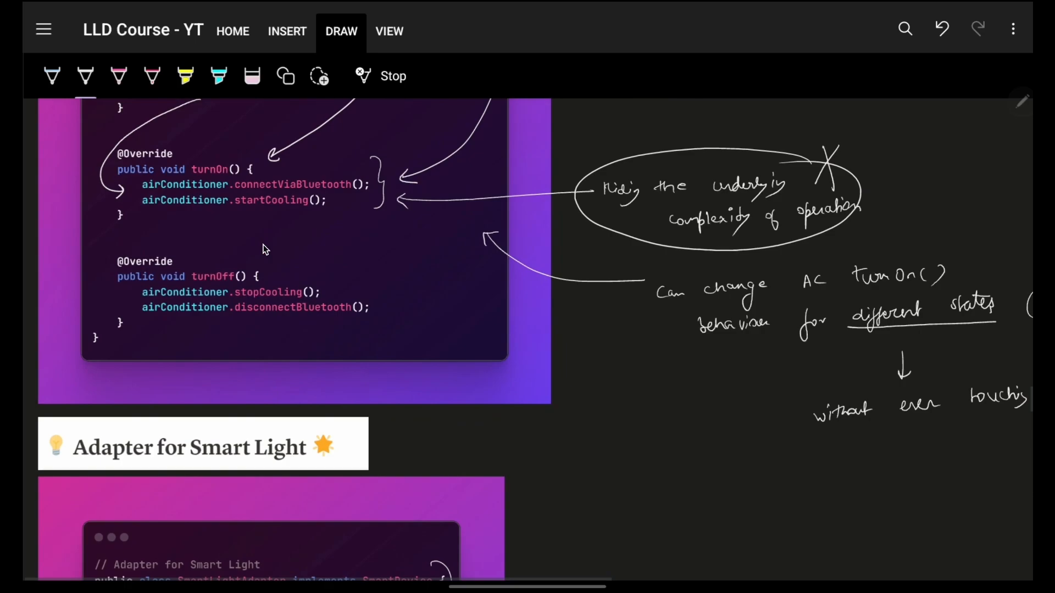
scroll("right", 3)
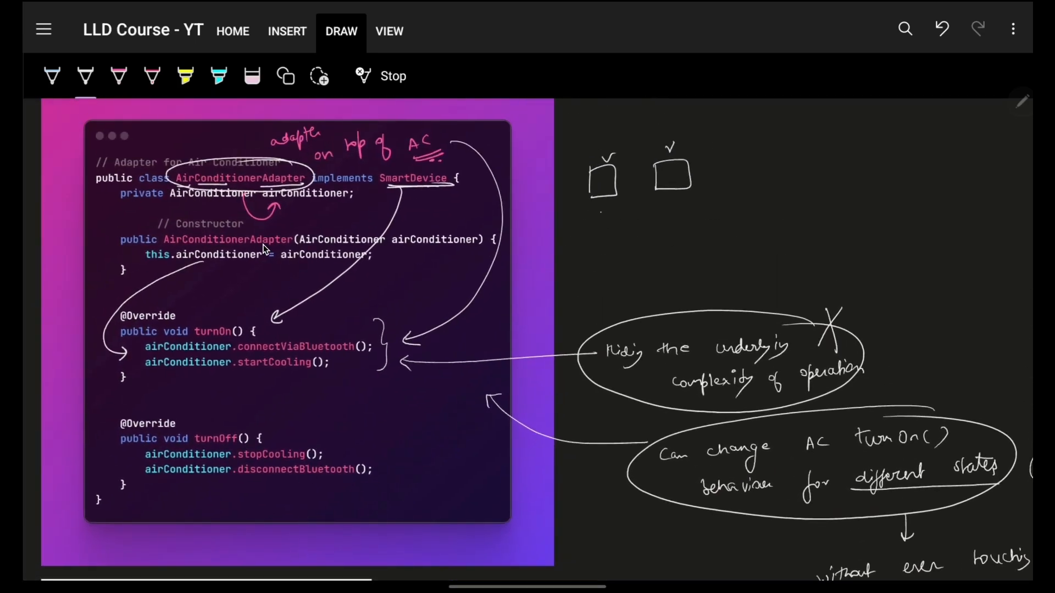
scroll("down", 3)
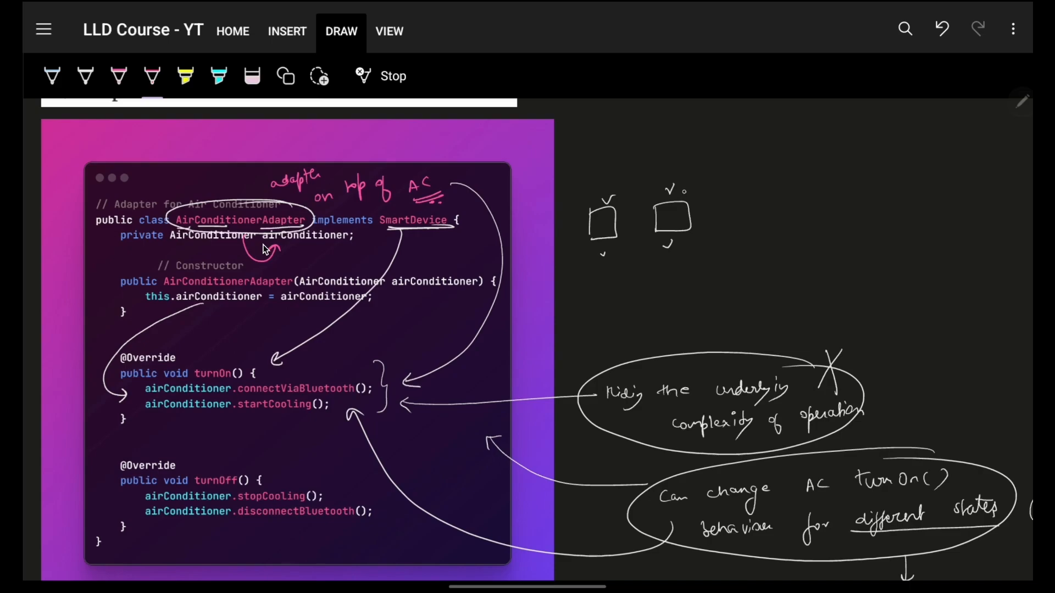
- In red, cross out the second small box and circle the first one beside the adapter code
left_click_drag(655, 182, 697, 259)
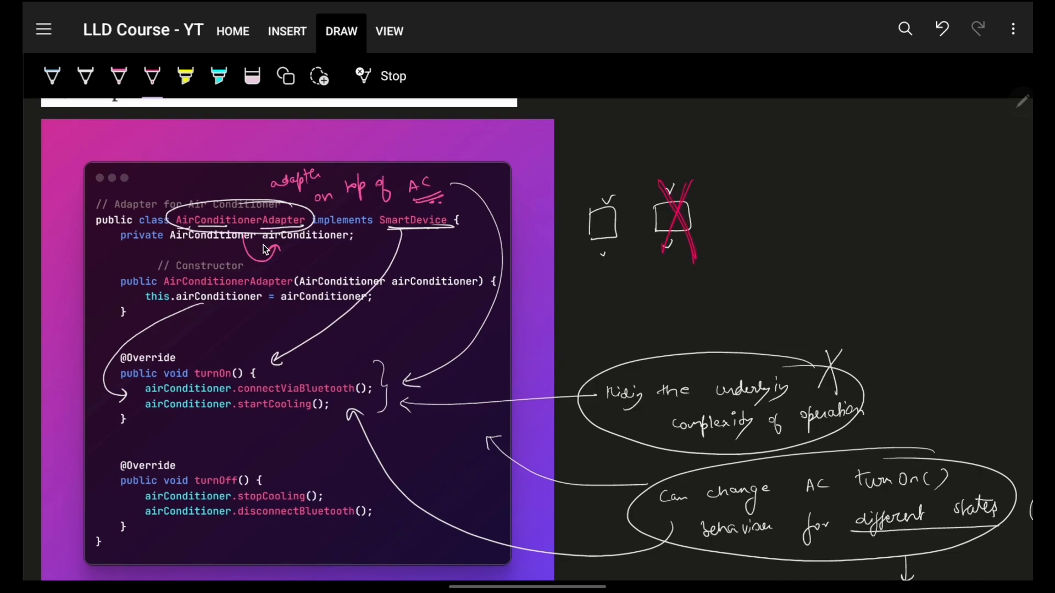
scroll("down", 3)
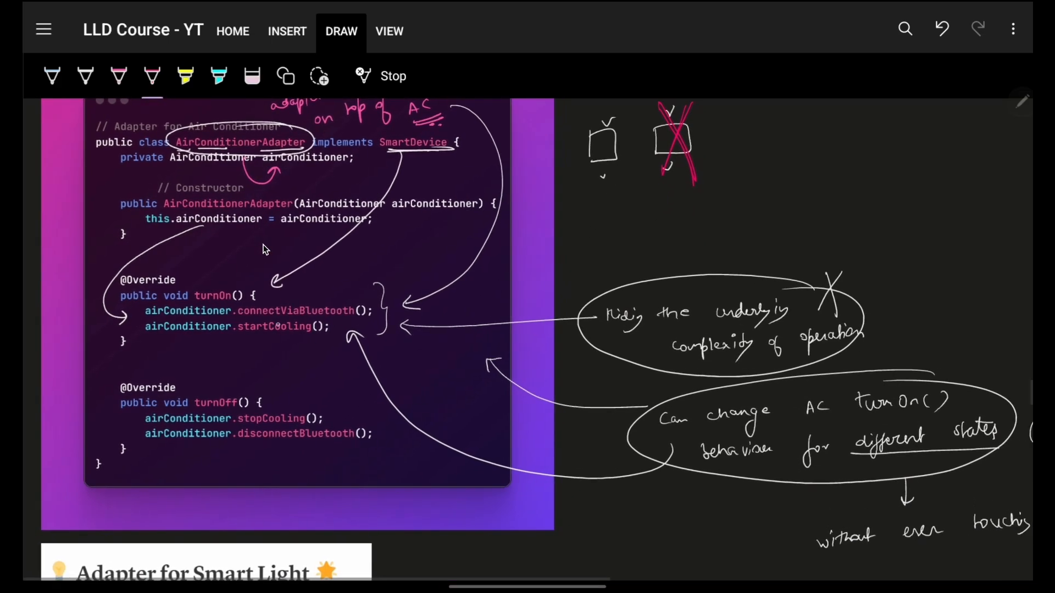
left_click_drag(242, 311, 360, 310)
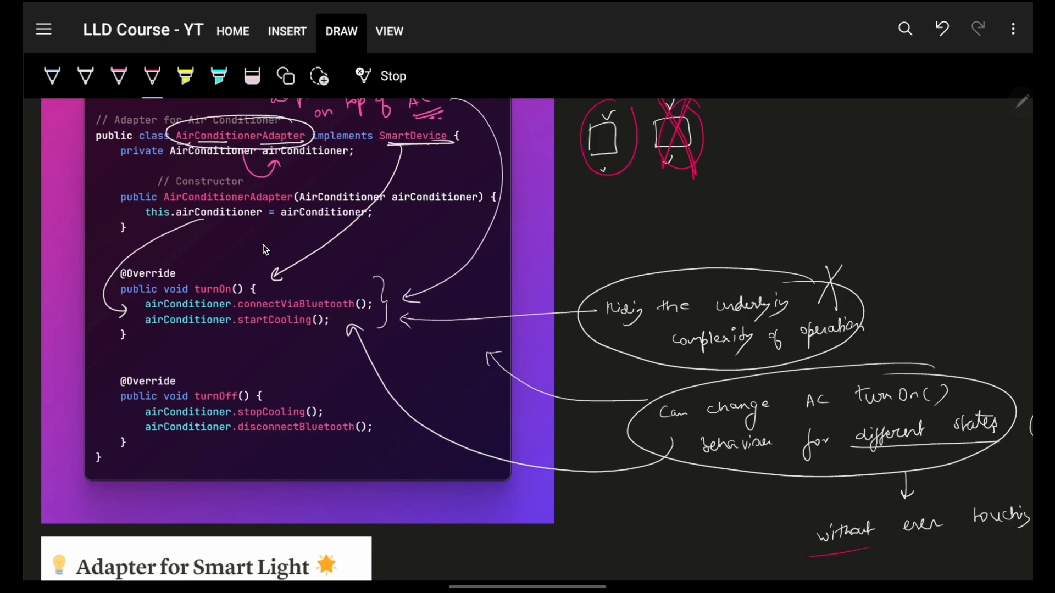
scroll("down", 3)
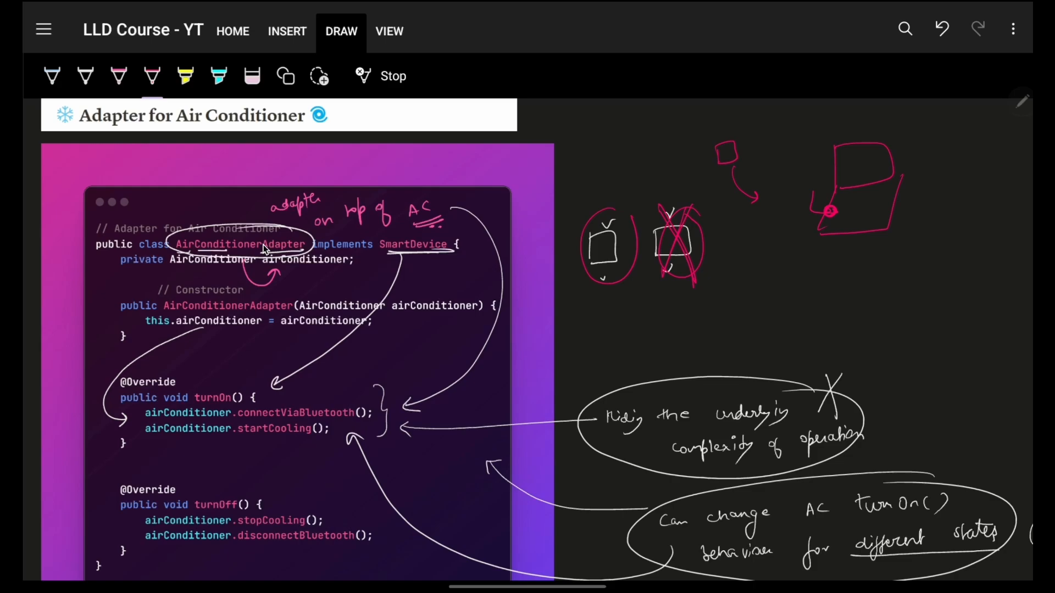
scroll("down", 3)
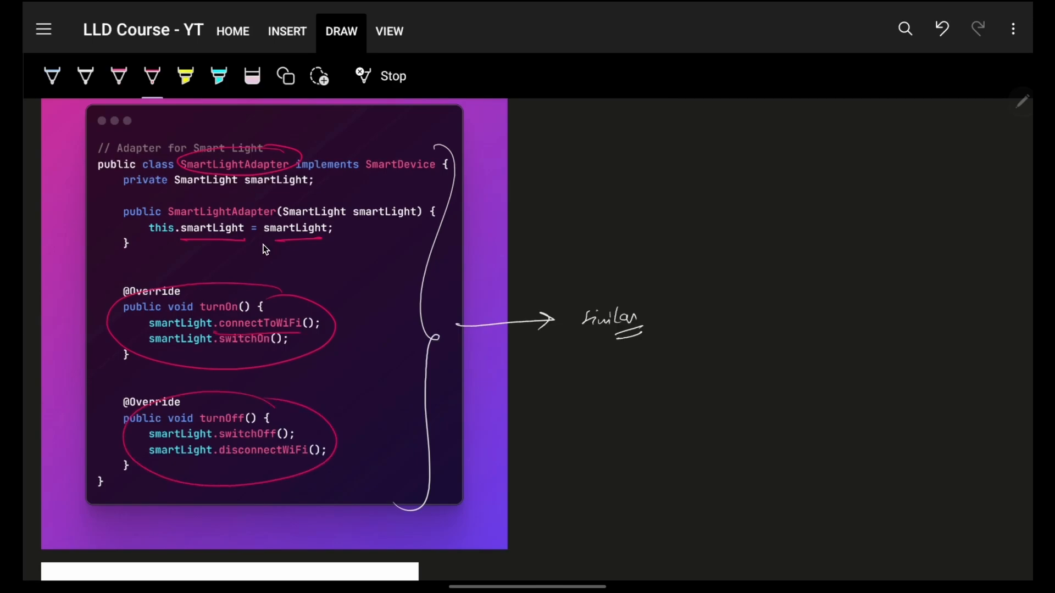
scroll("down", 3)
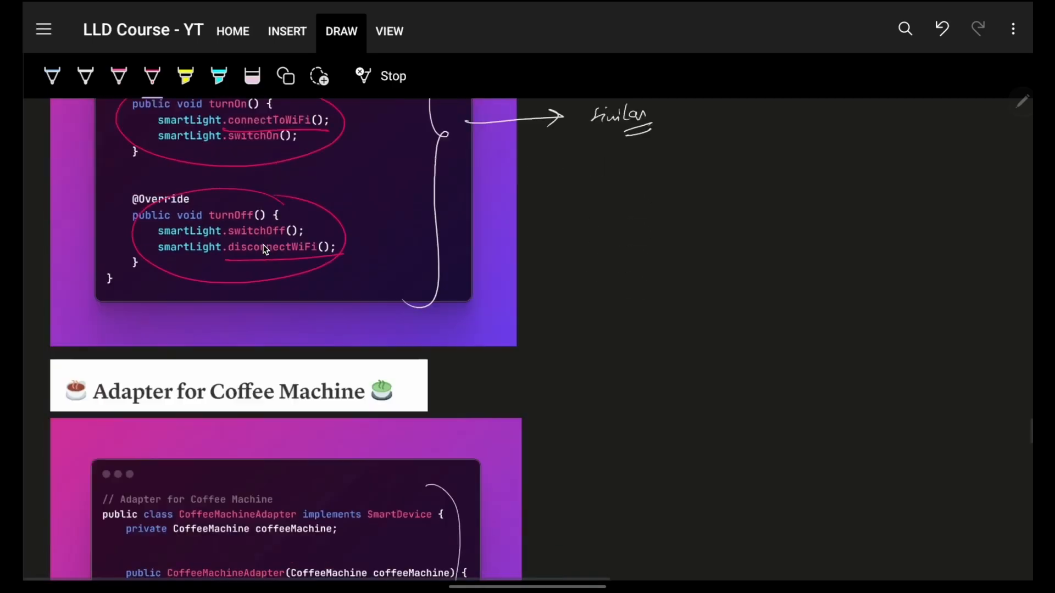
scroll("down", 3)
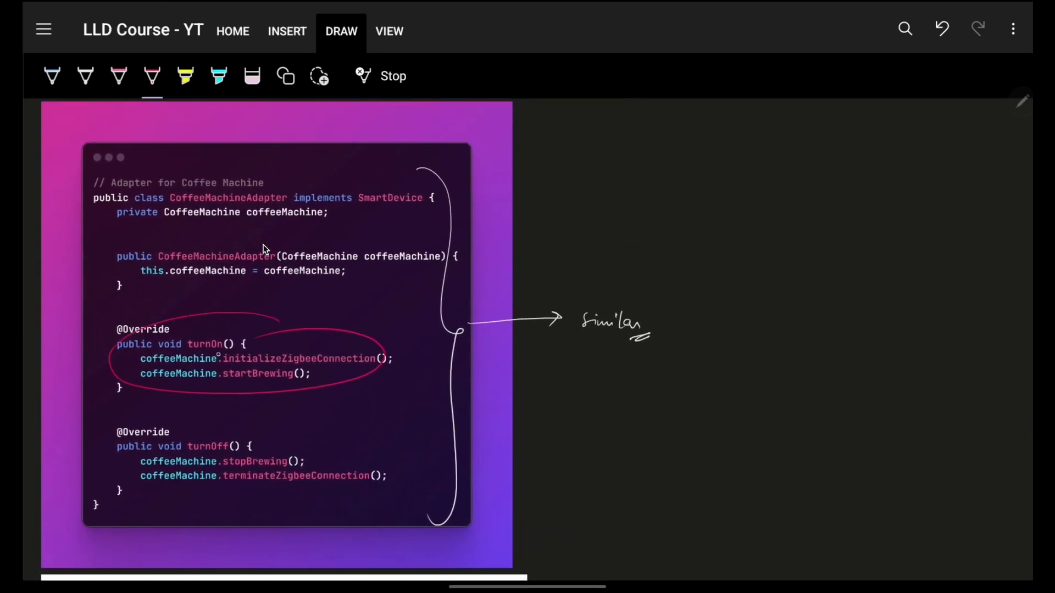
scroll("down", 3)
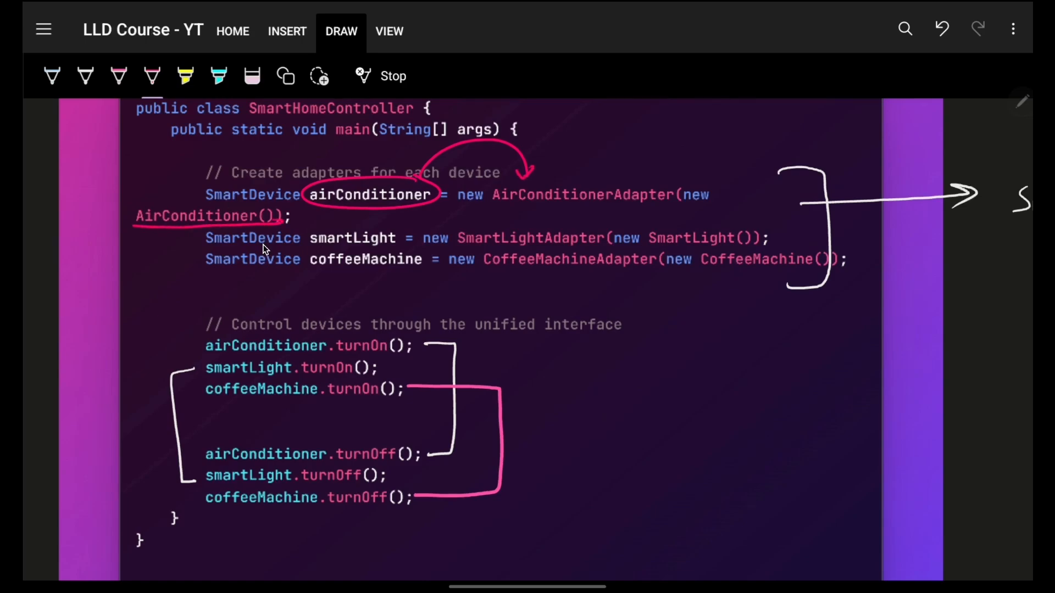
- Underline adapter and device variable names, circle and link the SmartDevice declarations, underline the three turnOn() calls
left_click_drag(491, 208, 667, 208)
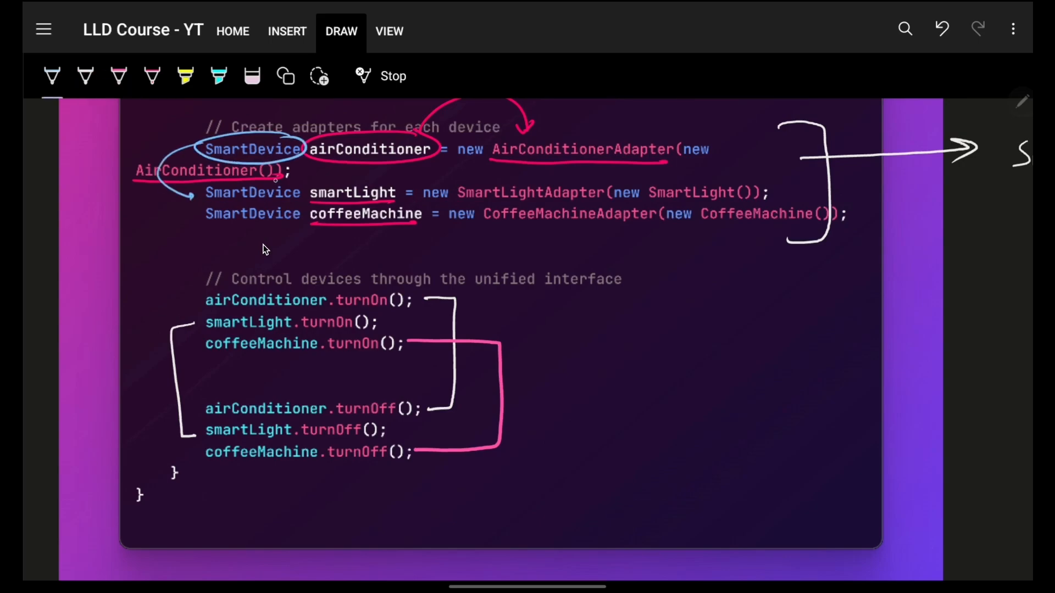
left_click_drag(188, 191, 309, 228)
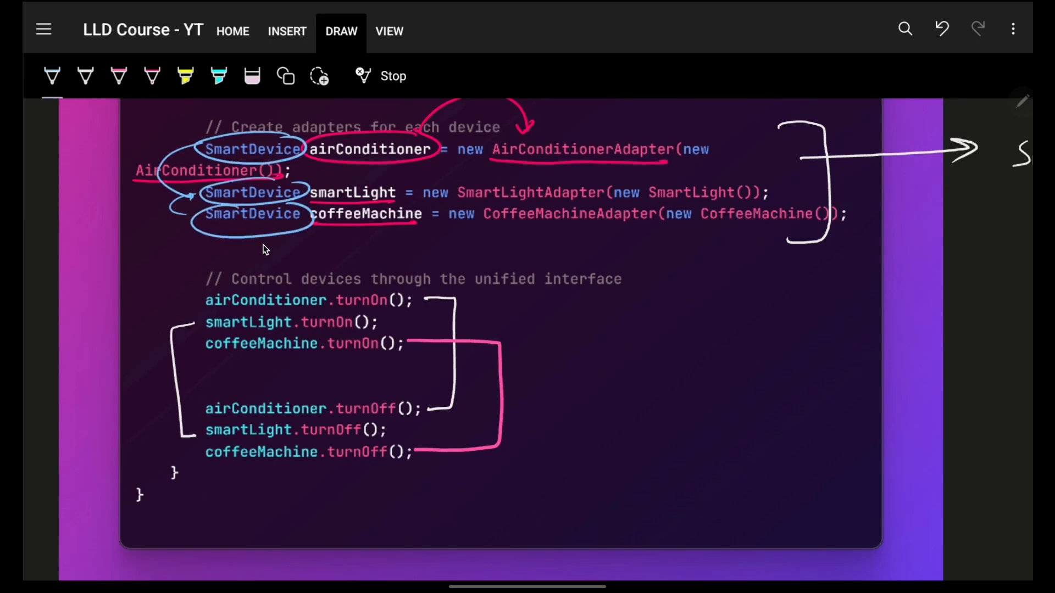
left_click_drag(323, 310, 377, 364)
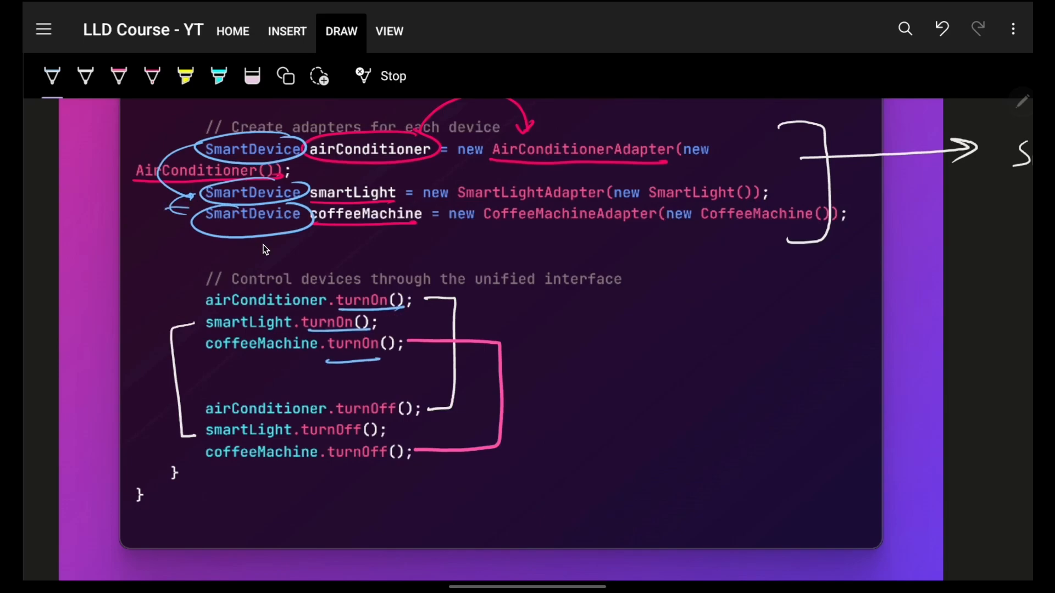
left_click_drag(182, 206, 182, 323)
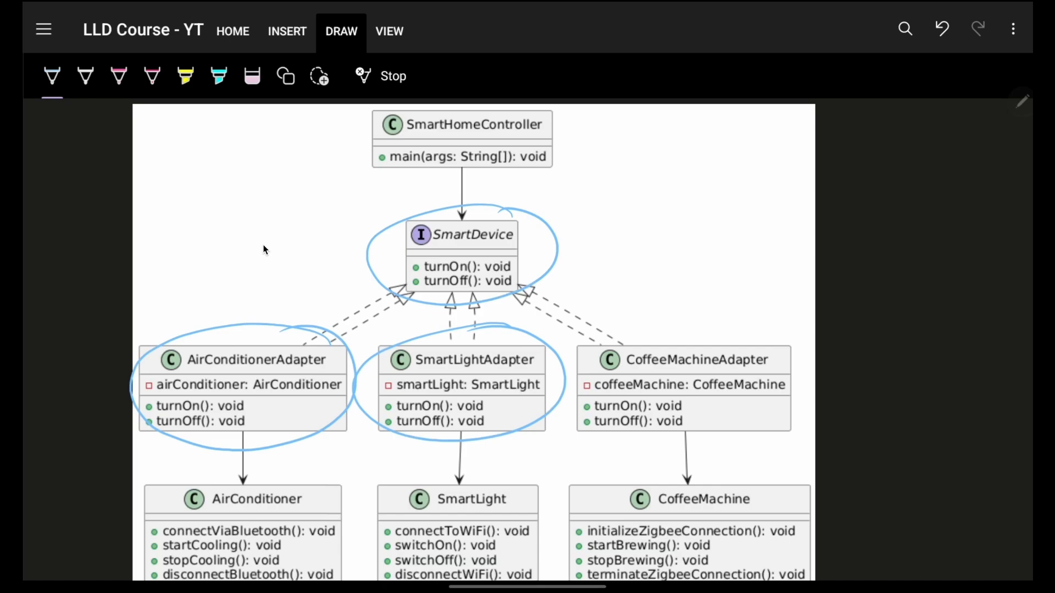
- Scroll the UML diagram to SmartHomeController, CoffeeMachineAdapter and the device classes
scroll("down", 3)
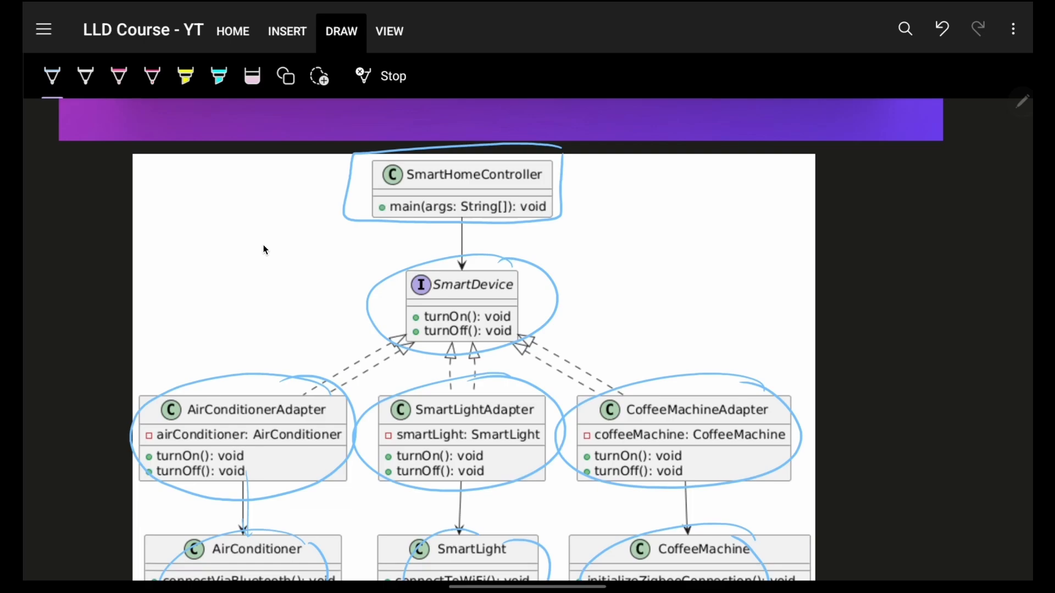
- Circle the Seamless Integration heading in blue and sketch a device box beside it
scroll("down", 3)
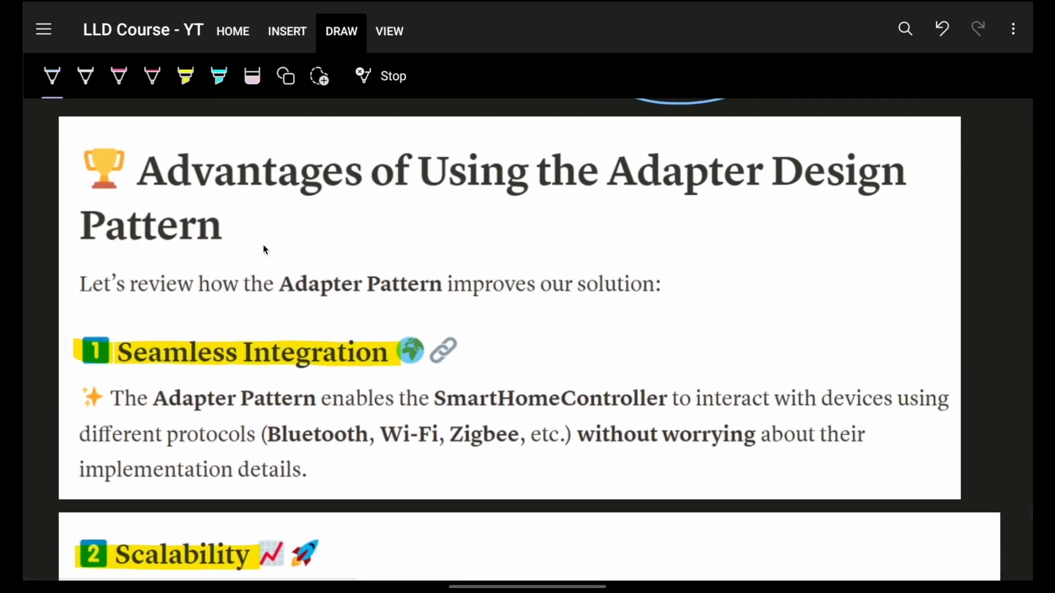
scroll("down", 3)
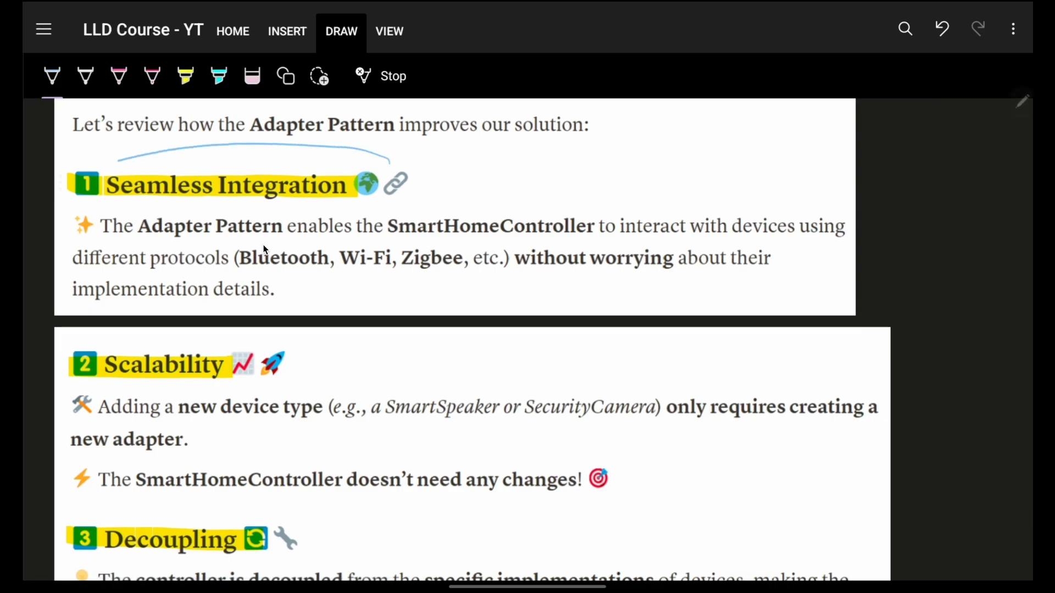
left_click_drag(115, 155, 390, 215)
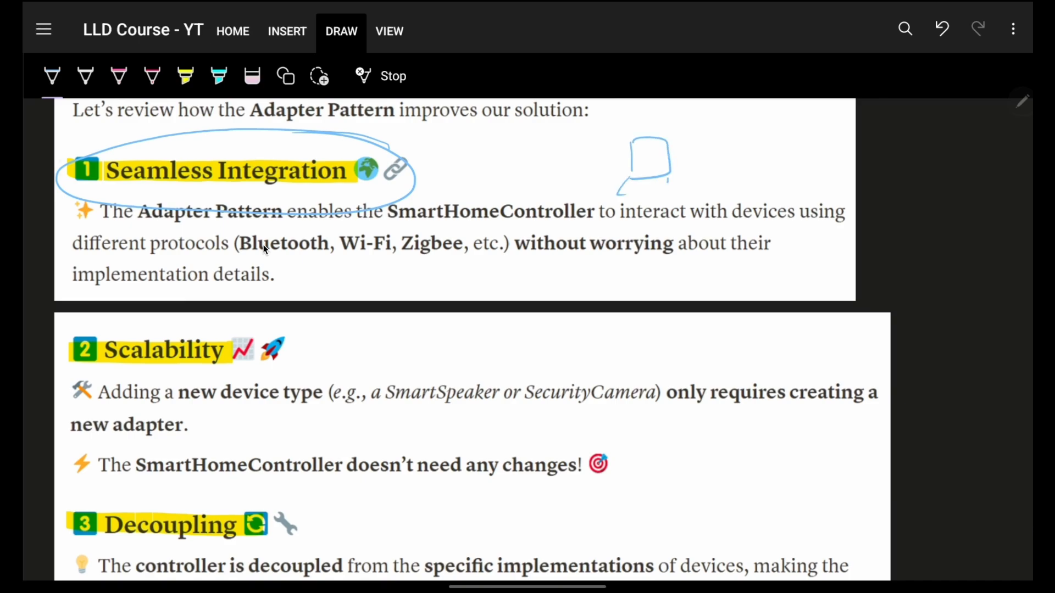
left_click_drag(609, 187, 649, 194)
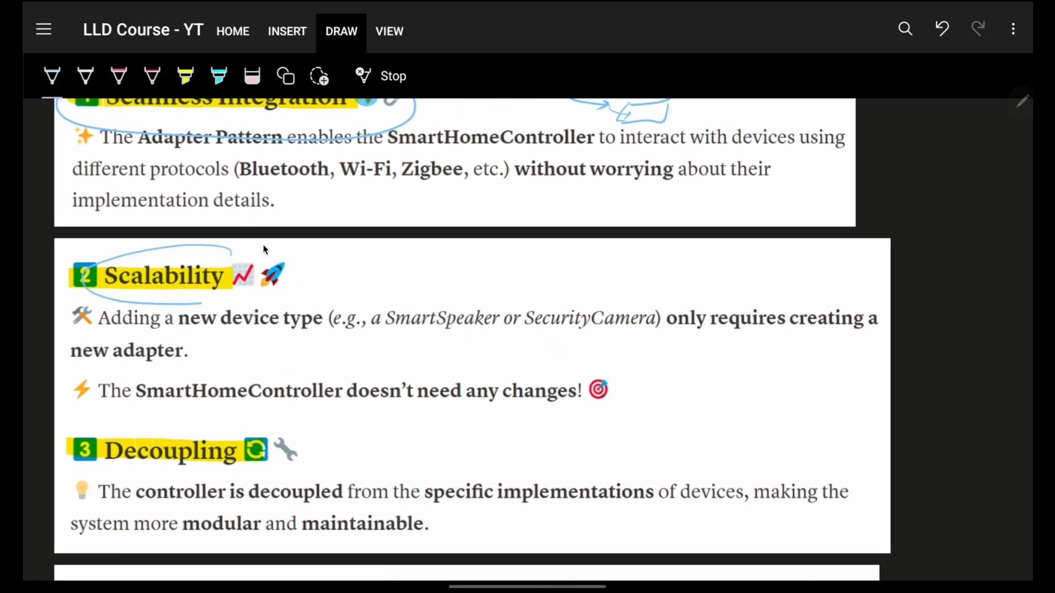
scroll("down", 3)
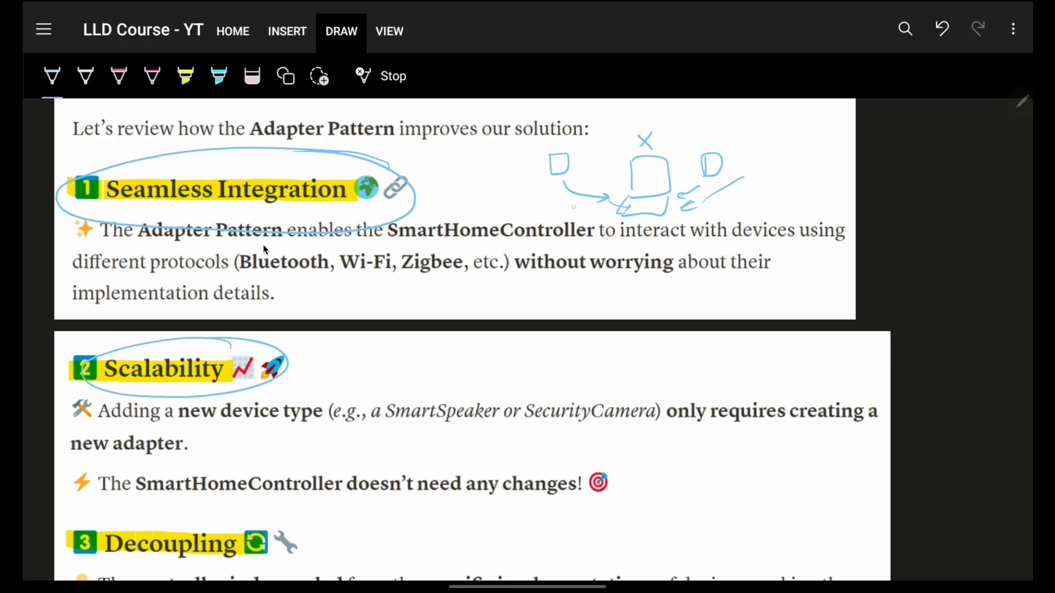
scroll("down", 3)
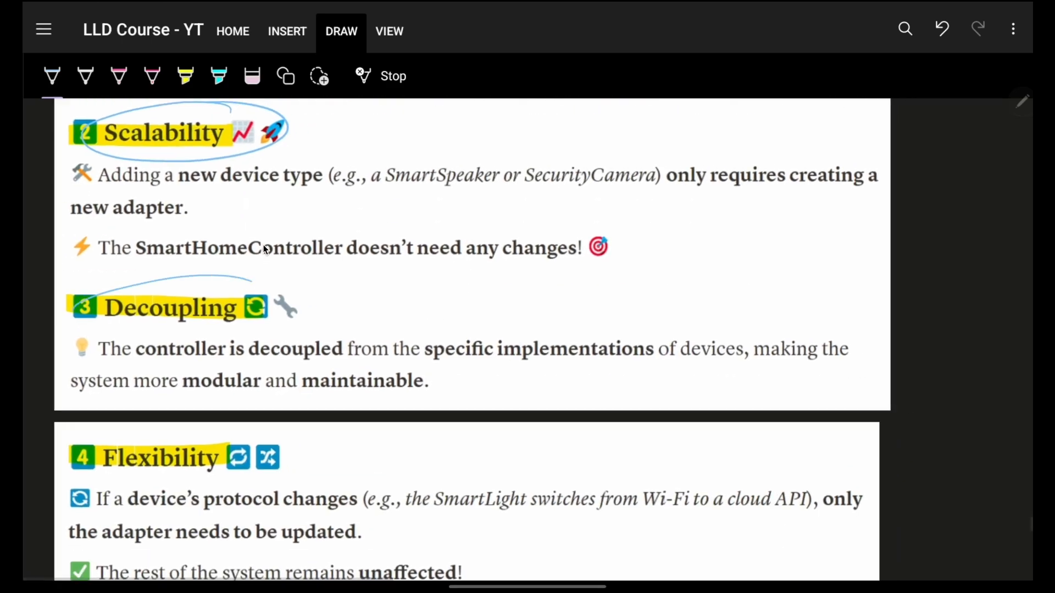
scroll("down", 3)
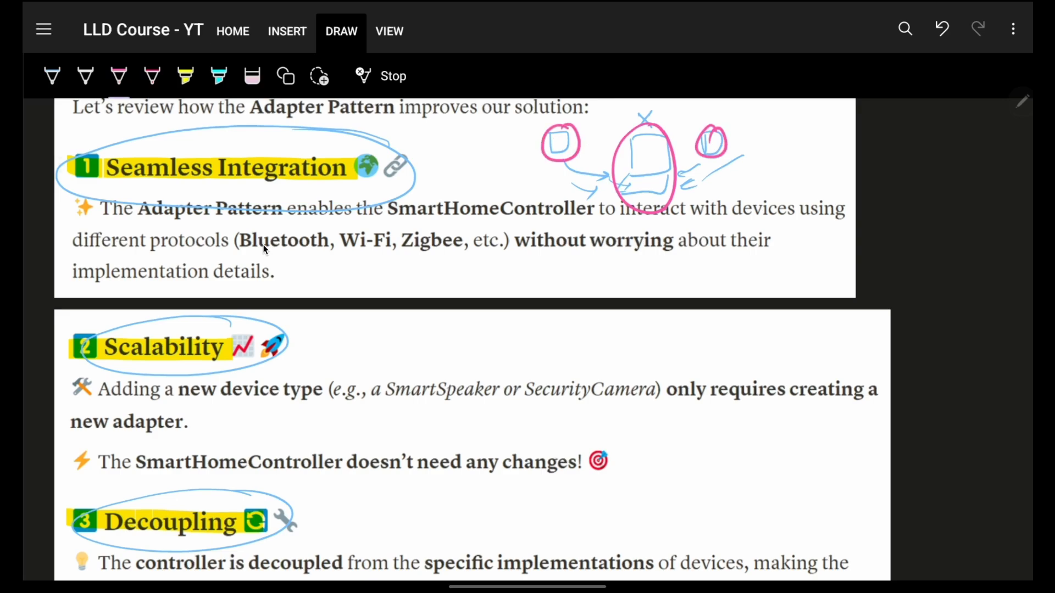
scroll("down", 3)
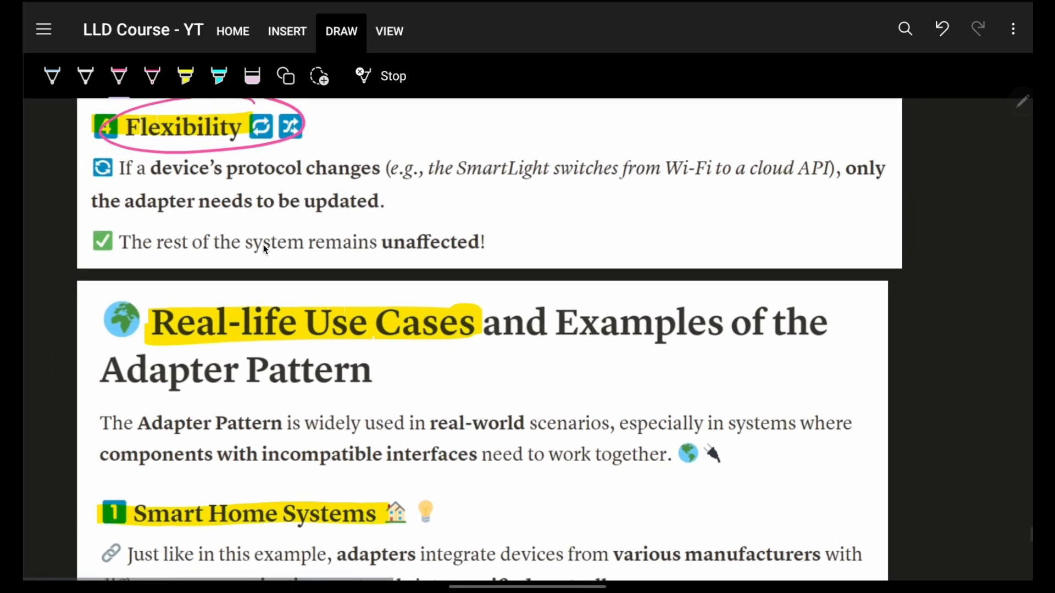
- Scroll through the use cases and sketch a database cylinder beside Database Drivers
scroll("down", 3)
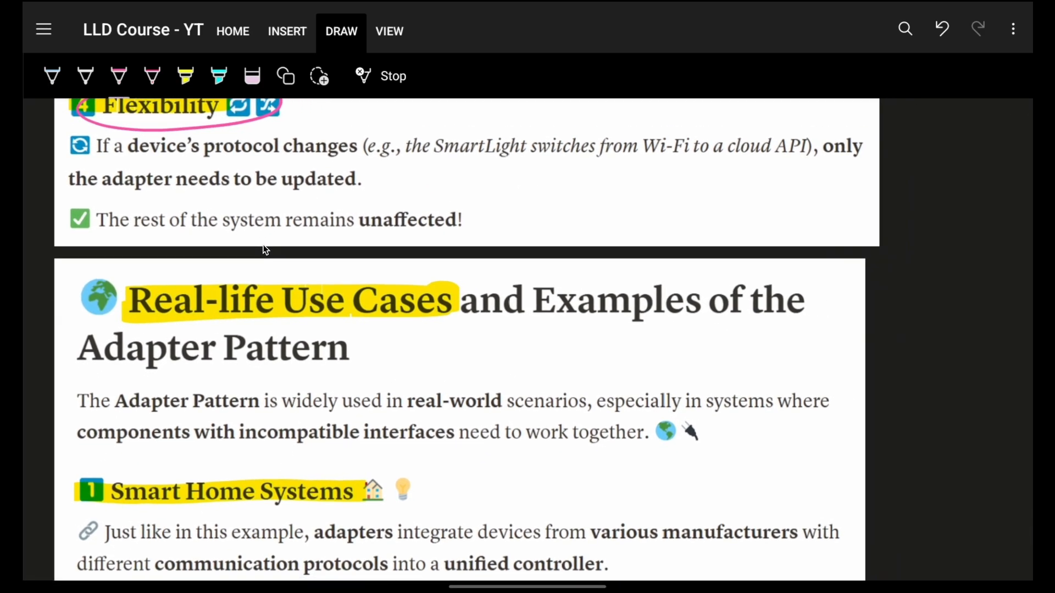
scroll("down", 3)
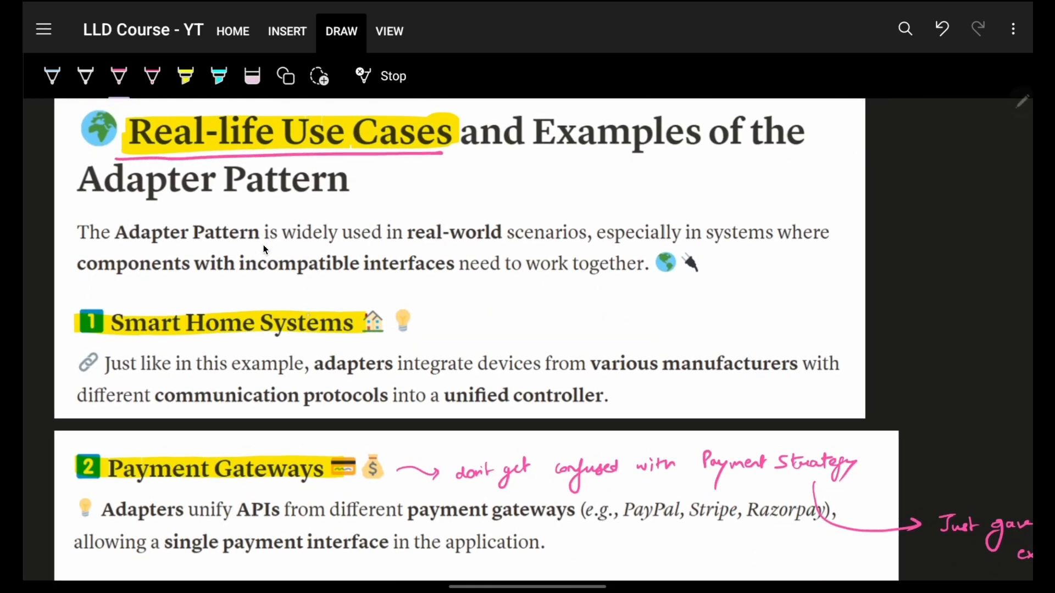
scroll("down", 3)
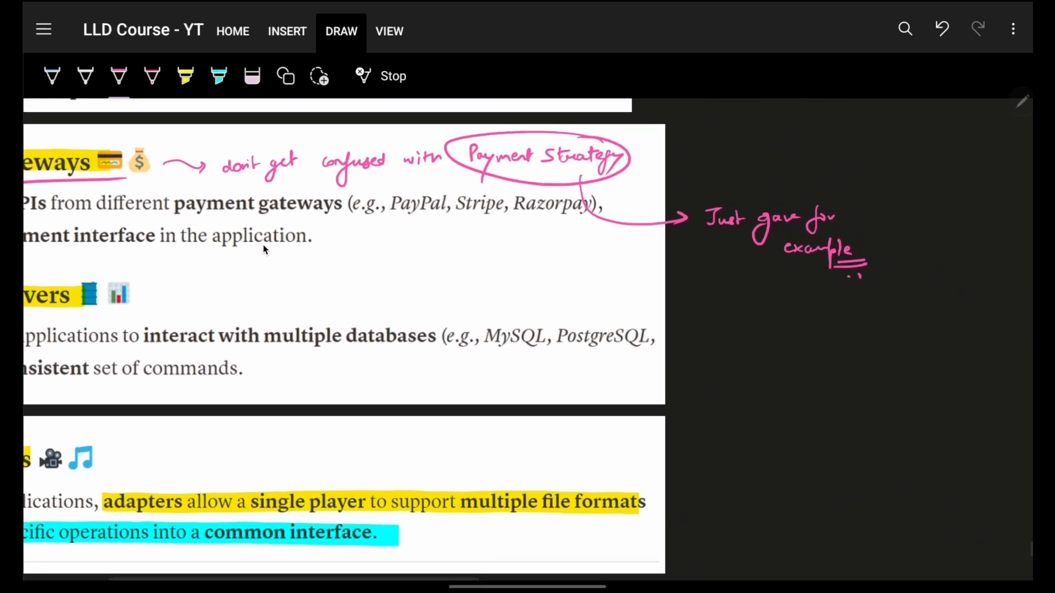
scroll("down", 3)
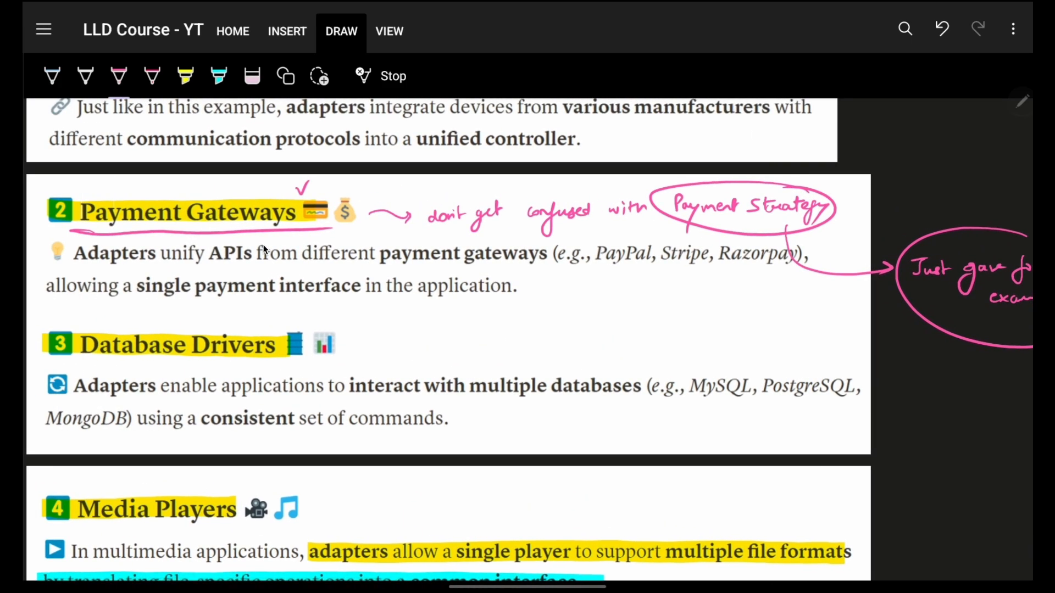
scroll("down", 3)
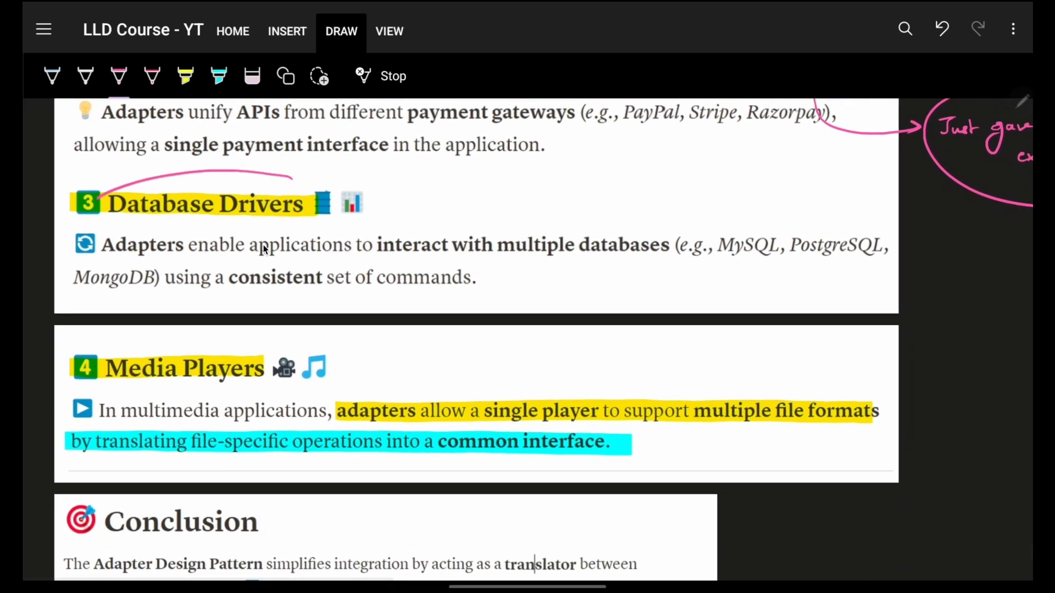
scroll("down", 3)
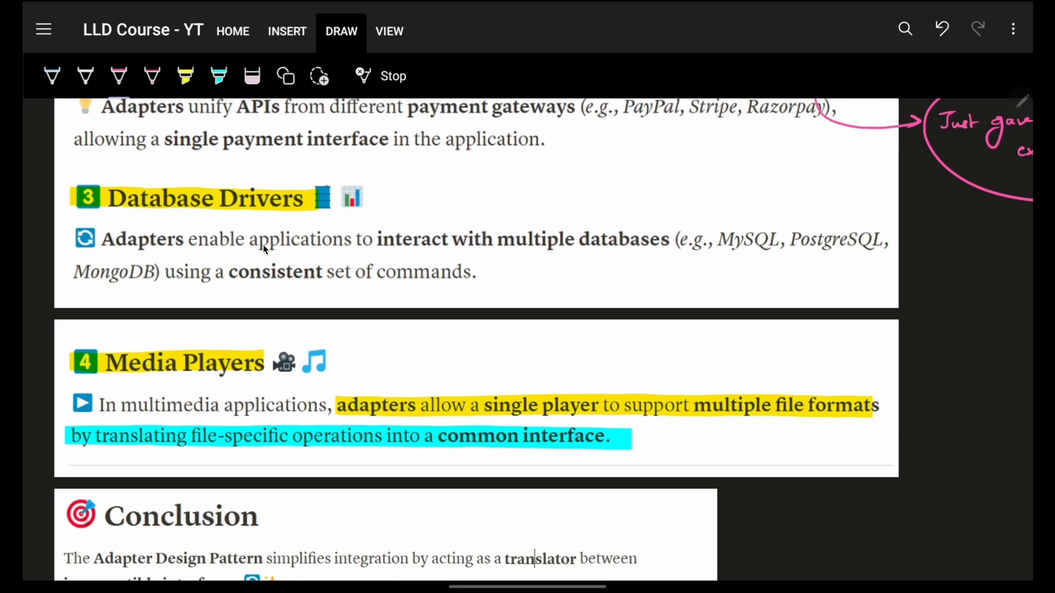
left_click_drag(700, 155, 679, 209)
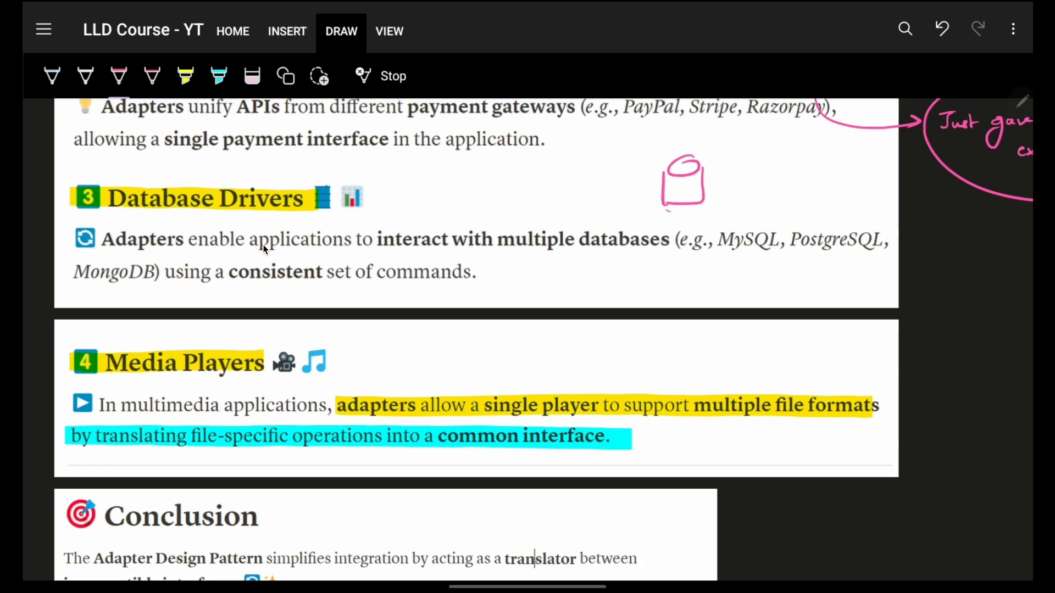
- Beside Media Players, sketch several formats feeding one player and tick the common interface sentence
scroll("down", 3)
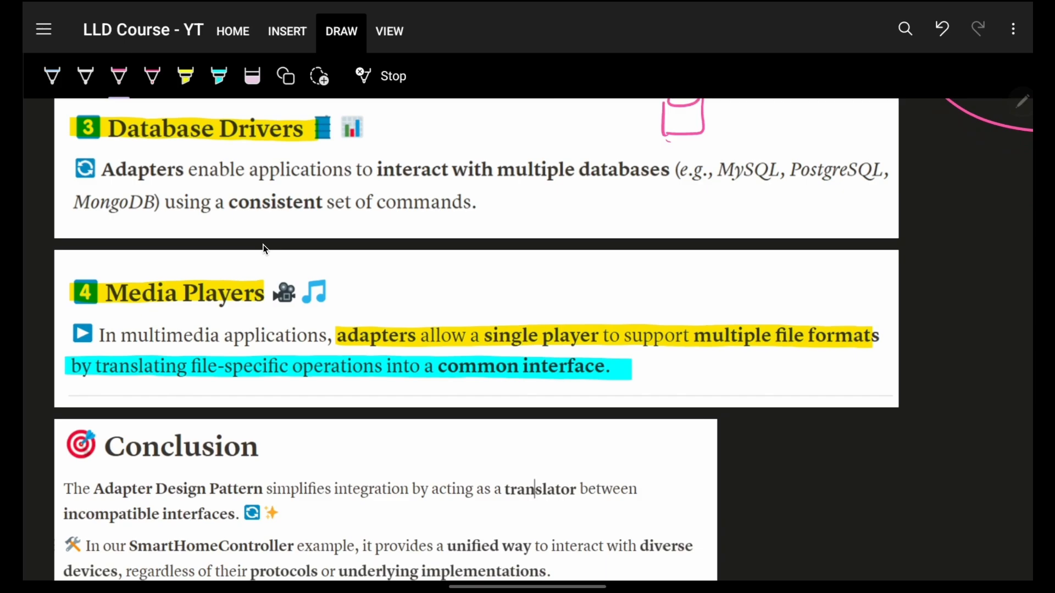
scroll("down", 3)
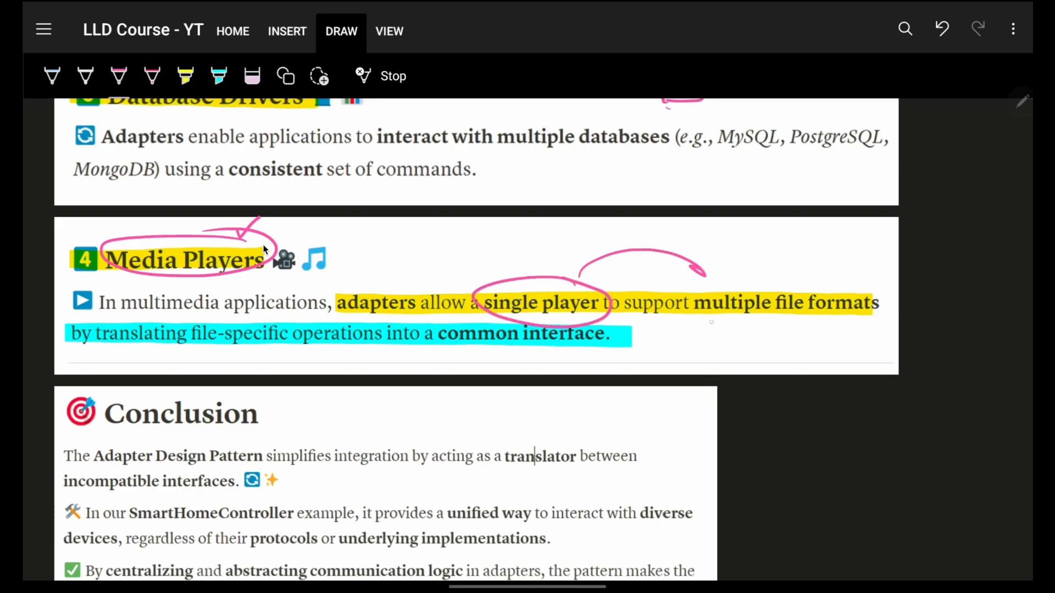
left_click_drag(693, 322, 875, 322)
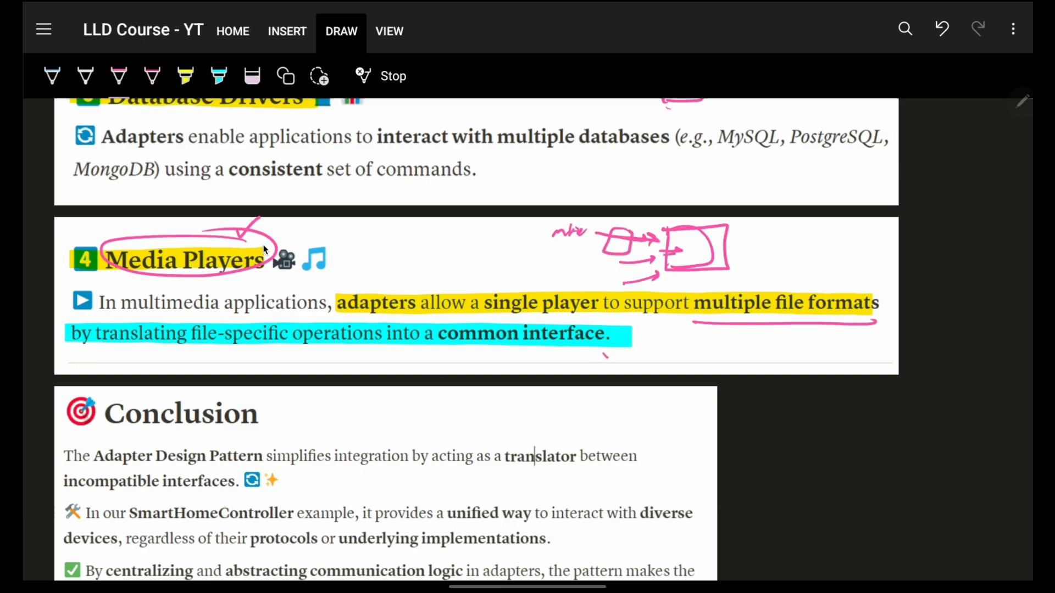
left_click_drag(599, 356, 612, 349)
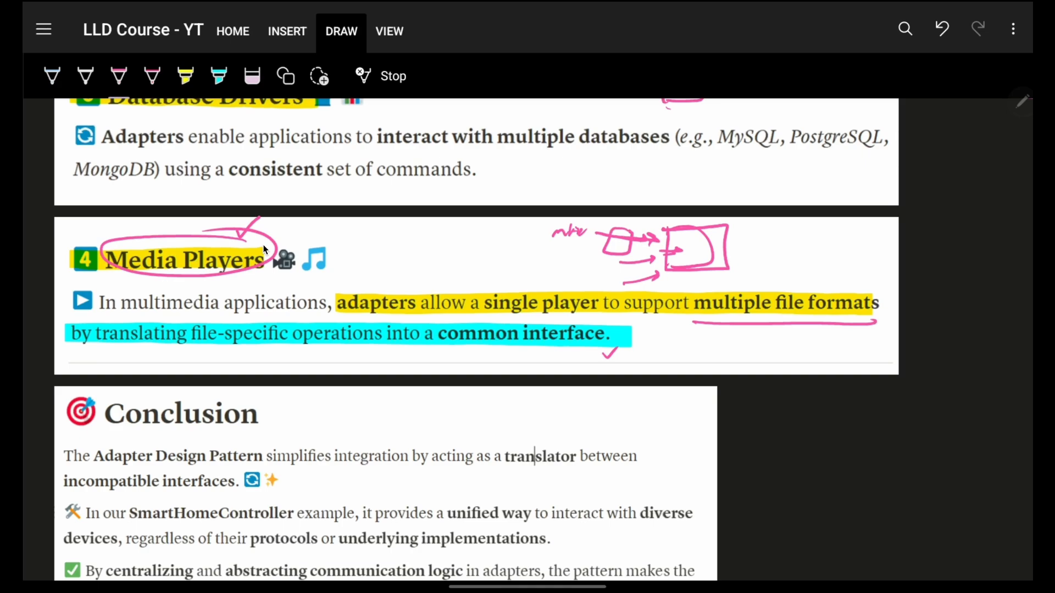
scroll("down", 3)
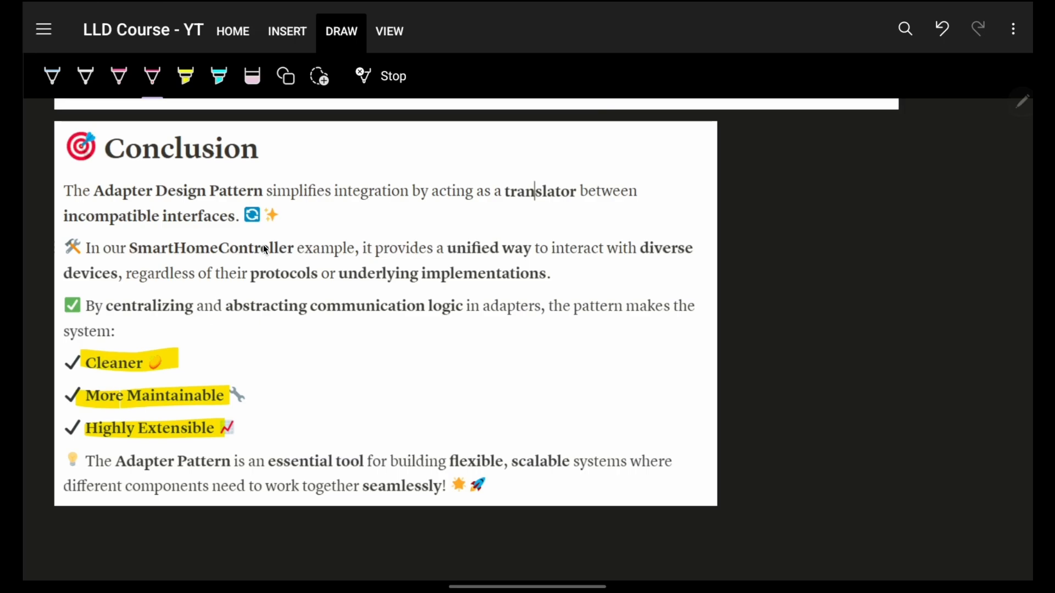
scroll("down", 3)
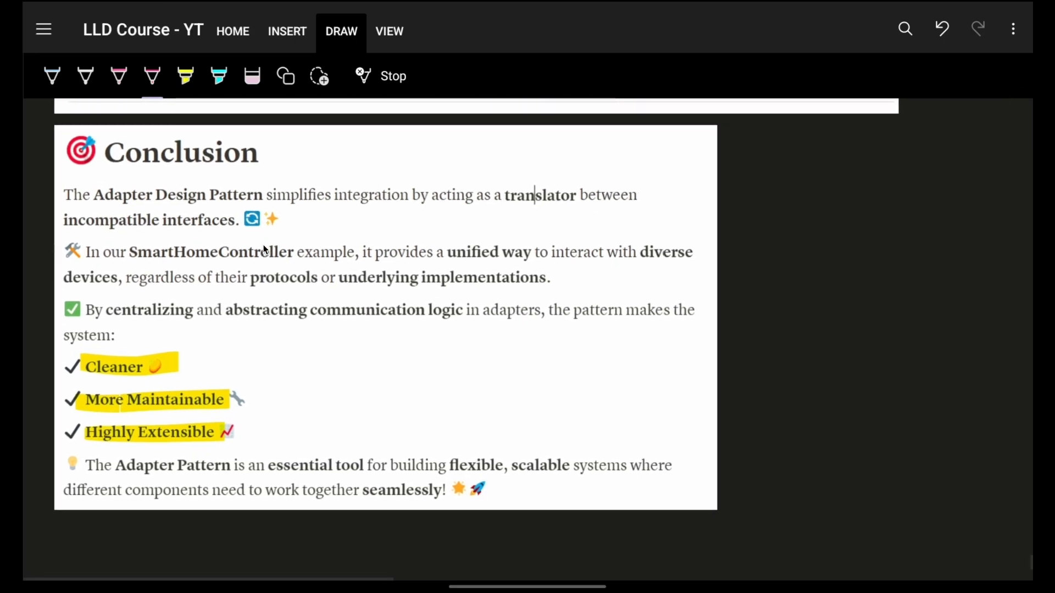